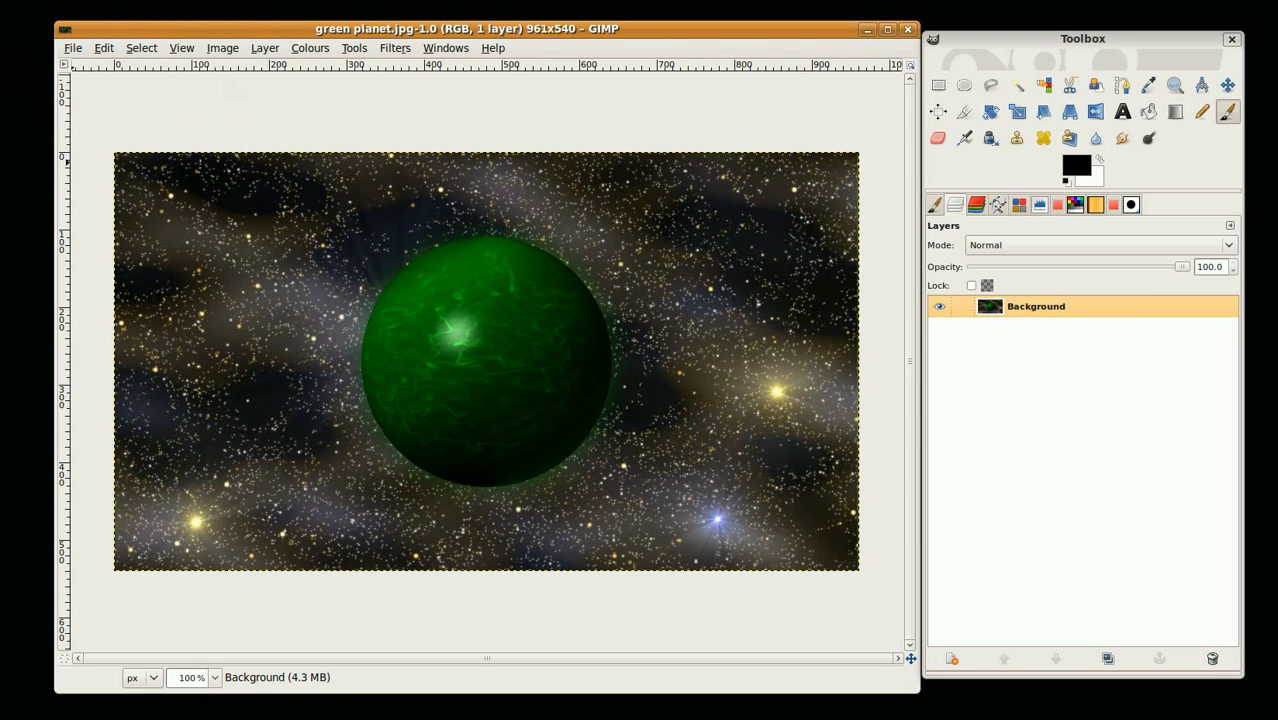
{"action": "mouse_move", "coordinate": [330, 322]}
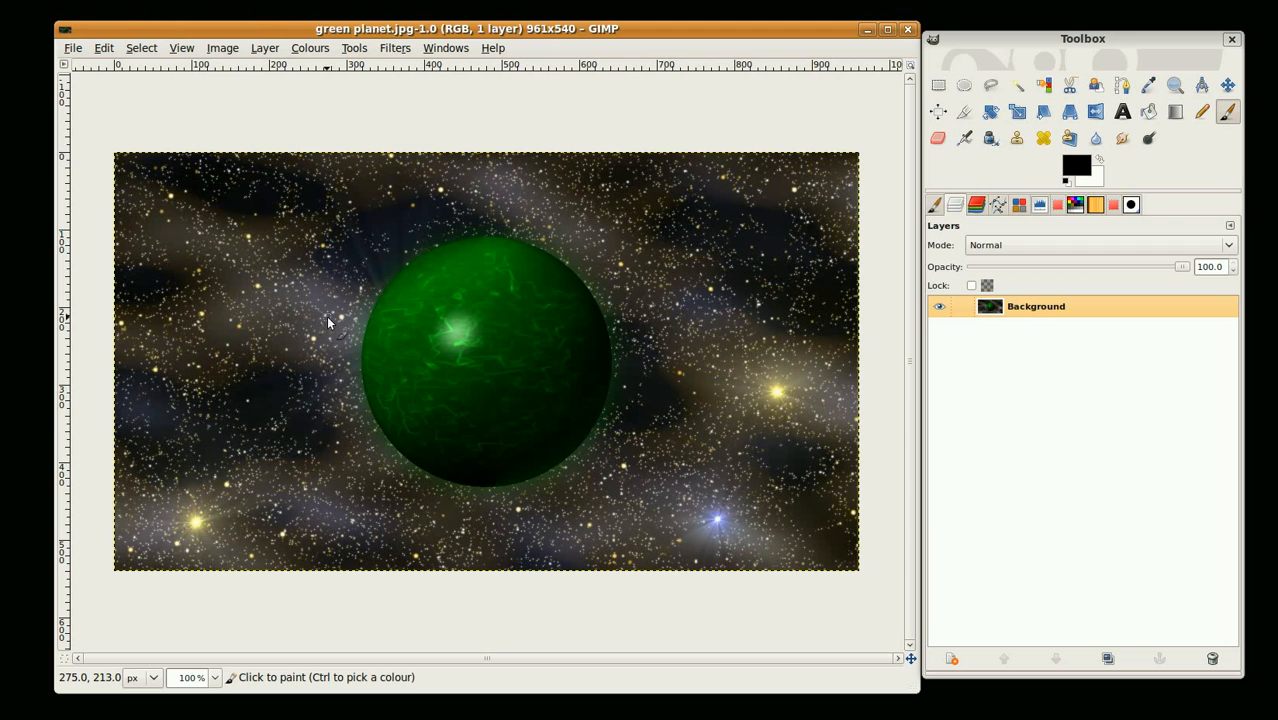
{"action": "mouse_move", "coordinate": [378, 302]}
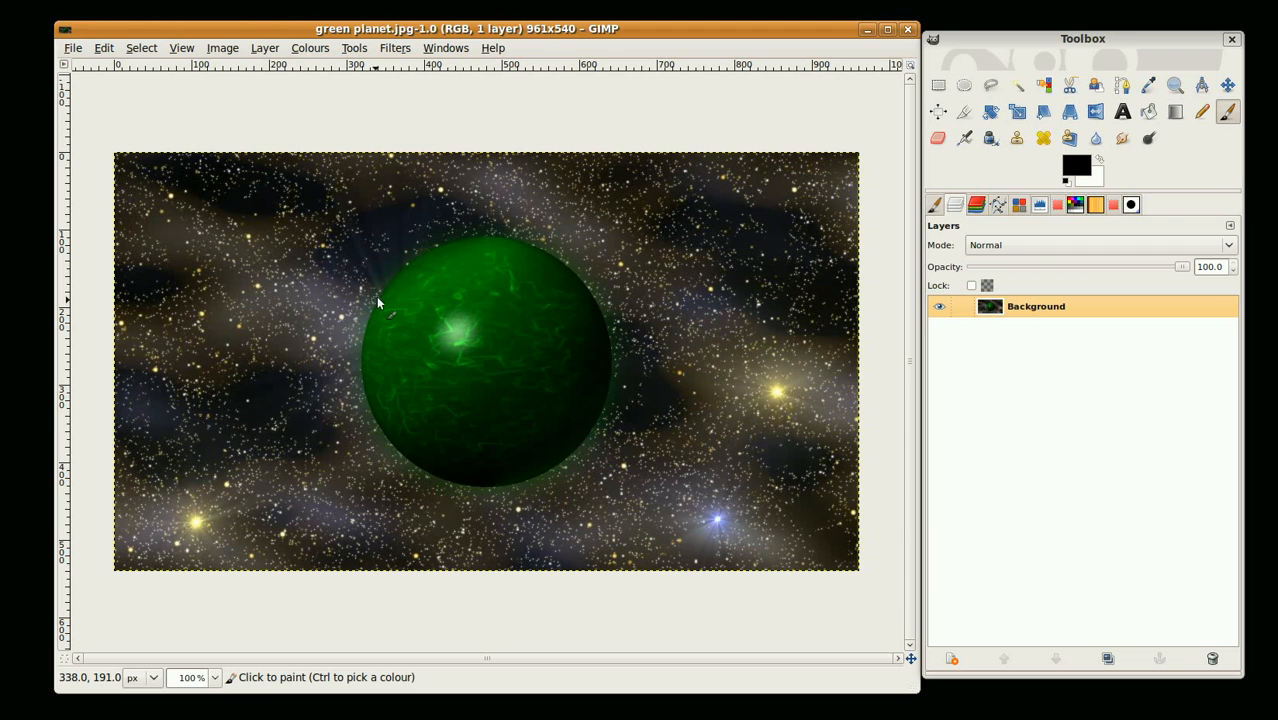
Step: Close the green planet image, leaving an empty workspace
{"action": "left_click", "coordinate": [72, 48]}
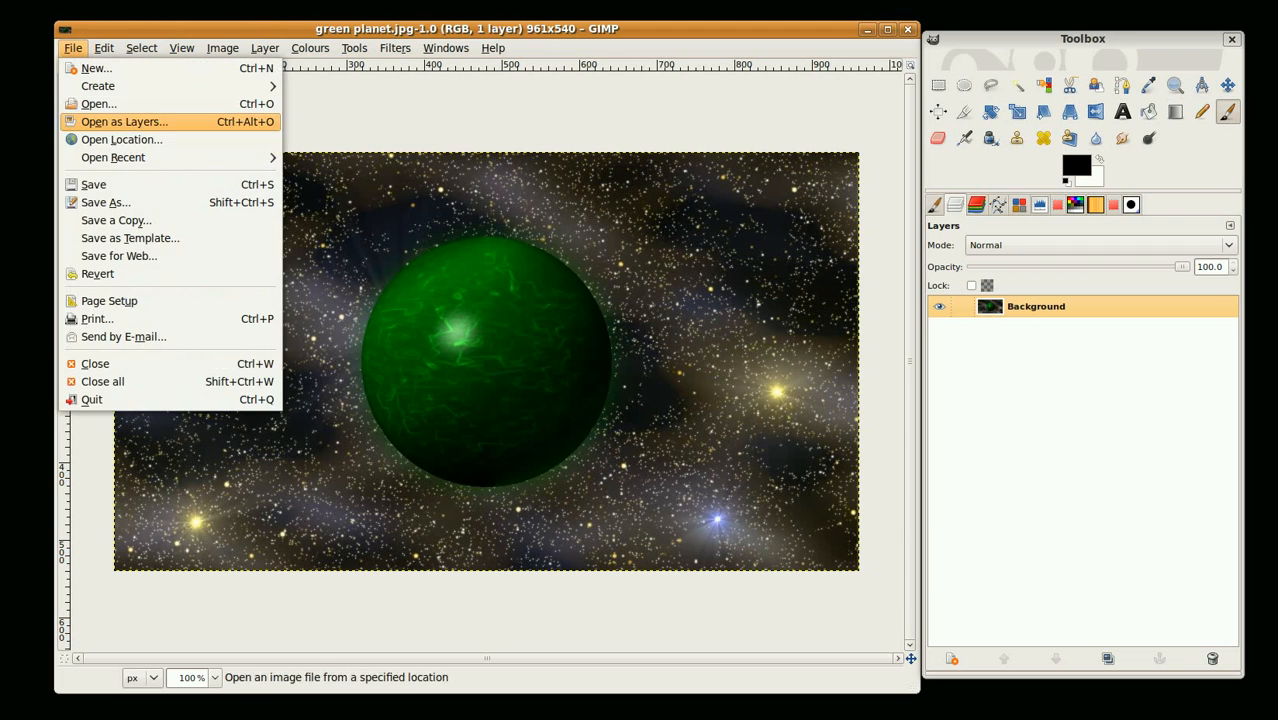
{"action": "left_click", "coordinate": [96, 364]}
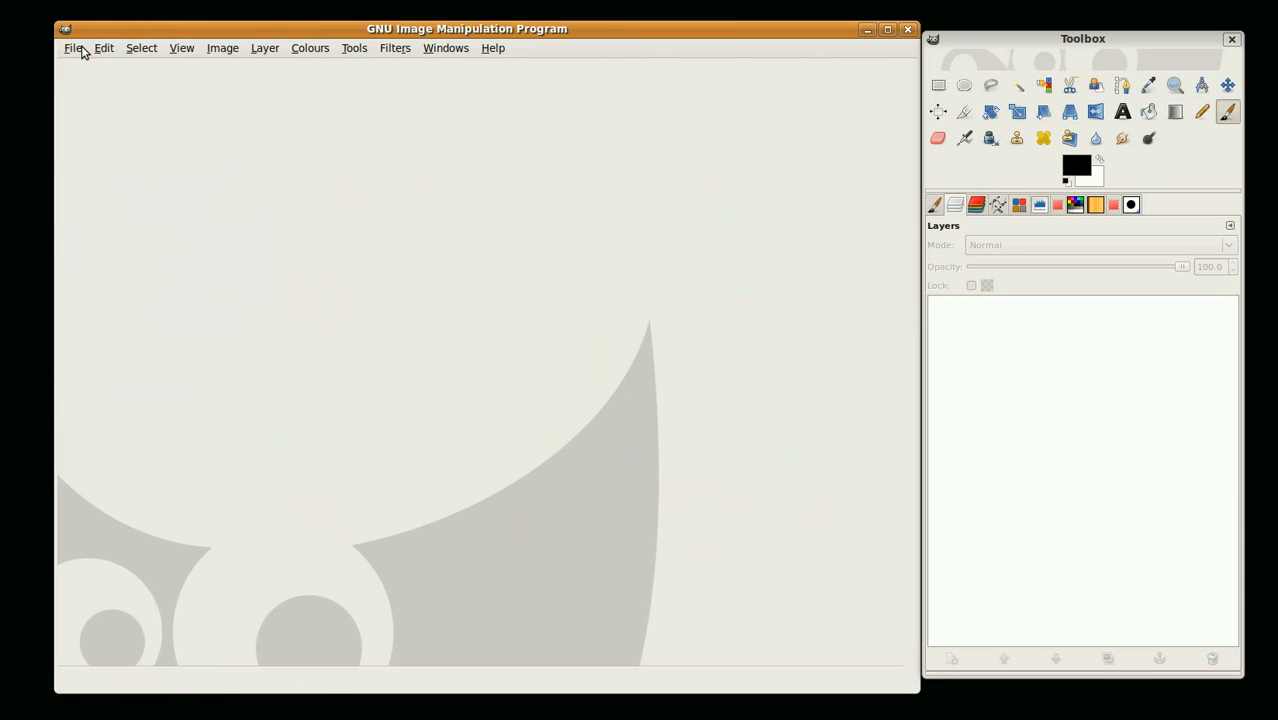
Step: Create a new blank white 640×640 pixel image
{"action": "left_click", "coordinate": [72, 48]}
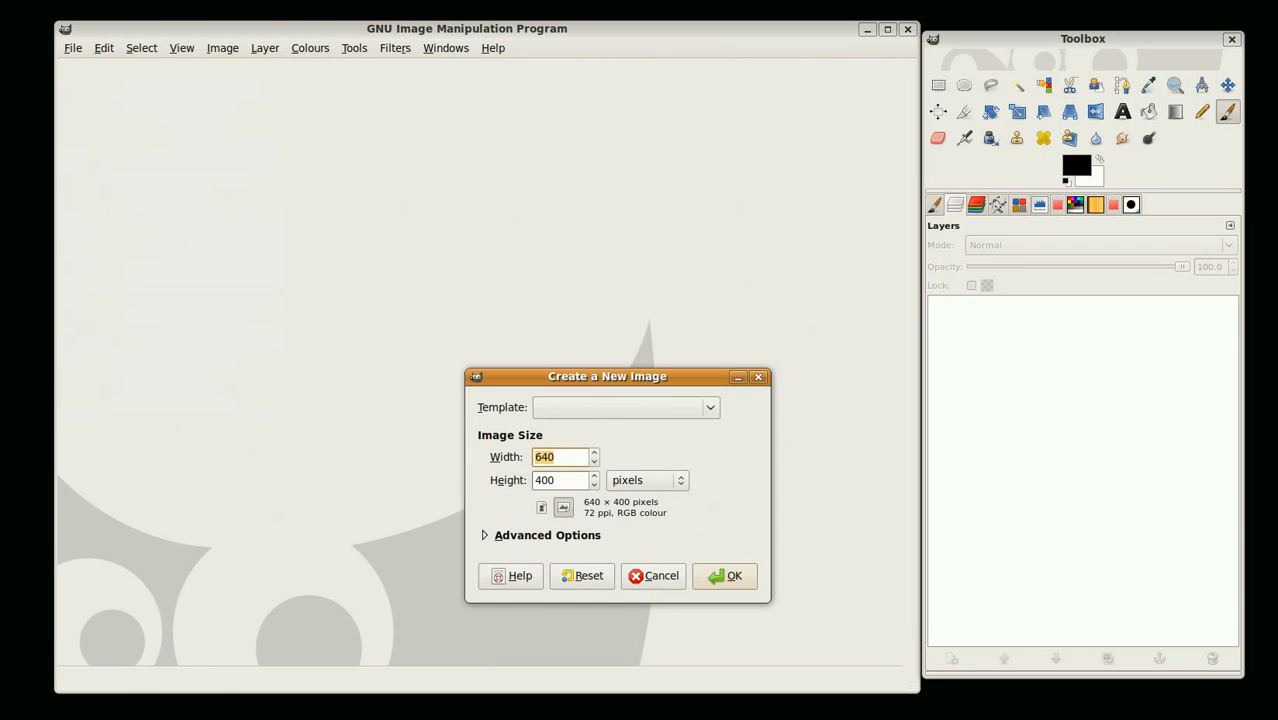
{"action": "left_click", "coordinate": [558, 480]}
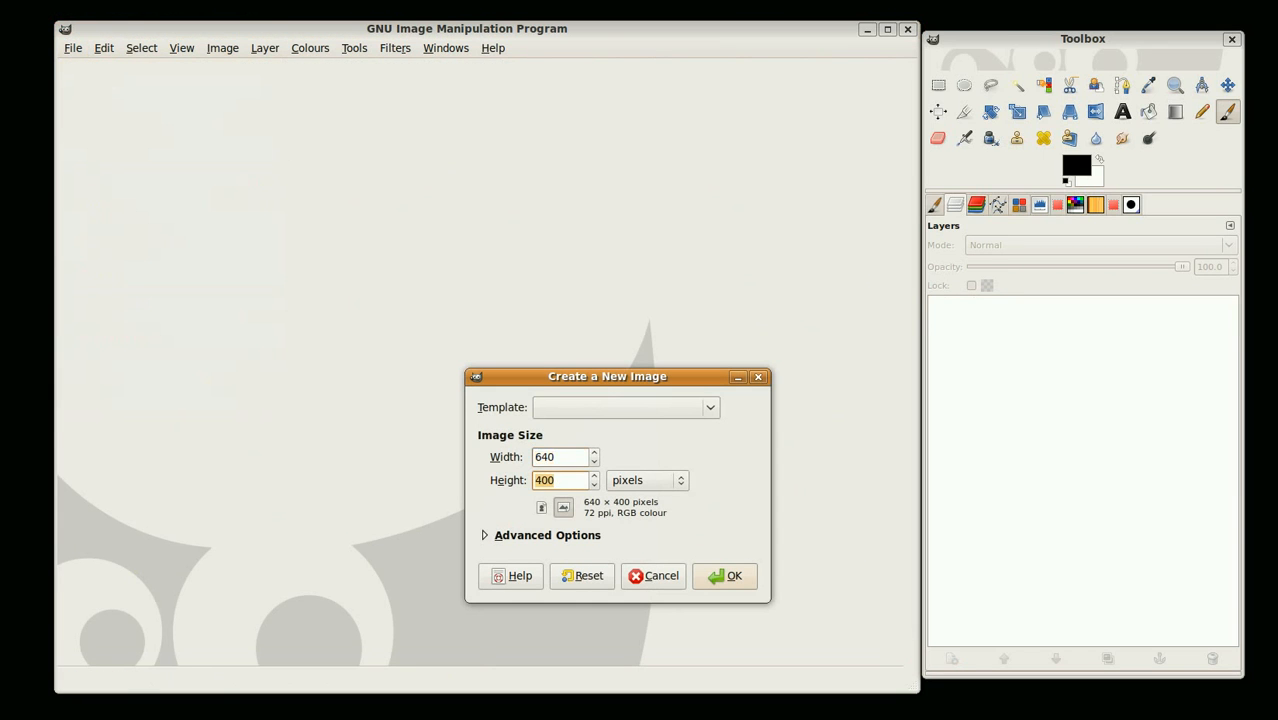
{"action": "type", "text": "64"}
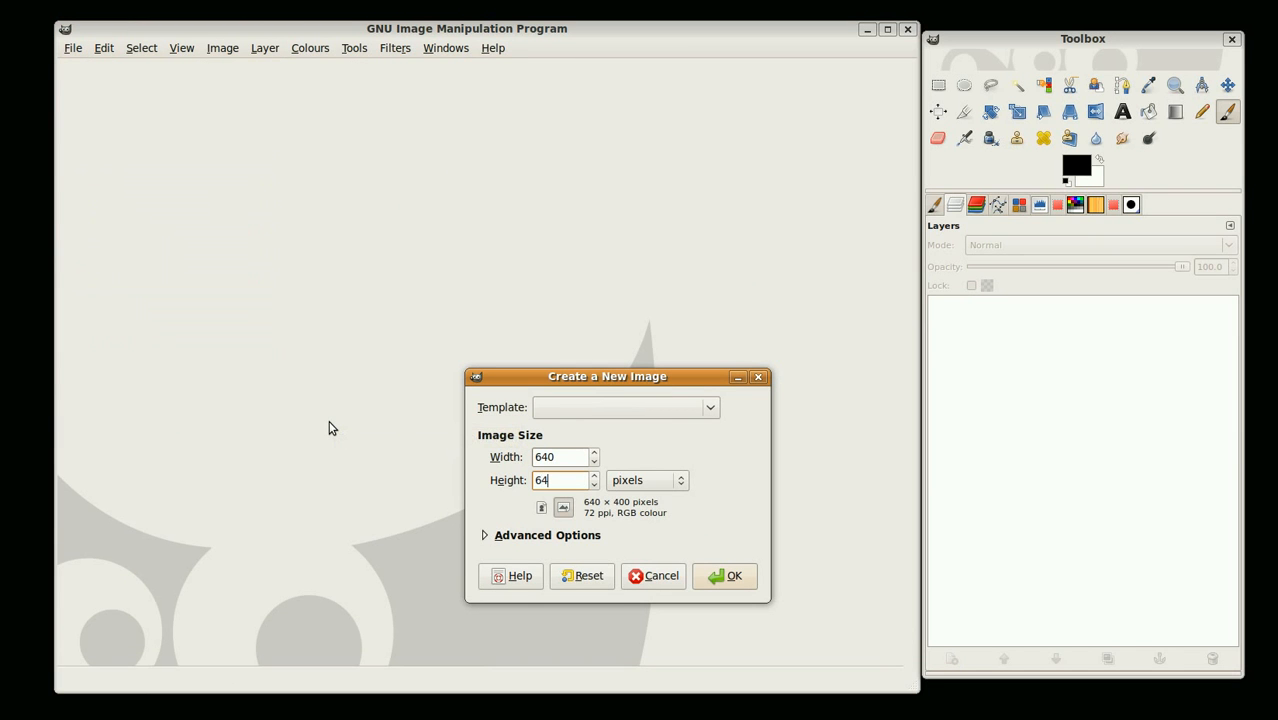
{"action": "left_click", "coordinate": [732, 576]}
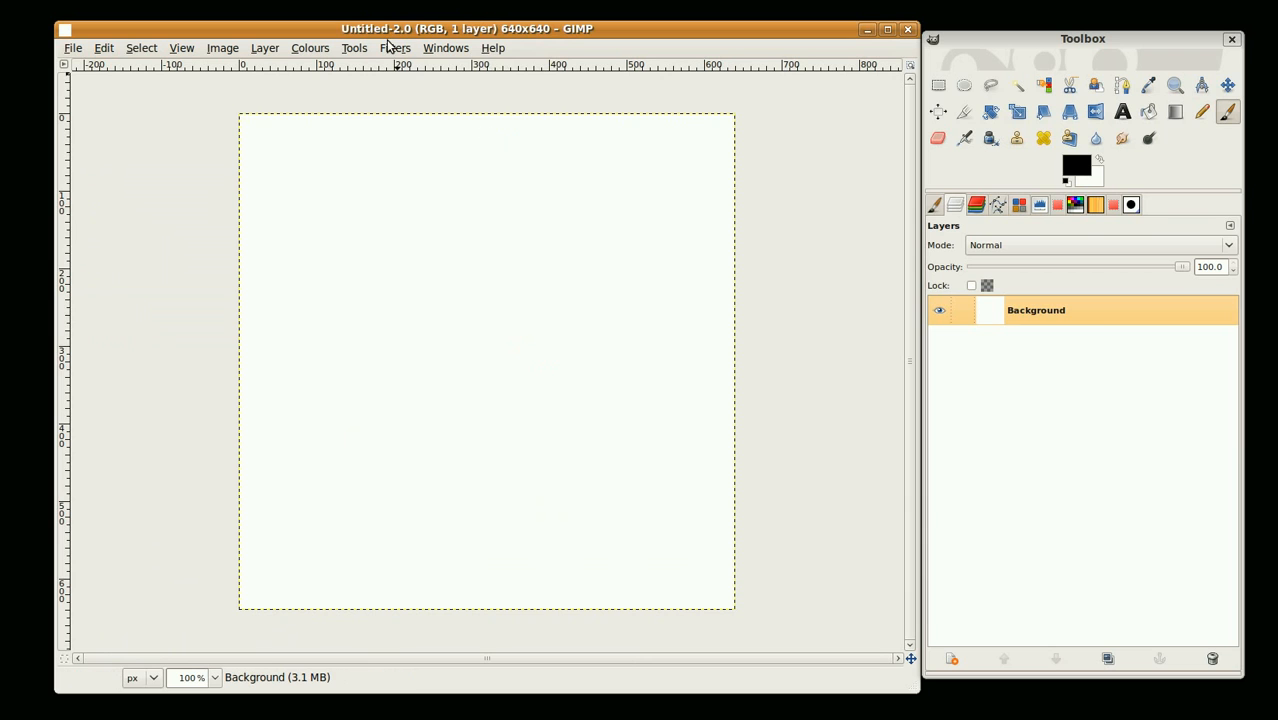
Step: Fill the background layer with default Solid Noise grey clouds
{"action": "left_click", "coordinate": [396, 48]}
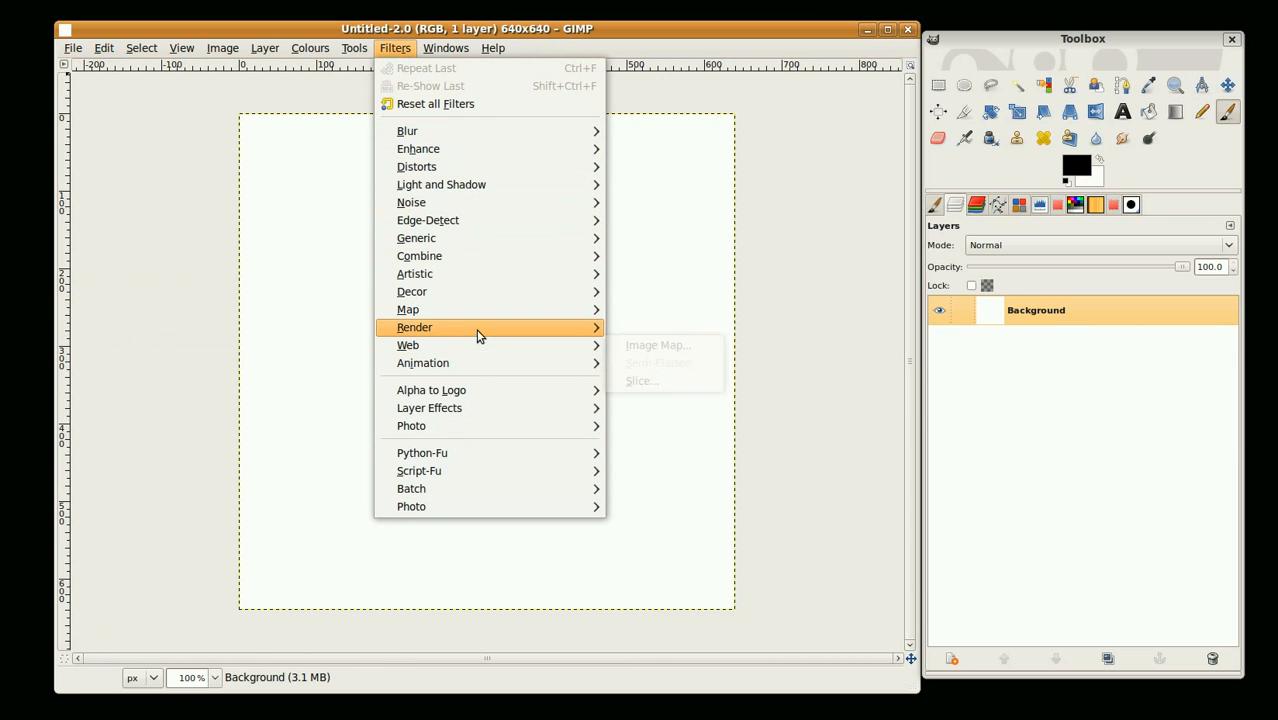
{"action": "left_click", "coordinate": [414, 328]}
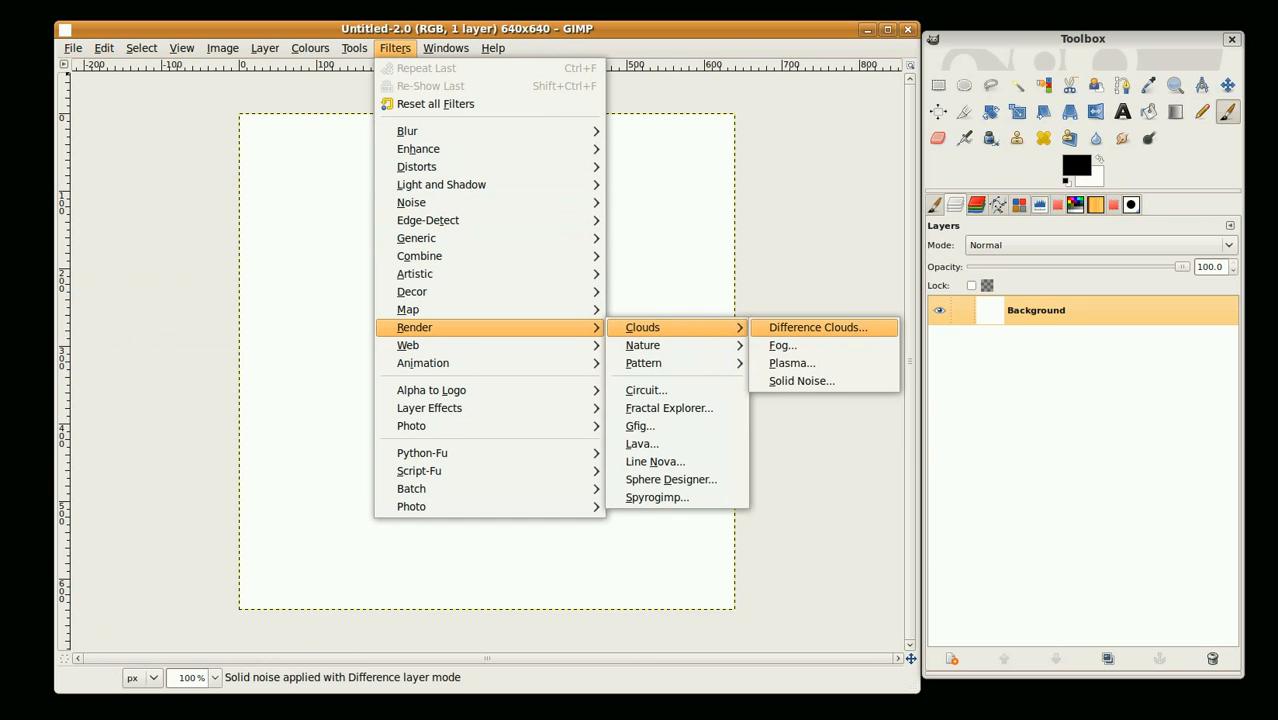
{"action": "left_click", "coordinate": [800, 380]}
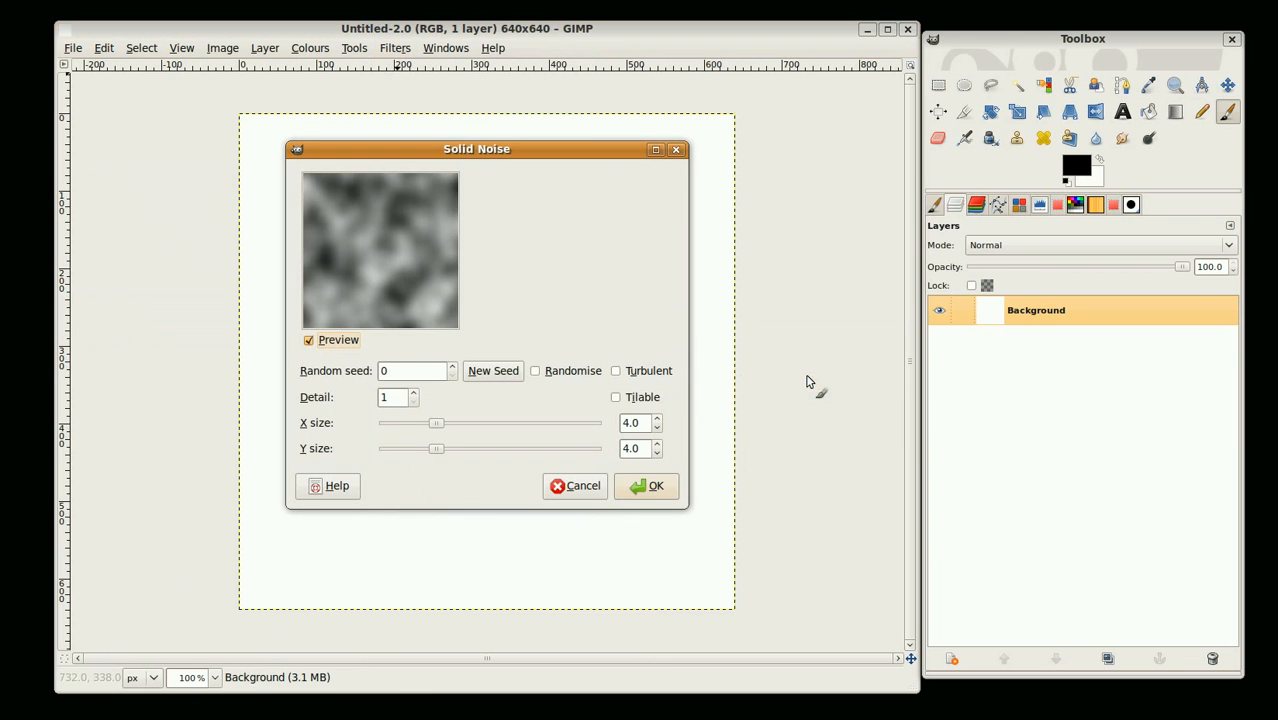
{"action": "left_click", "coordinate": [396, 48]}
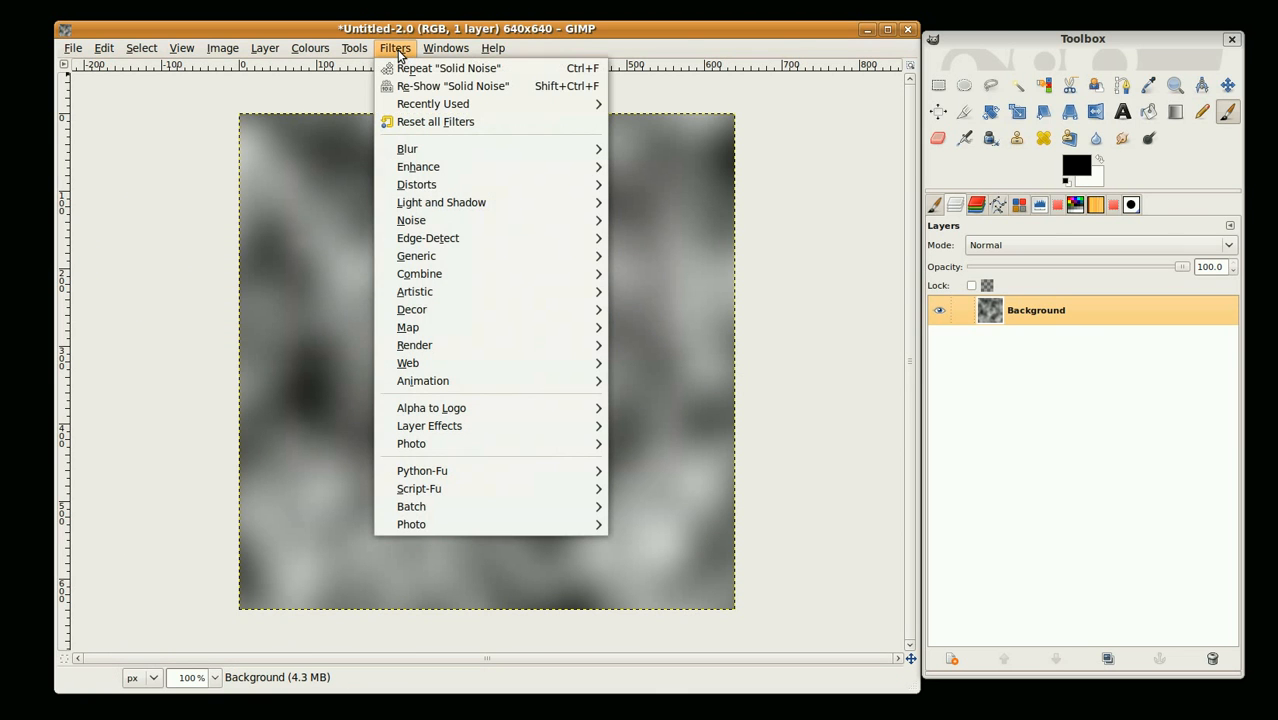
{"action": "mouse_move", "coordinate": [440, 272]}
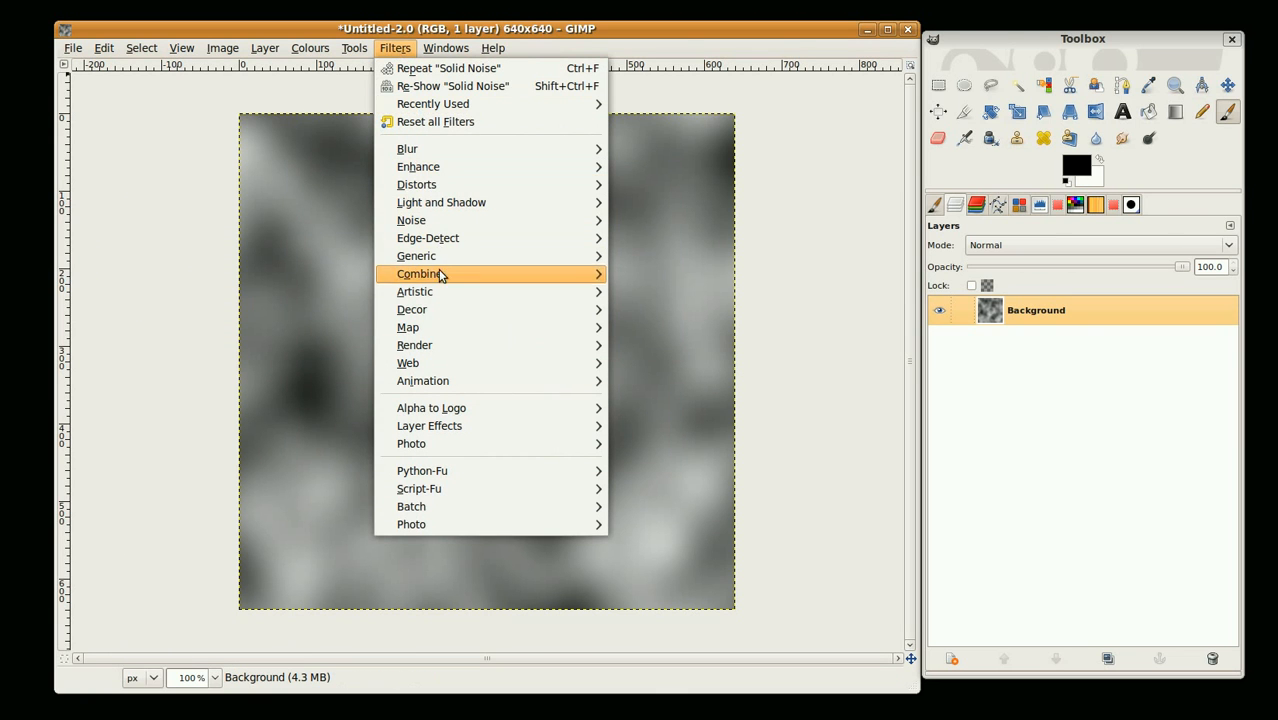
{"action": "mouse_move", "coordinate": [414, 344]}
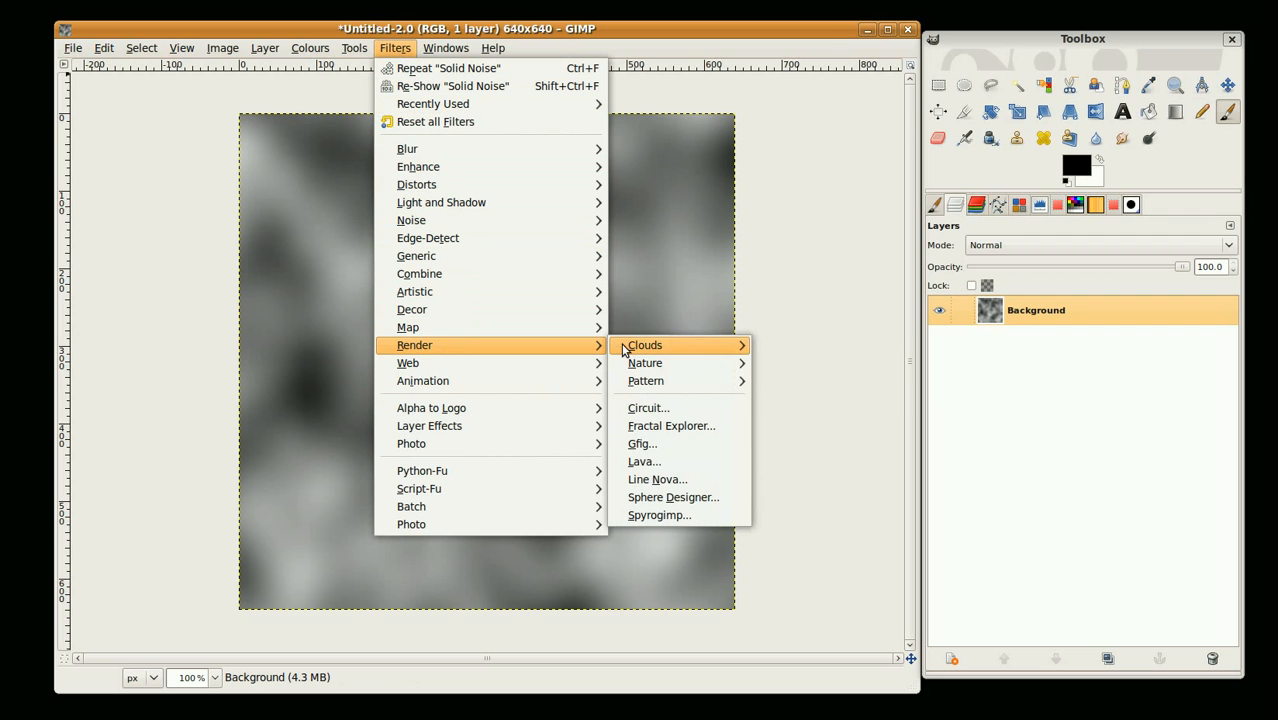
{"action": "mouse_move", "coordinate": [656, 480]}
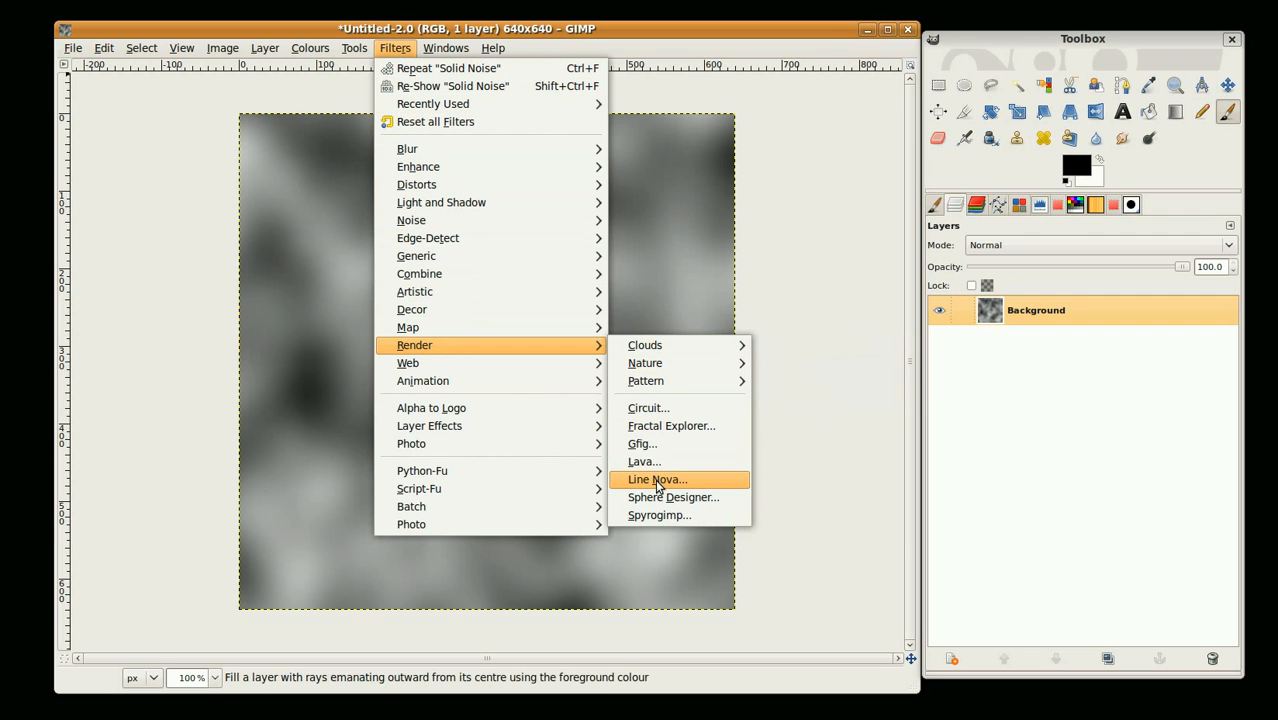
{"action": "mouse_move", "coordinate": [658, 480]}
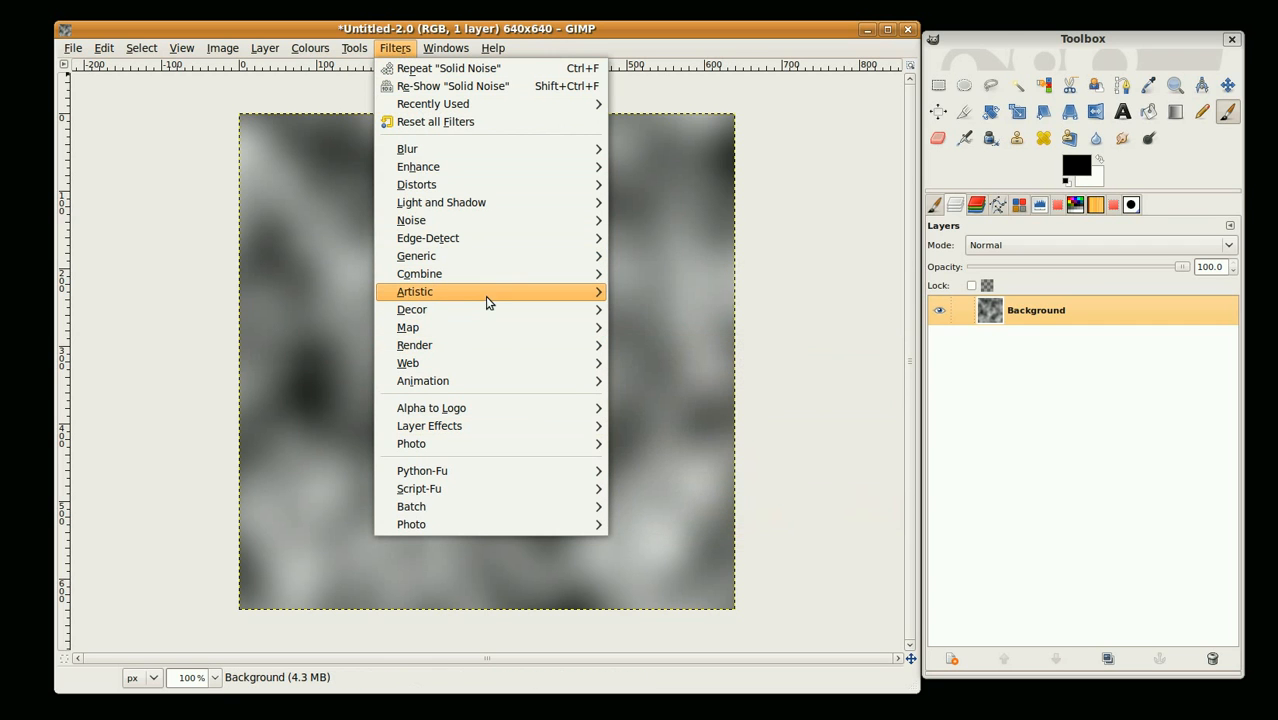
{"action": "mouse_move", "coordinate": [648, 344]}
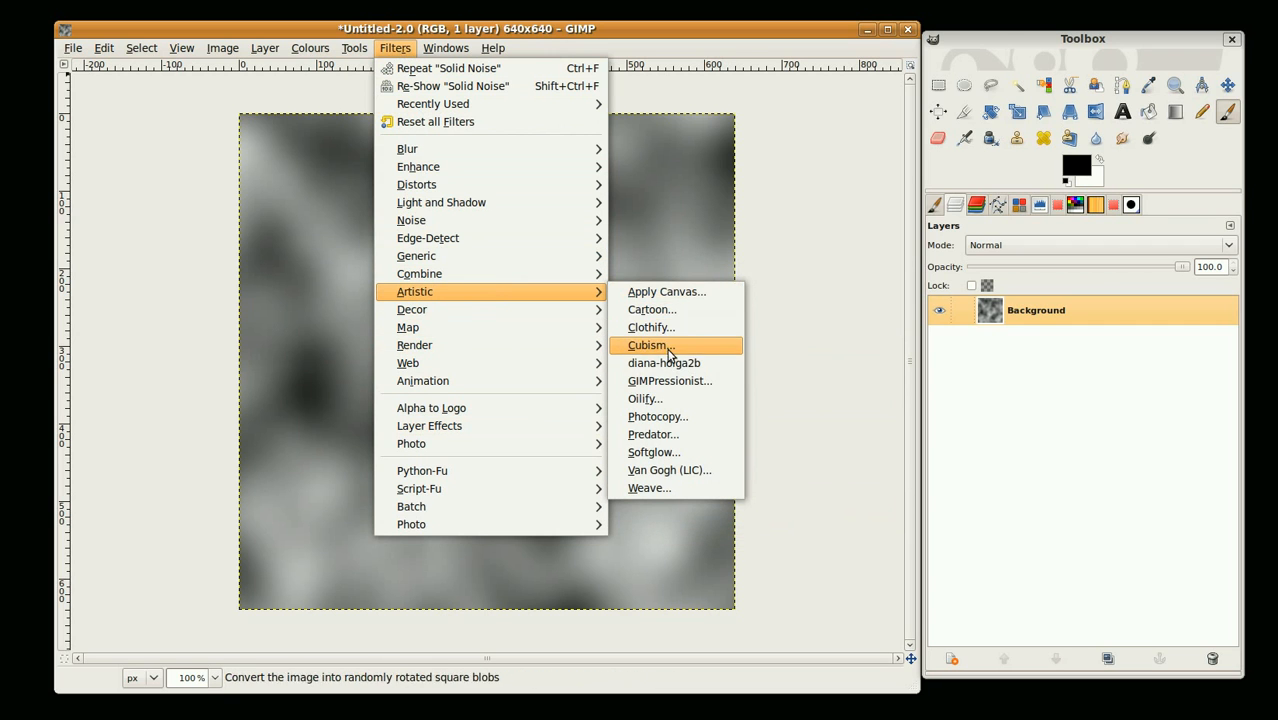
Step: Apply Cubism then Edge detection, leaving thin white lines on black
{"action": "left_click", "coordinate": [648, 344]}
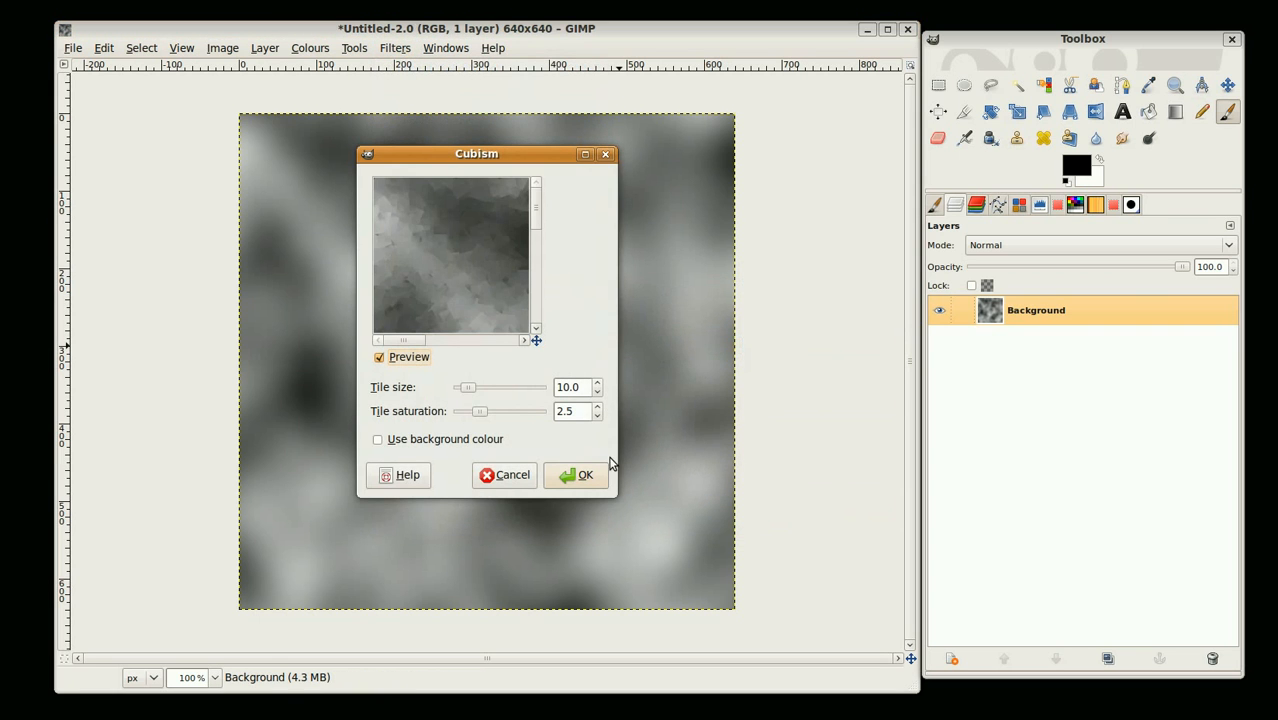
{"action": "left_click", "coordinate": [398, 48]}
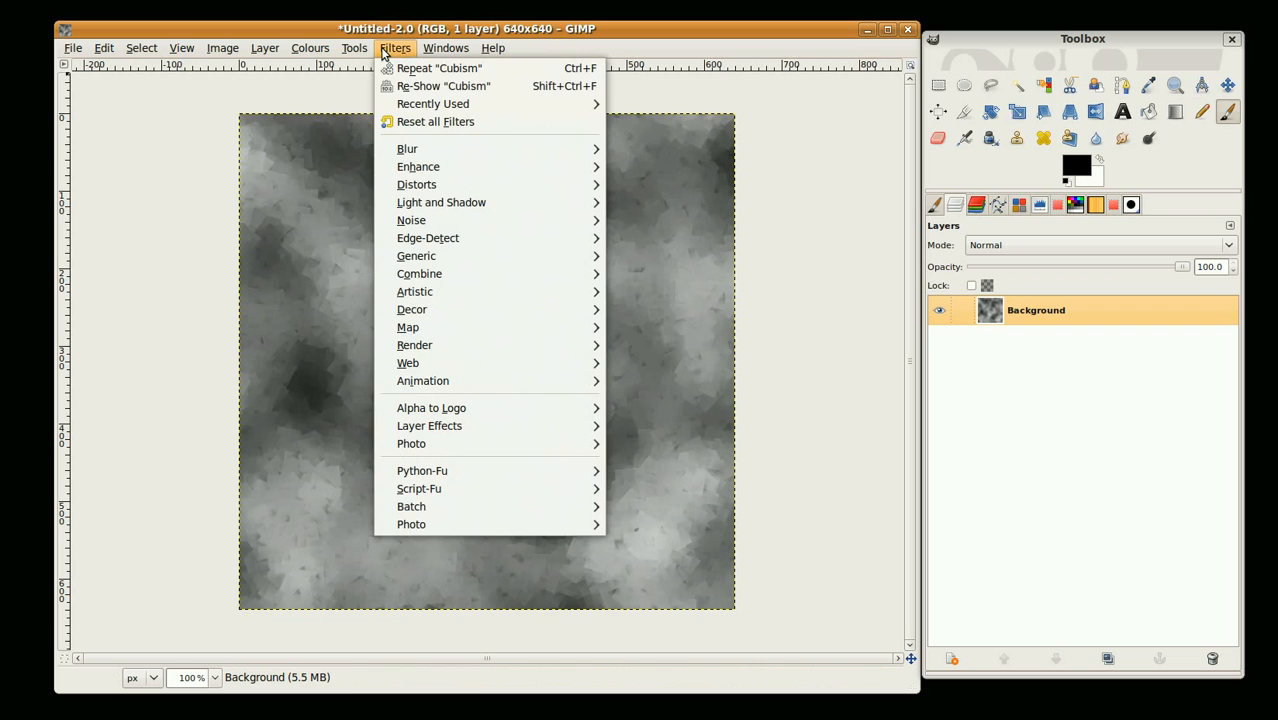
{"action": "mouse_move", "coordinate": [488, 238]}
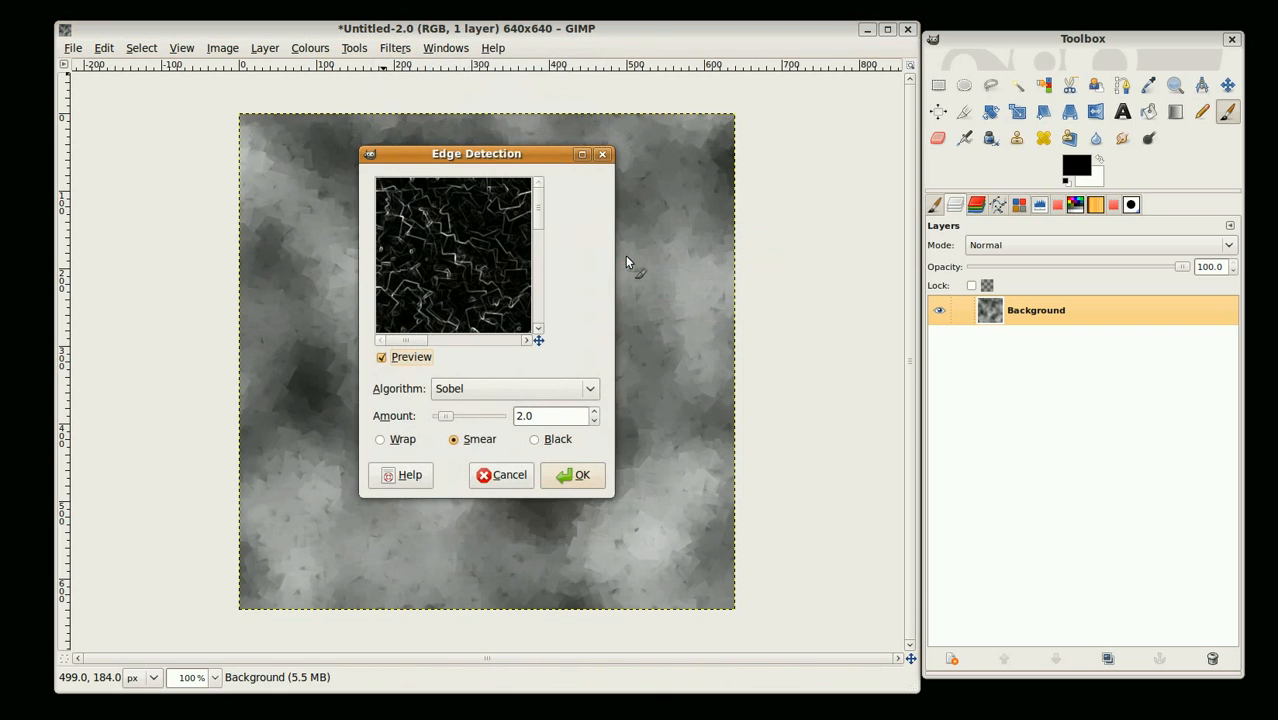
{"action": "left_click", "coordinate": [580, 476]}
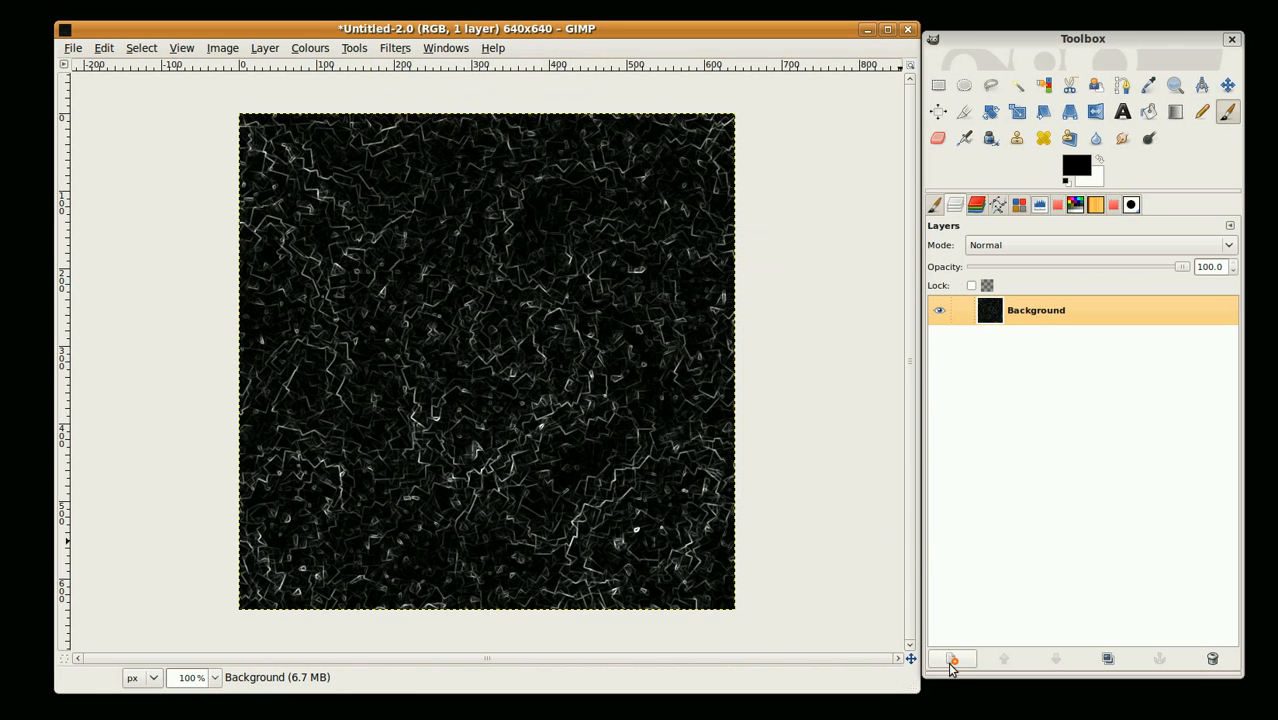
Step: Add a new white-filled layer above the line pattern
{"action": "left_click", "coordinate": [952, 660]}
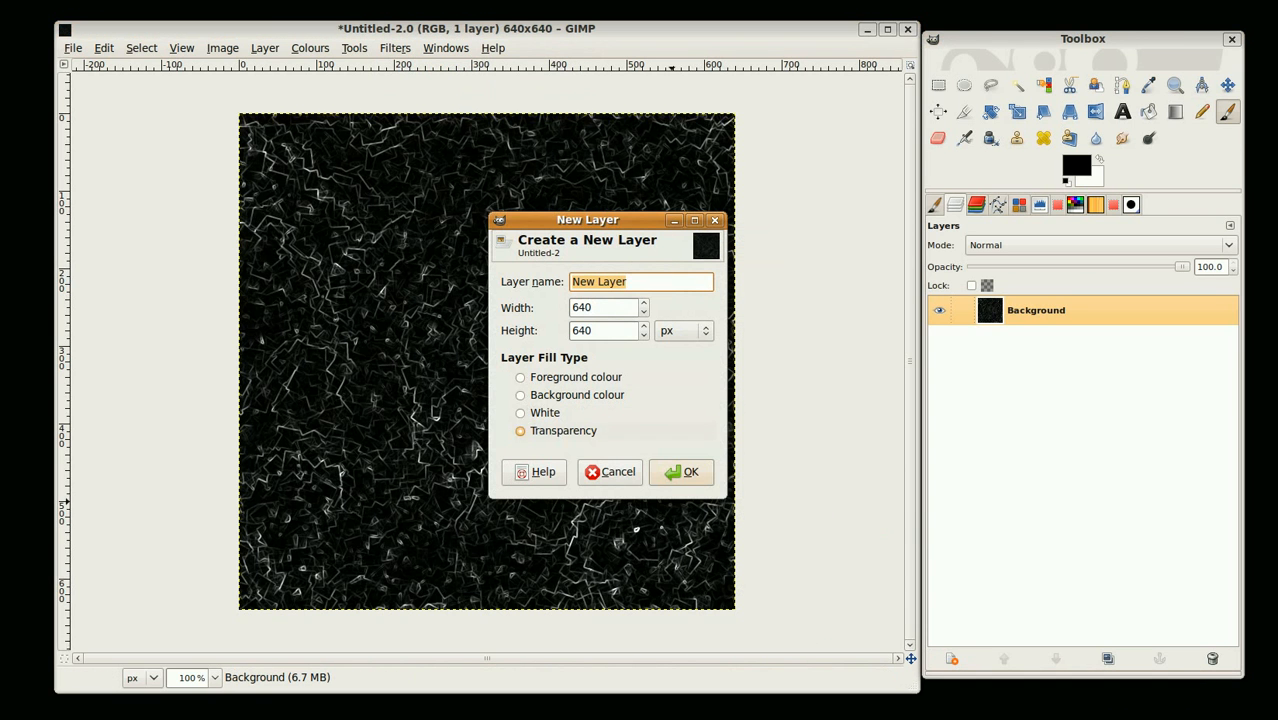
{"action": "left_click", "coordinate": [520, 412]}
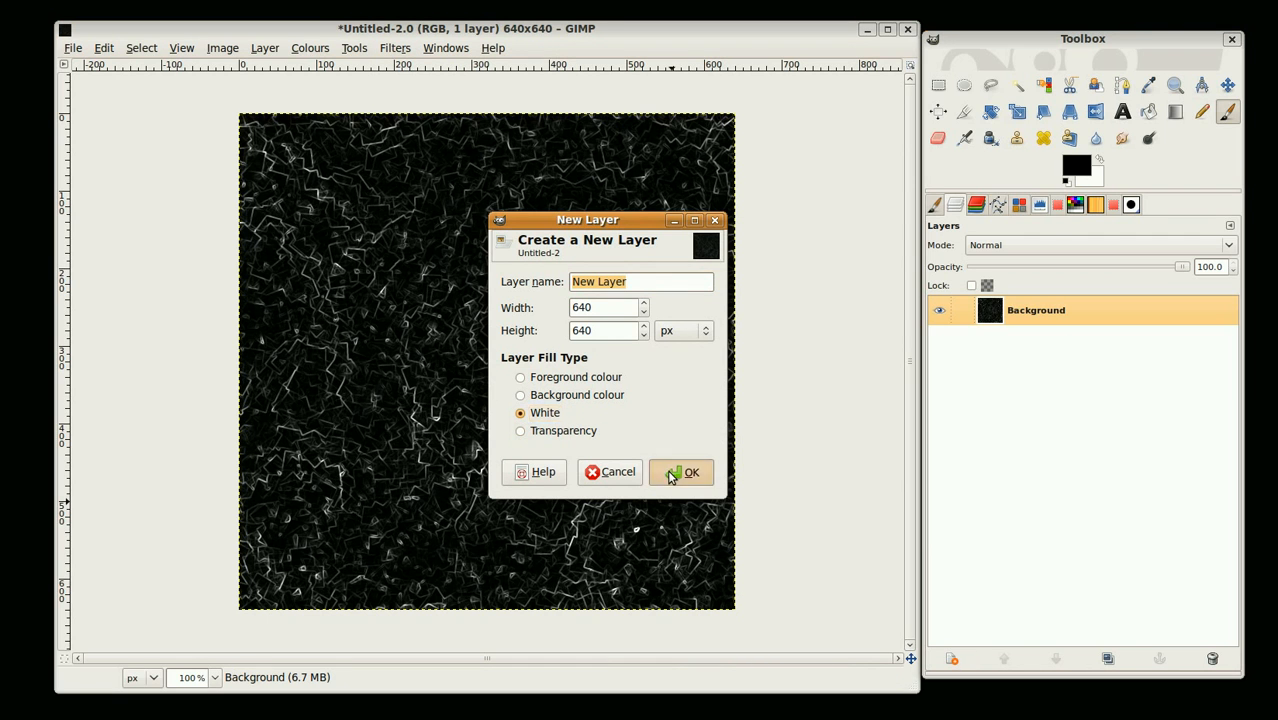
{"action": "left_click", "coordinate": [688, 472]}
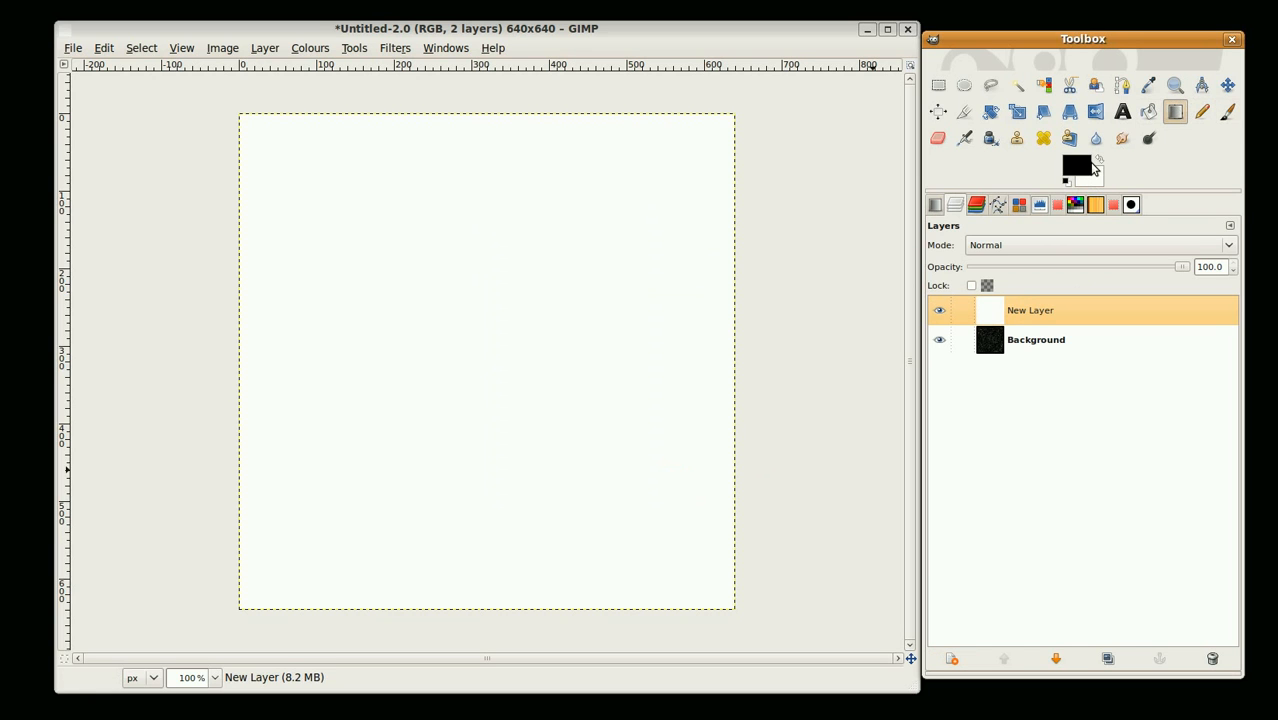
Step: Set a dark green foreground and blend a diagonal bright-to-dark green gradient across the layer
{"action": "left_click", "coordinate": [1072, 166]}
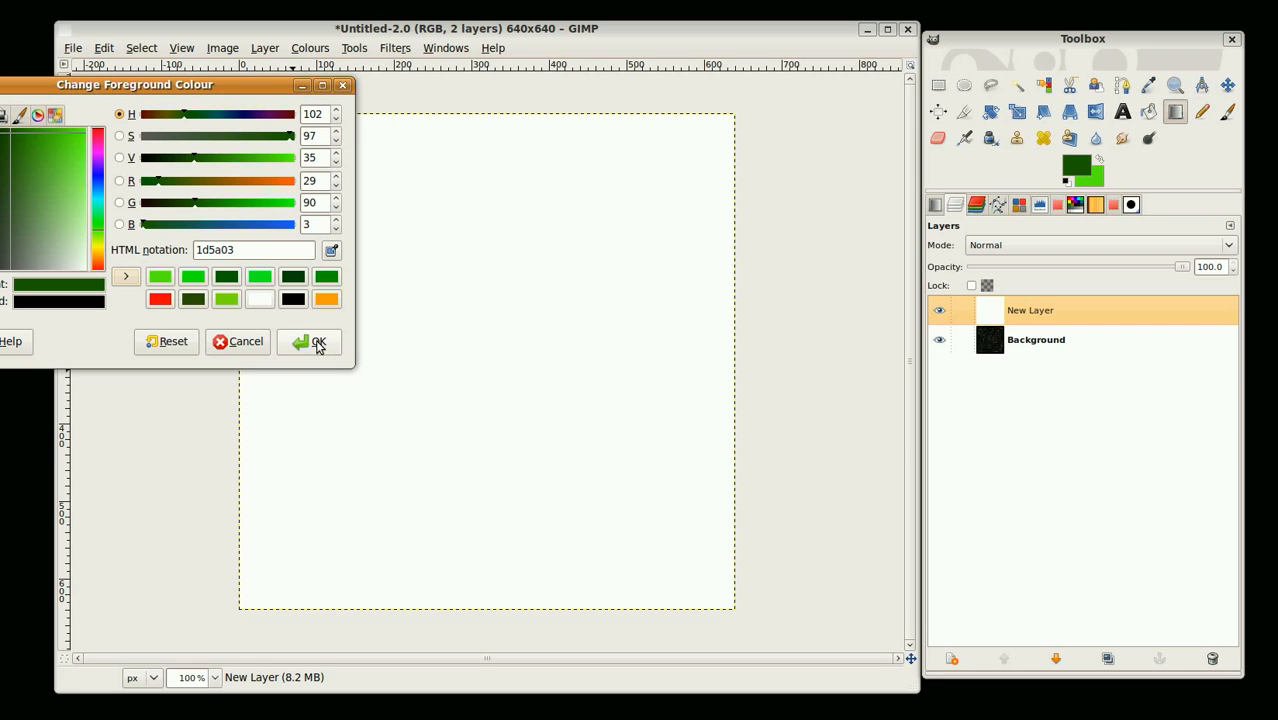
{"action": "left_click", "coordinate": [308, 340]}
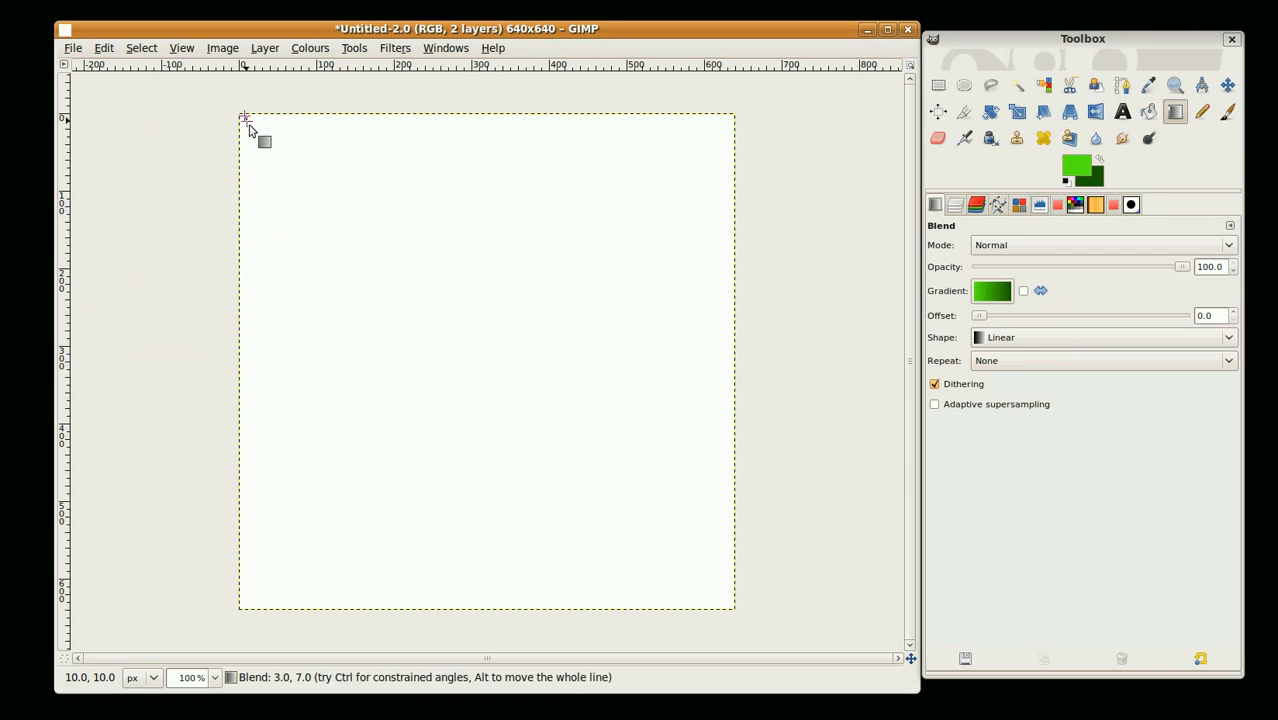
{"action": "left_click_drag", "start_coordinate": [244, 116], "coordinate": [728, 608]}
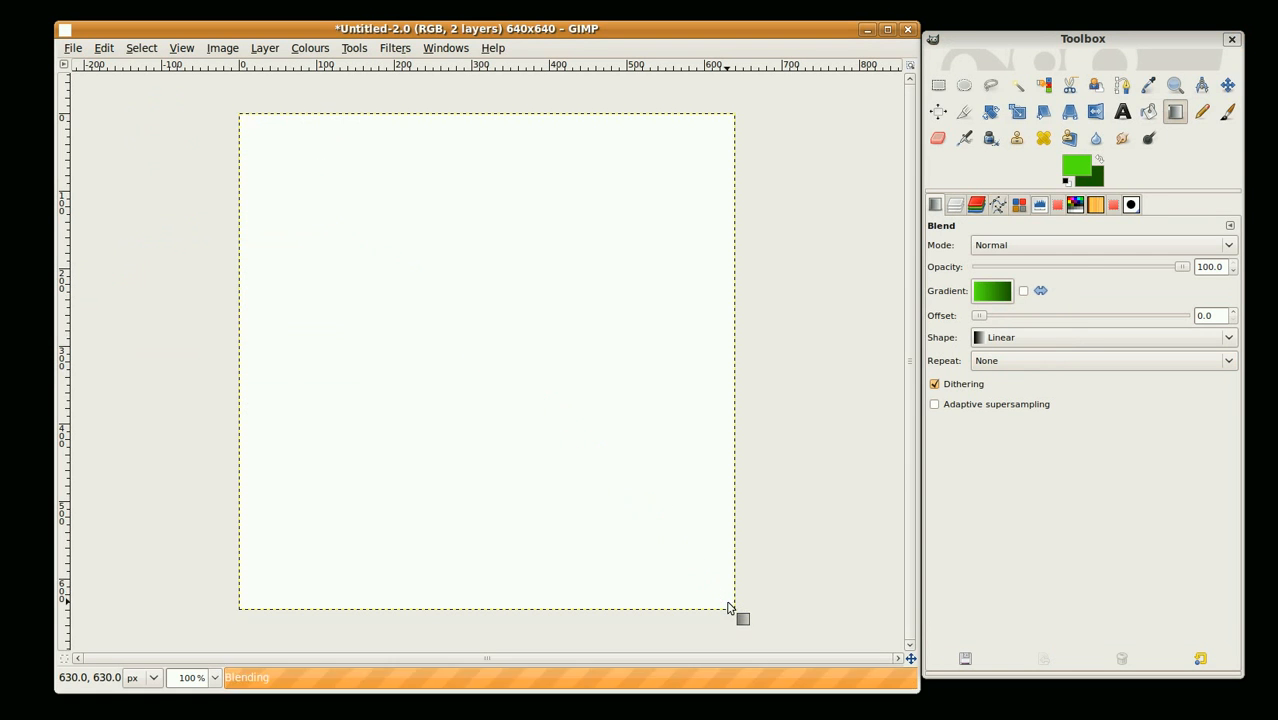
{"action": "left_click_drag", "start_coordinate": [240, 130], "coordinate": [730, 600]}
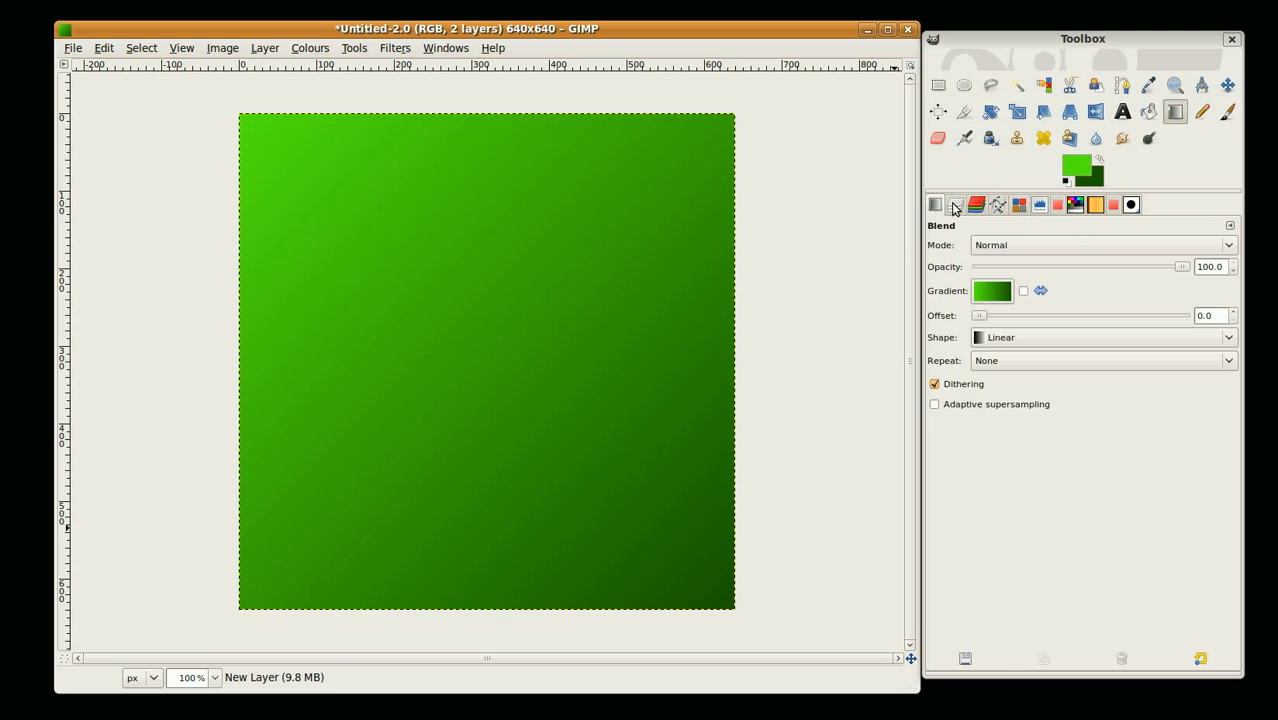
{"action": "left_click", "coordinate": [954, 204]}
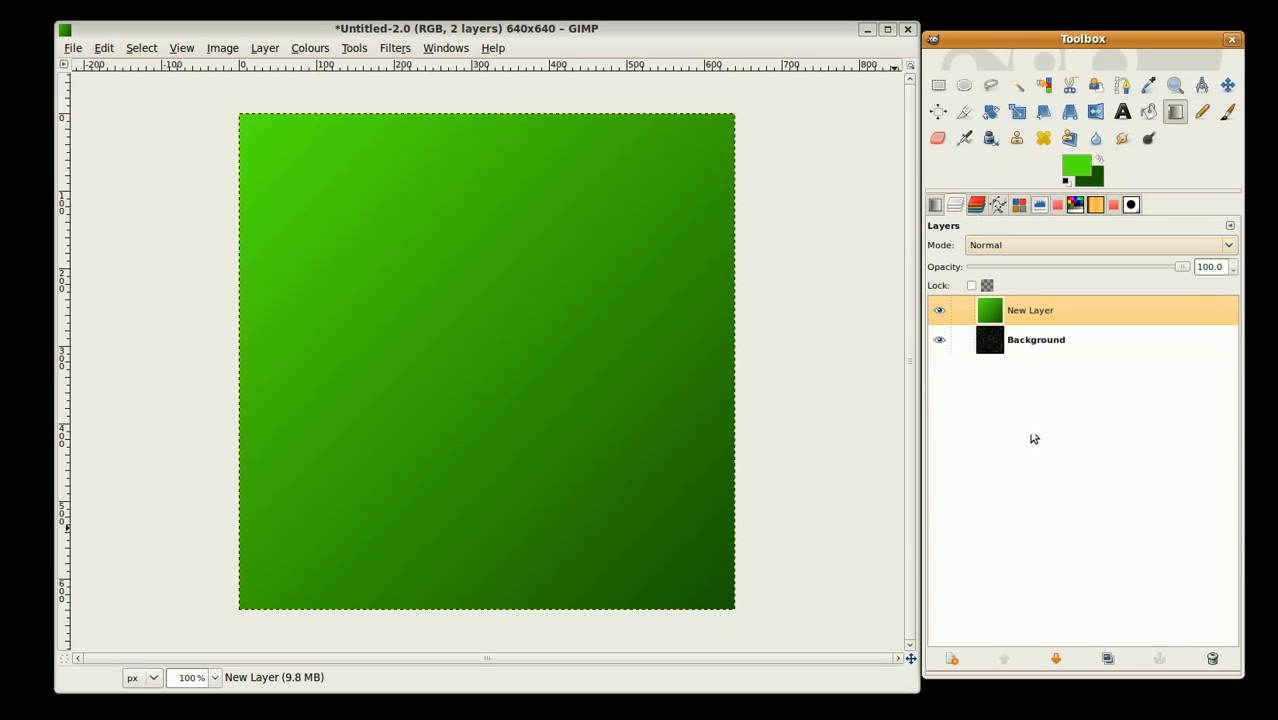
{"action": "mouse_move", "coordinate": [1232, 268]}
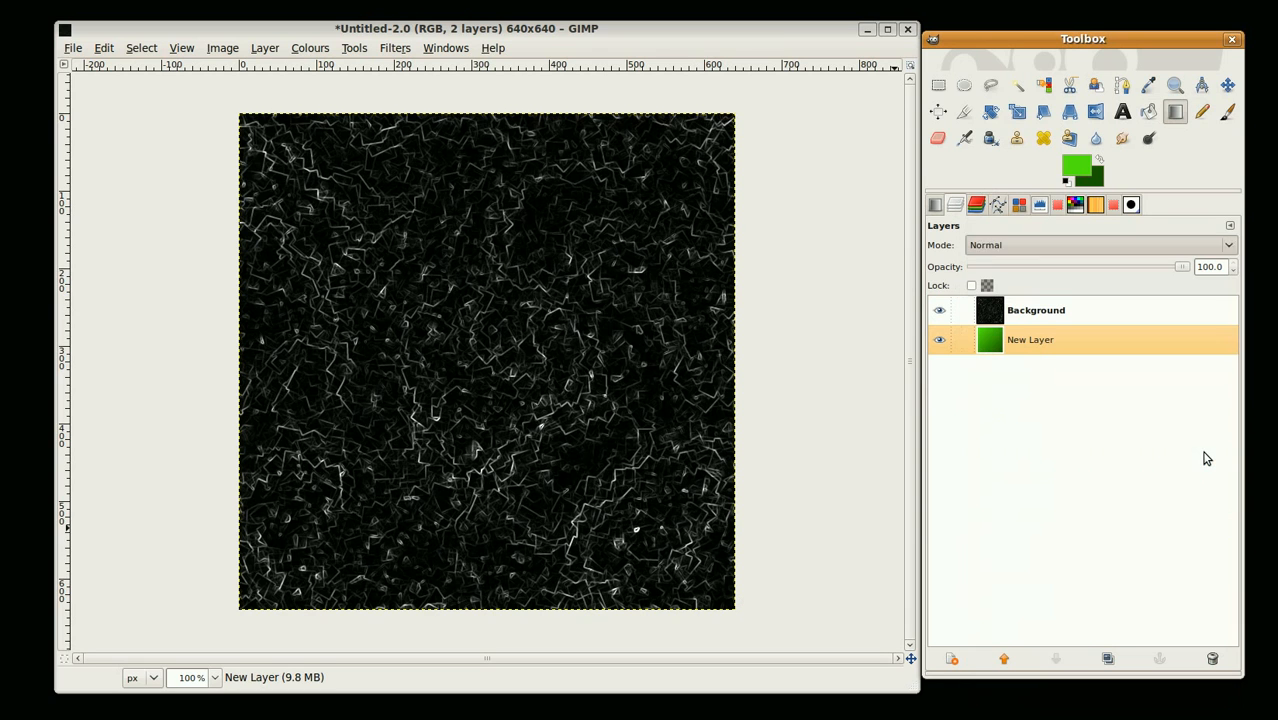
Step: Set the green gradient layer to Soft light mode and hide it
{"action": "left_click", "coordinate": [1036, 310]}
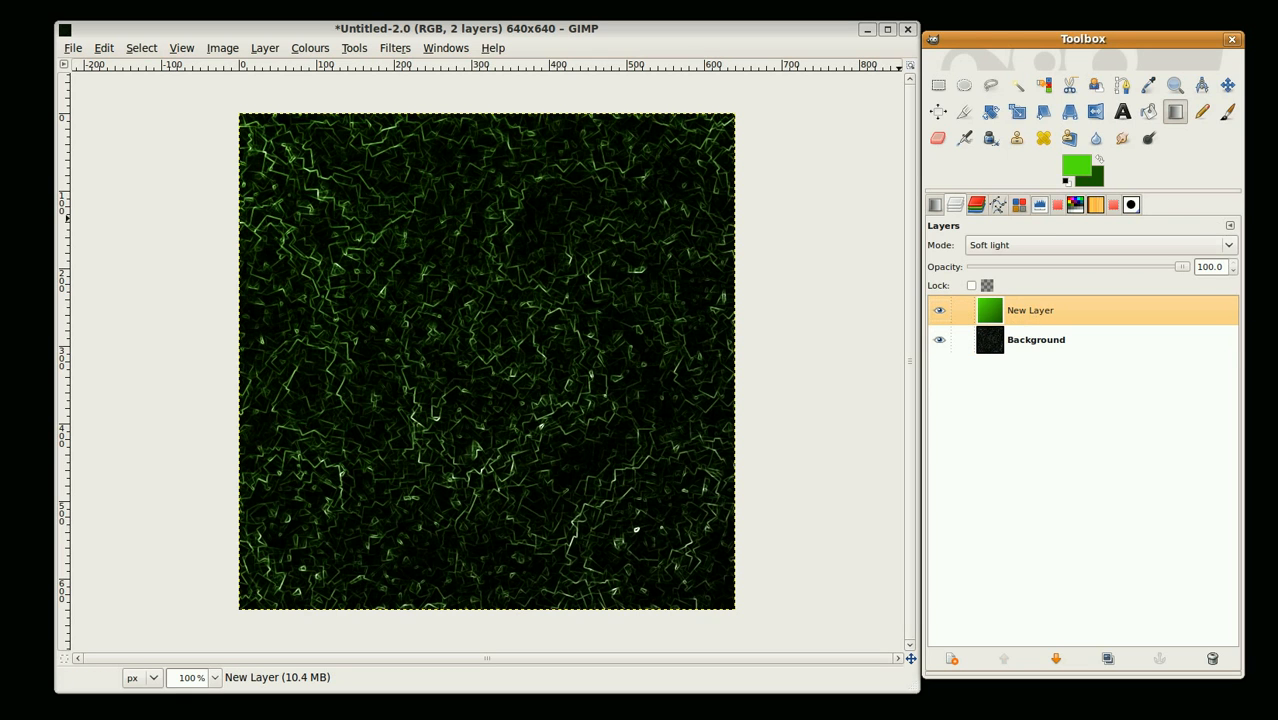
{"action": "left_click", "coordinate": [1036, 340]}
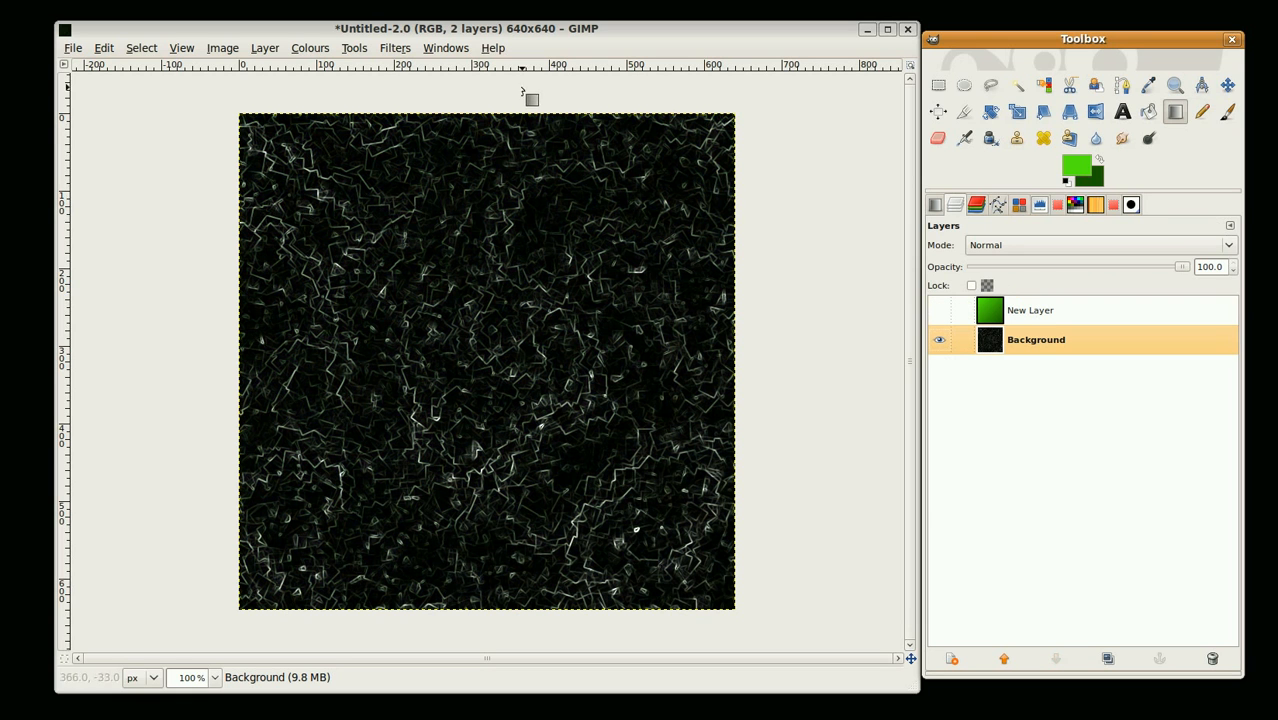
Step: Make the edge-line background seamlessly tileable with Make Seamless
{"action": "left_click", "coordinate": [390, 48]}
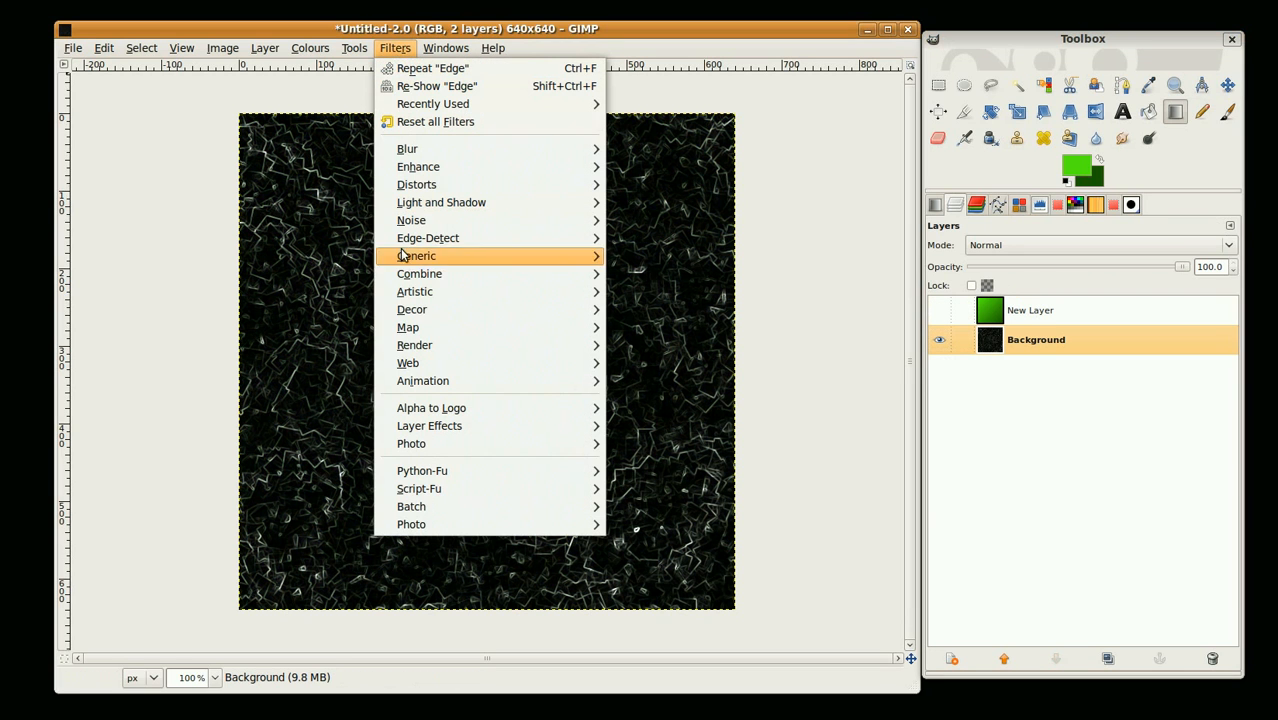
{"action": "mouse_move", "coordinate": [414, 344]}
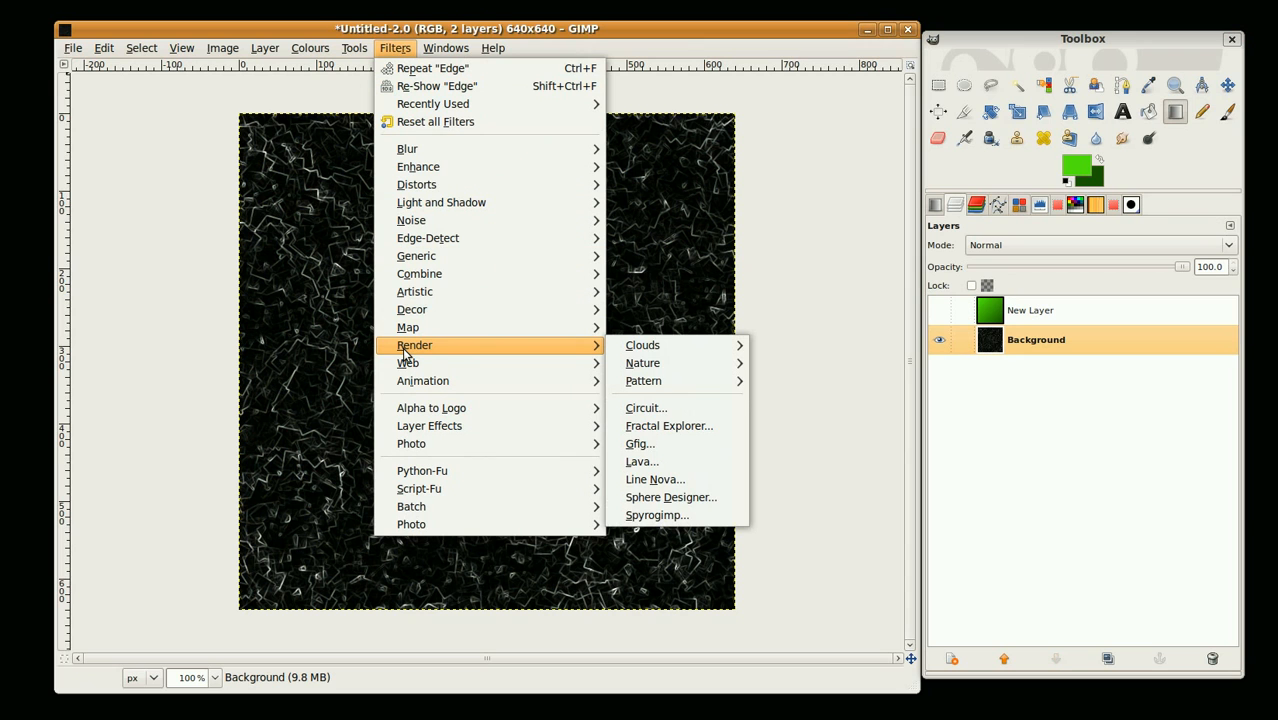
{"action": "mouse_move", "coordinate": [408, 328]}
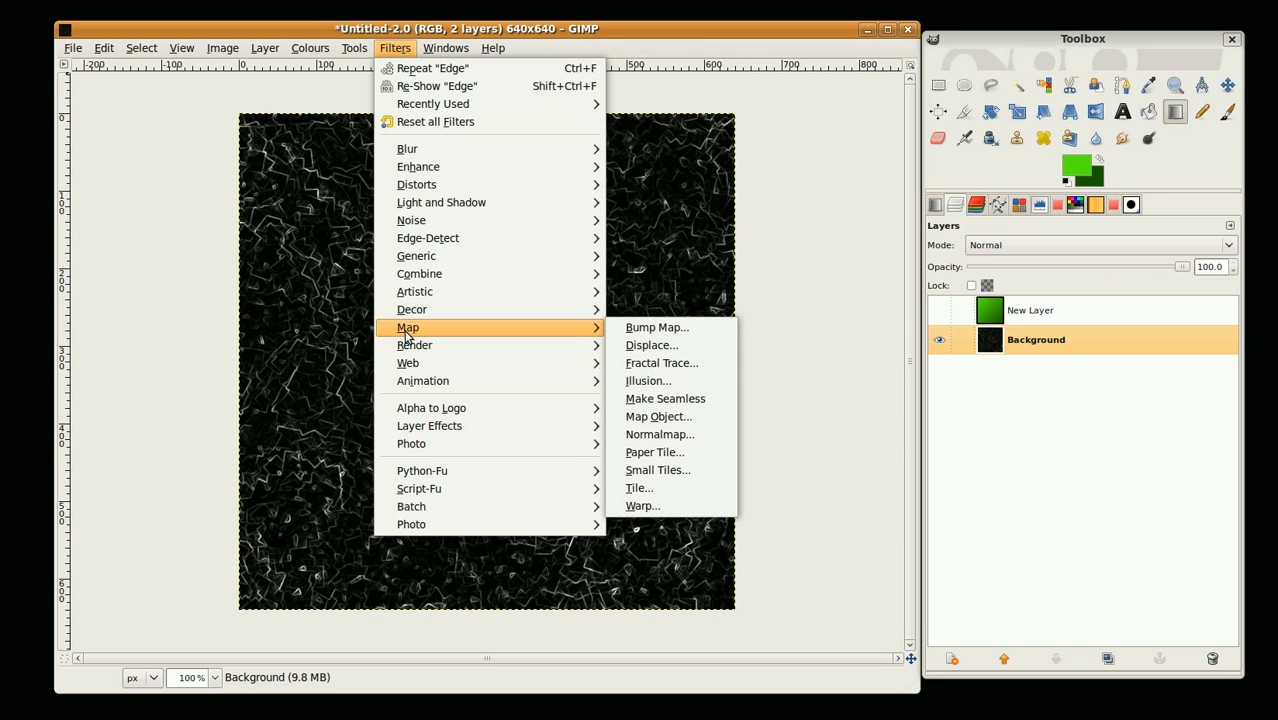
{"action": "mouse_move", "coordinate": [664, 398]}
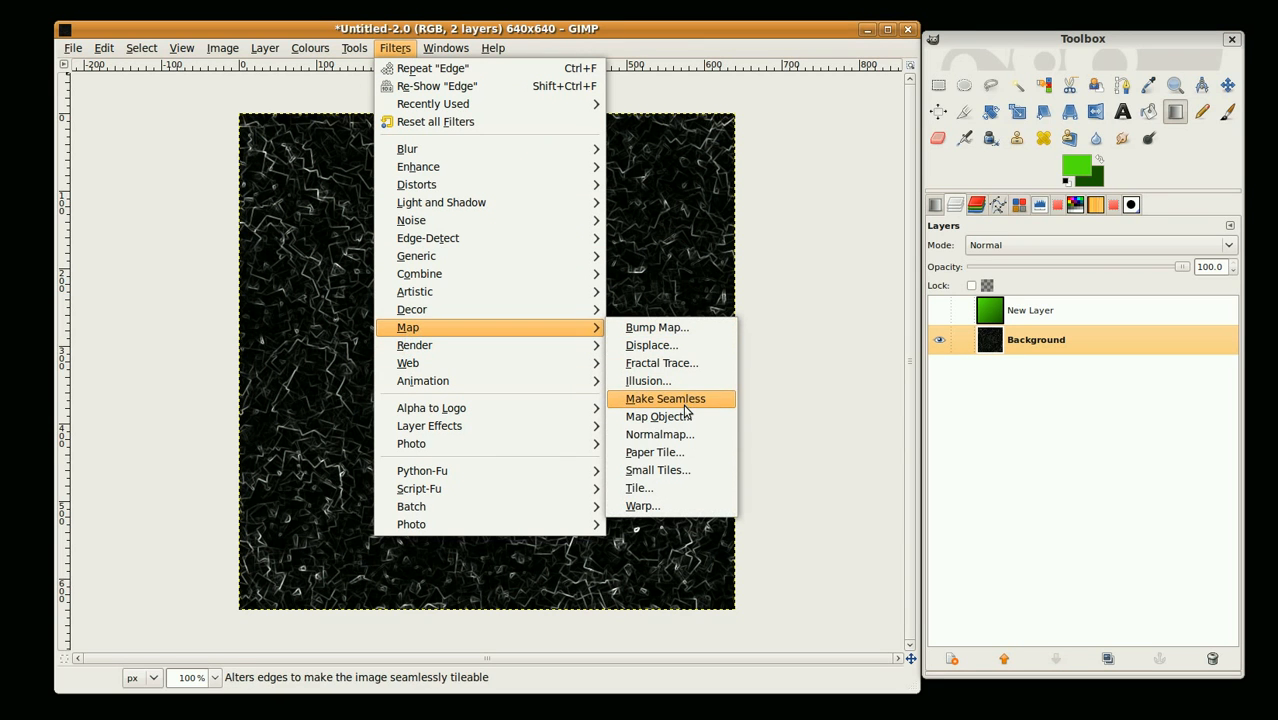
{"action": "left_click", "coordinate": [664, 398]}
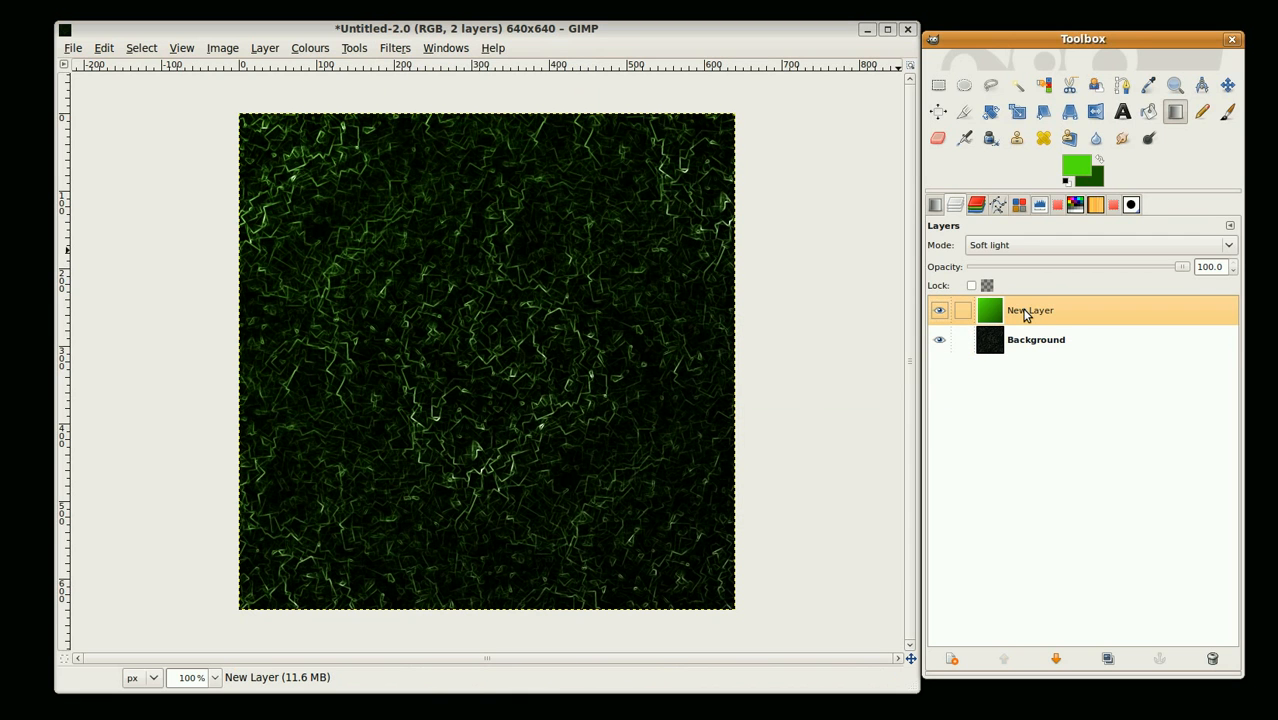
Step: Merge the green Soft light layer down into the background
{"action": "right_click", "coordinate": [1028, 312]}
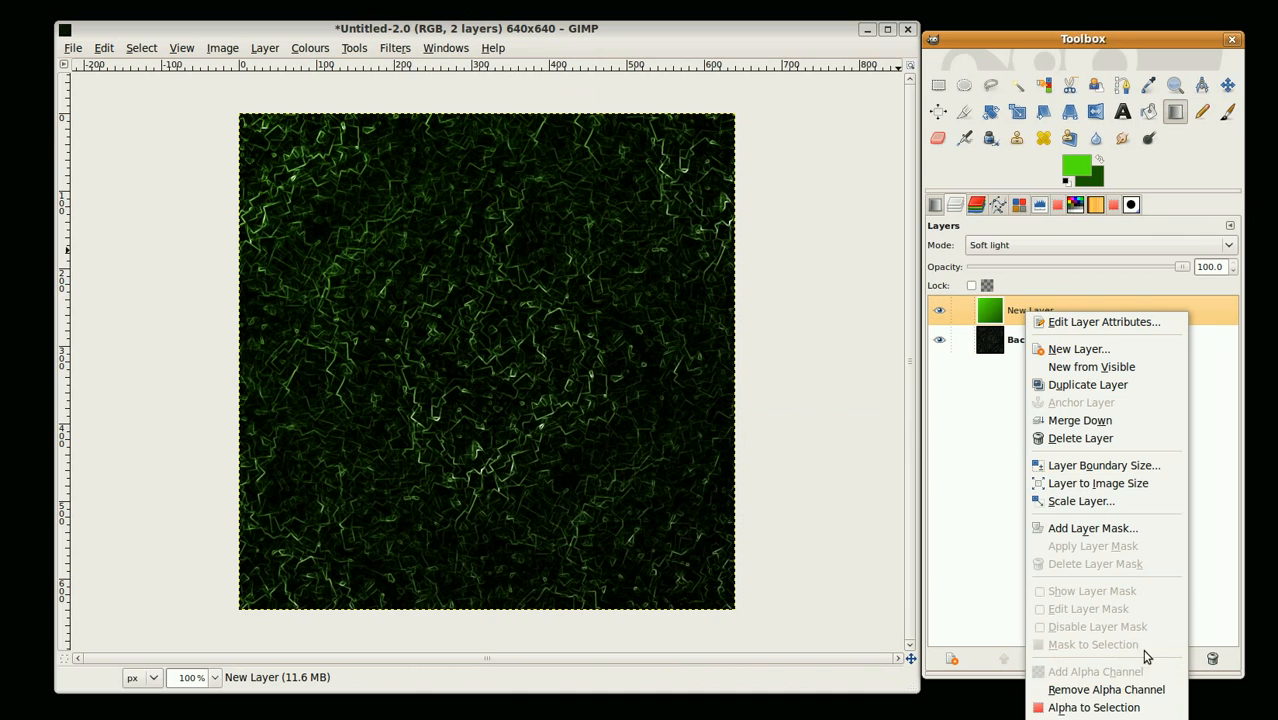
{"action": "left_click", "coordinate": [1080, 420]}
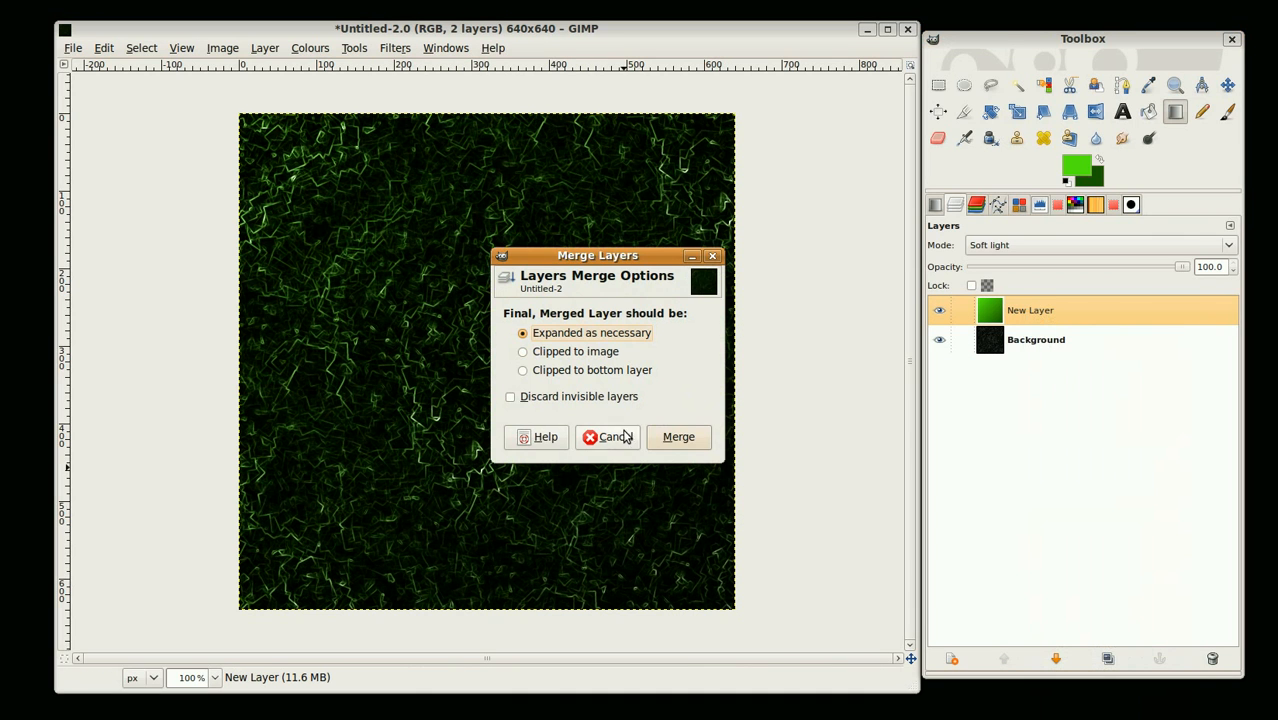
{"action": "left_click", "coordinate": [678, 436]}
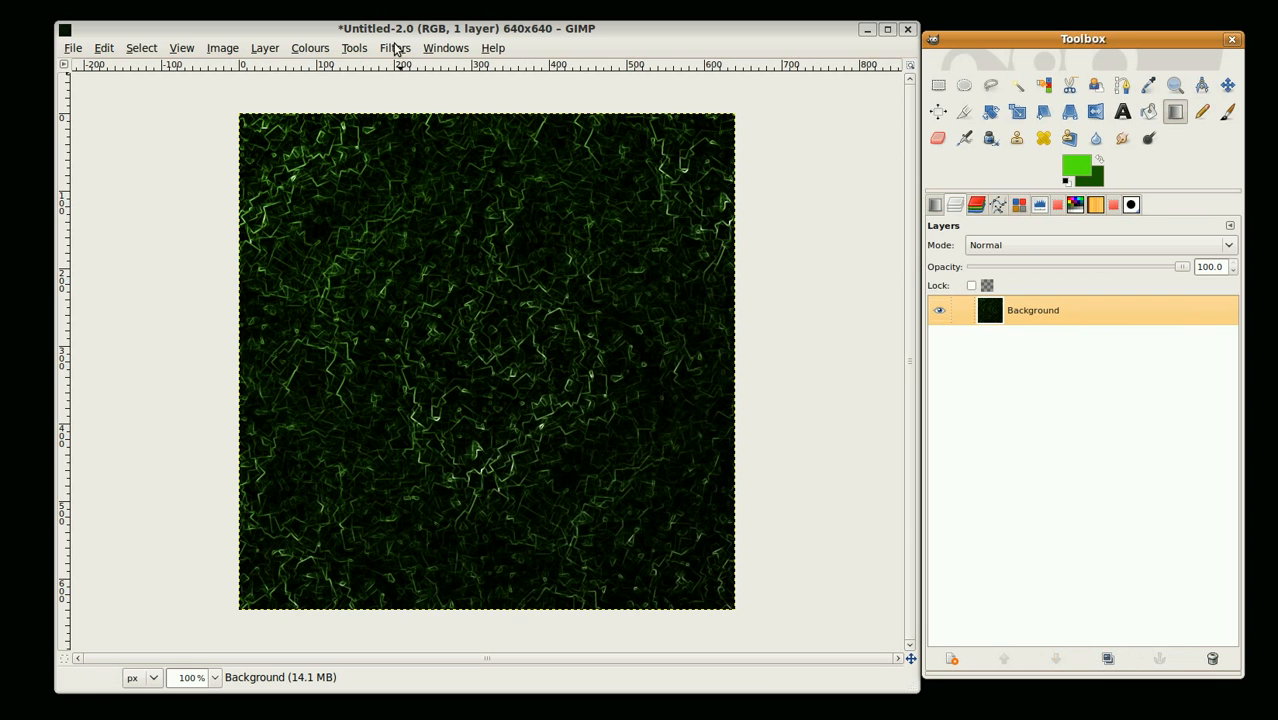
Step: Map the green texture onto a sphere with a transparent background
{"action": "left_click", "coordinate": [394, 48]}
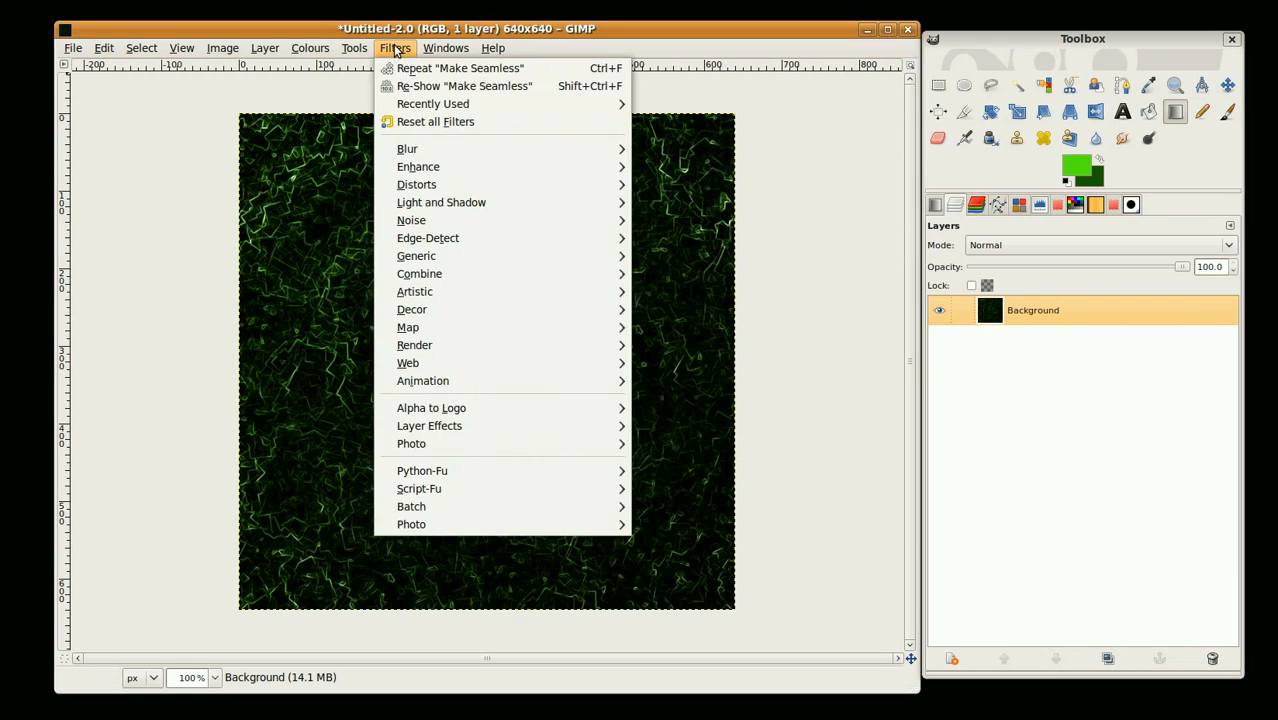
{"action": "mouse_move", "coordinate": [440, 308]}
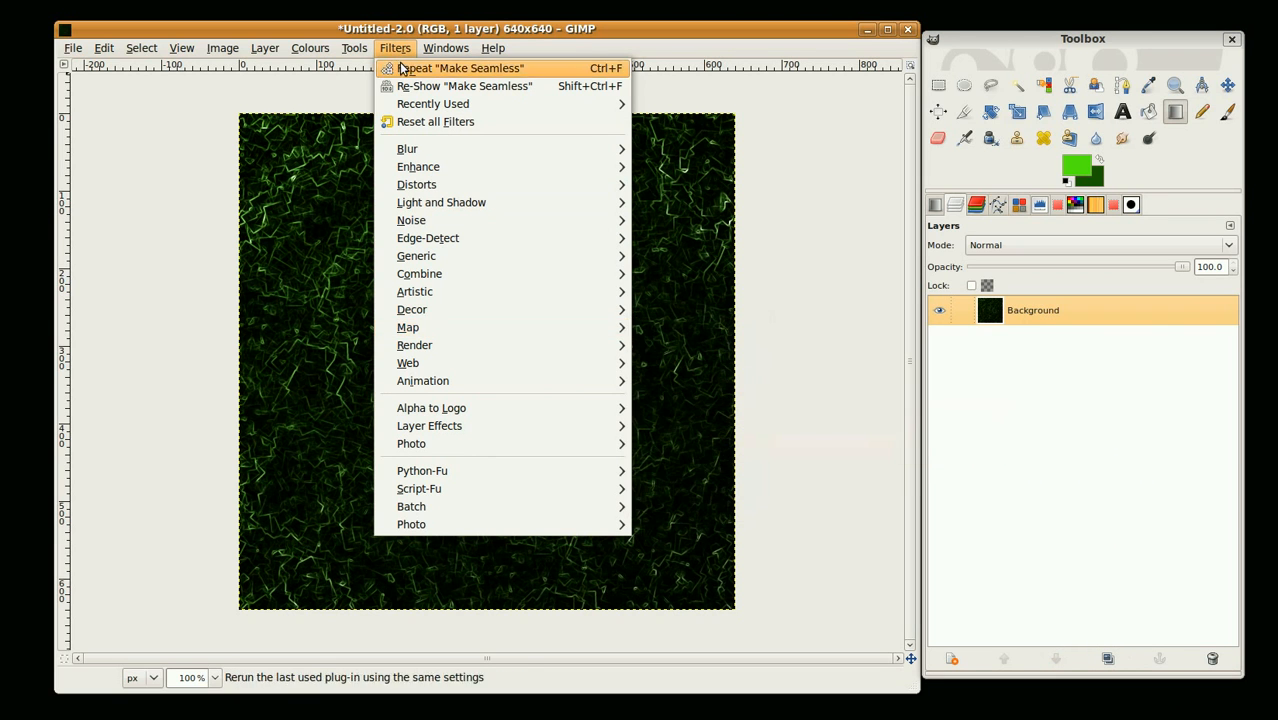
{"action": "mouse_move", "coordinate": [408, 328]}
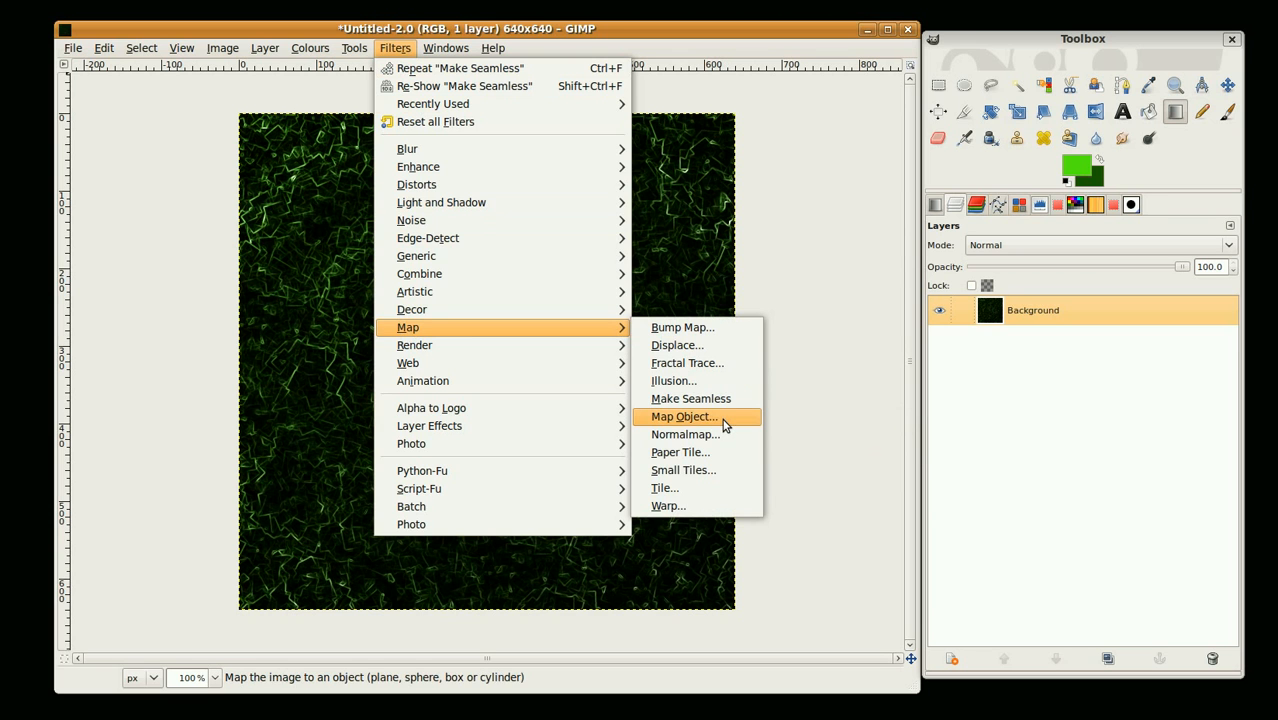
{"action": "left_click", "coordinate": [684, 416]}
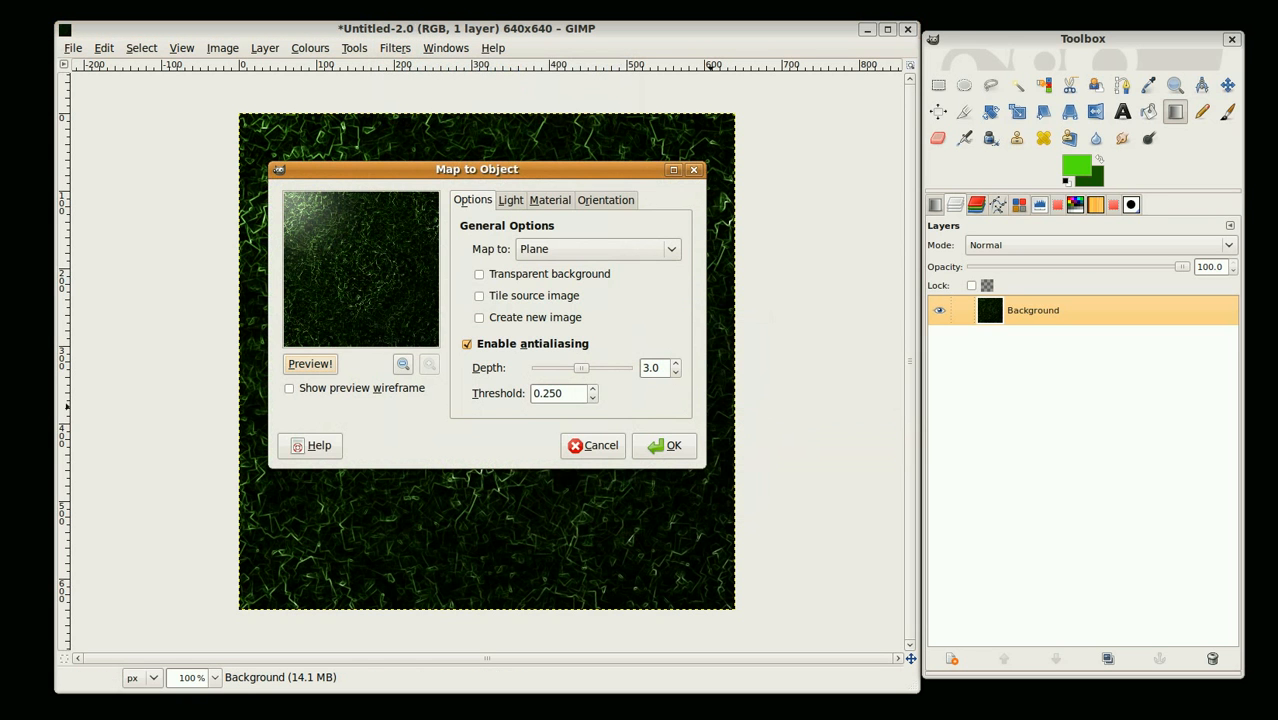
{"action": "mouse_move", "coordinate": [636, 264]}
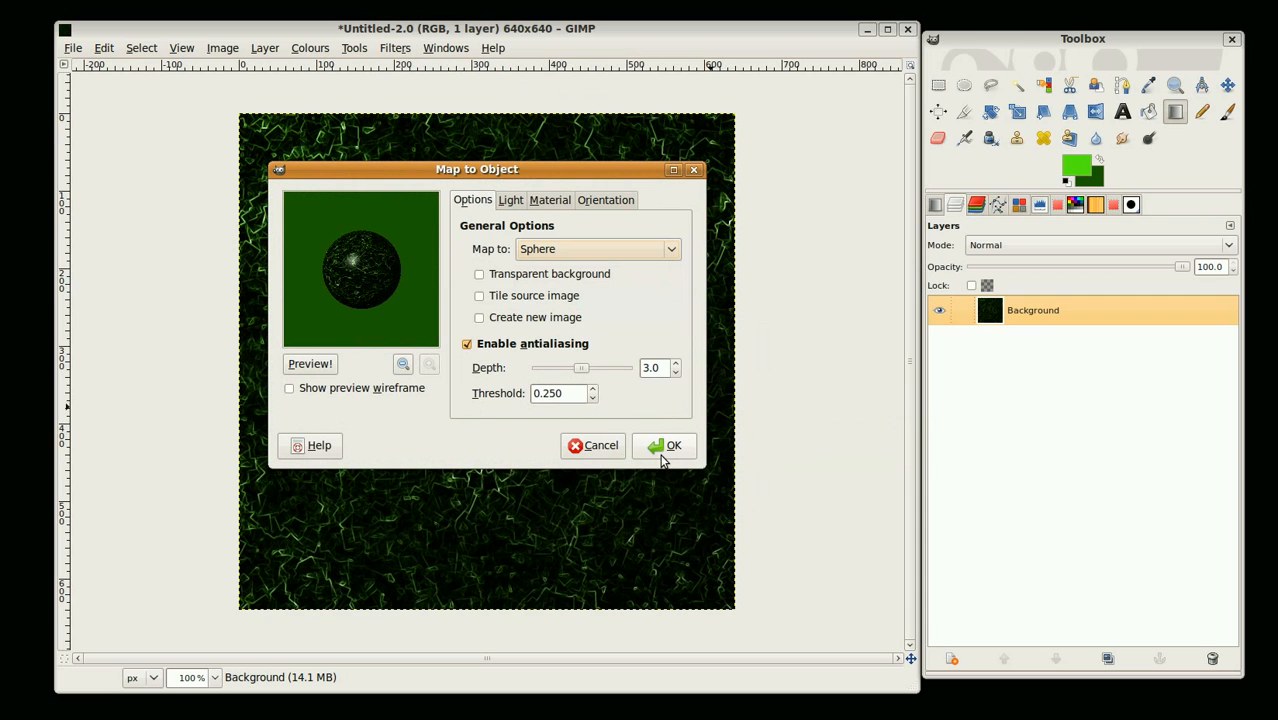
{"action": "left_click", "coordinate": [480, 272]}
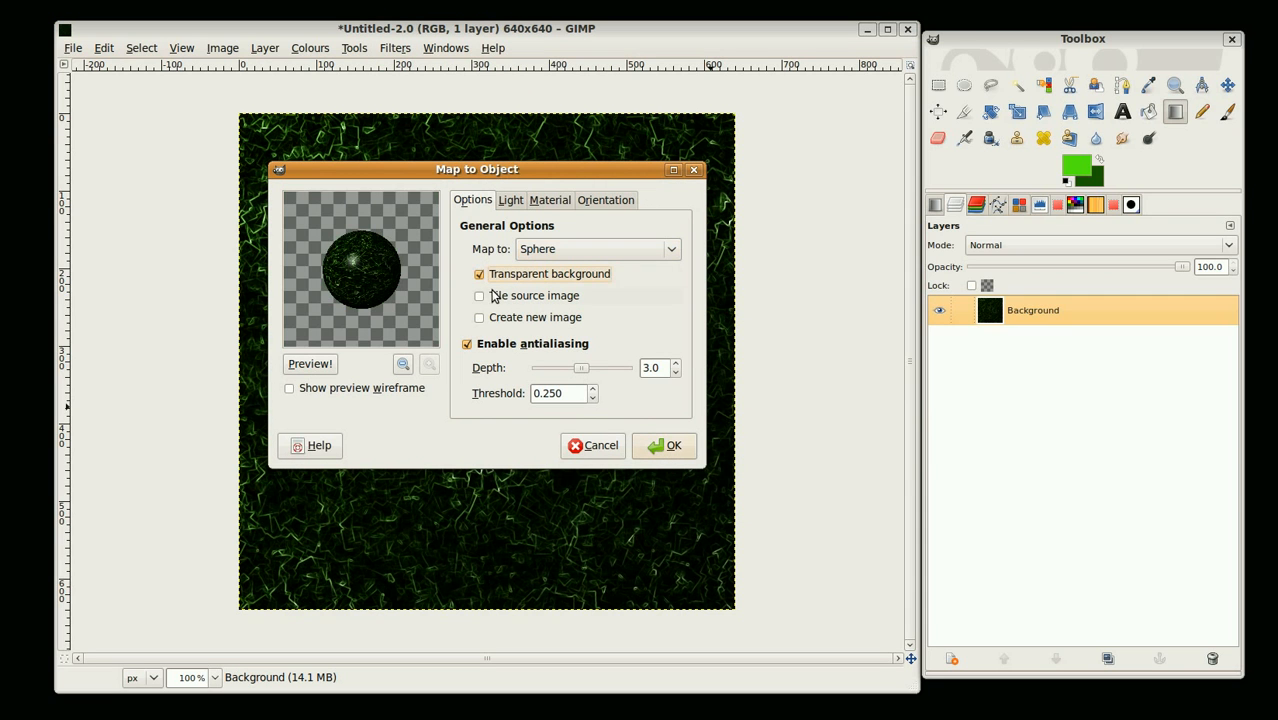
{"action": "left_click", "coordinate": [664, 446]}
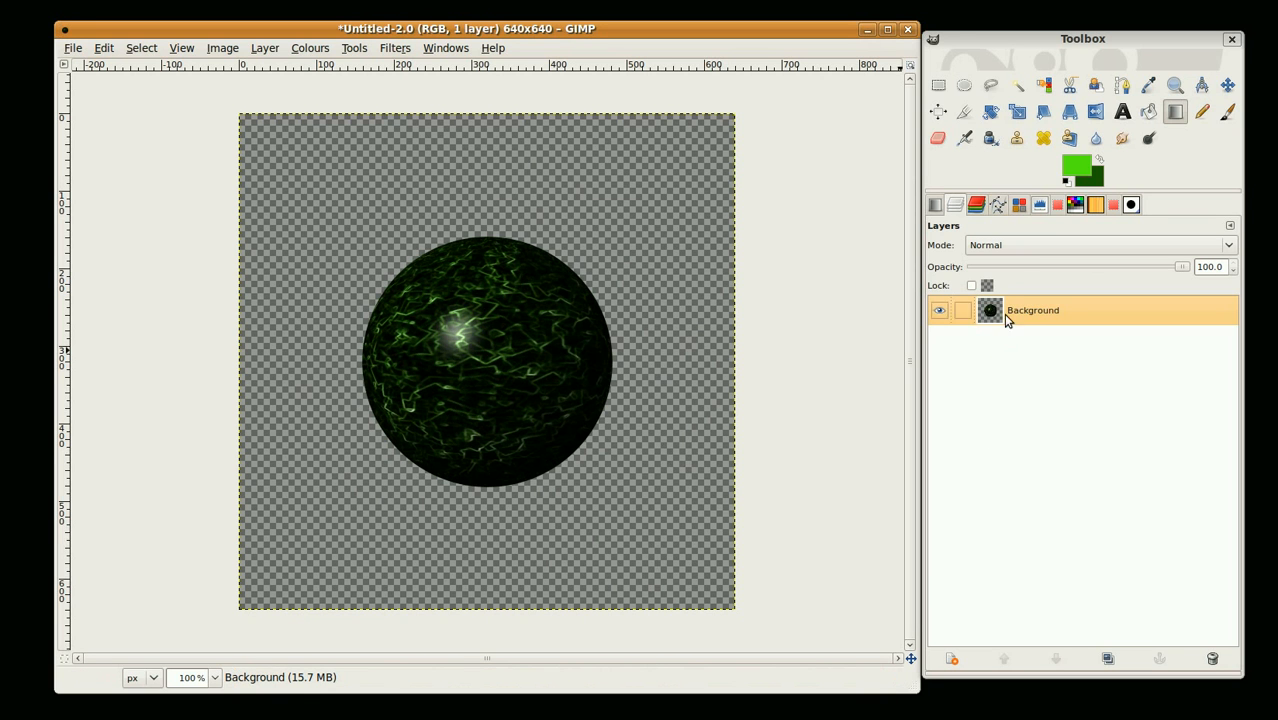
Step: Select the sphere via Alpha to Selection and add a transparent layer above it
{"action": "right_click", "coordinate": [1032, 310]}
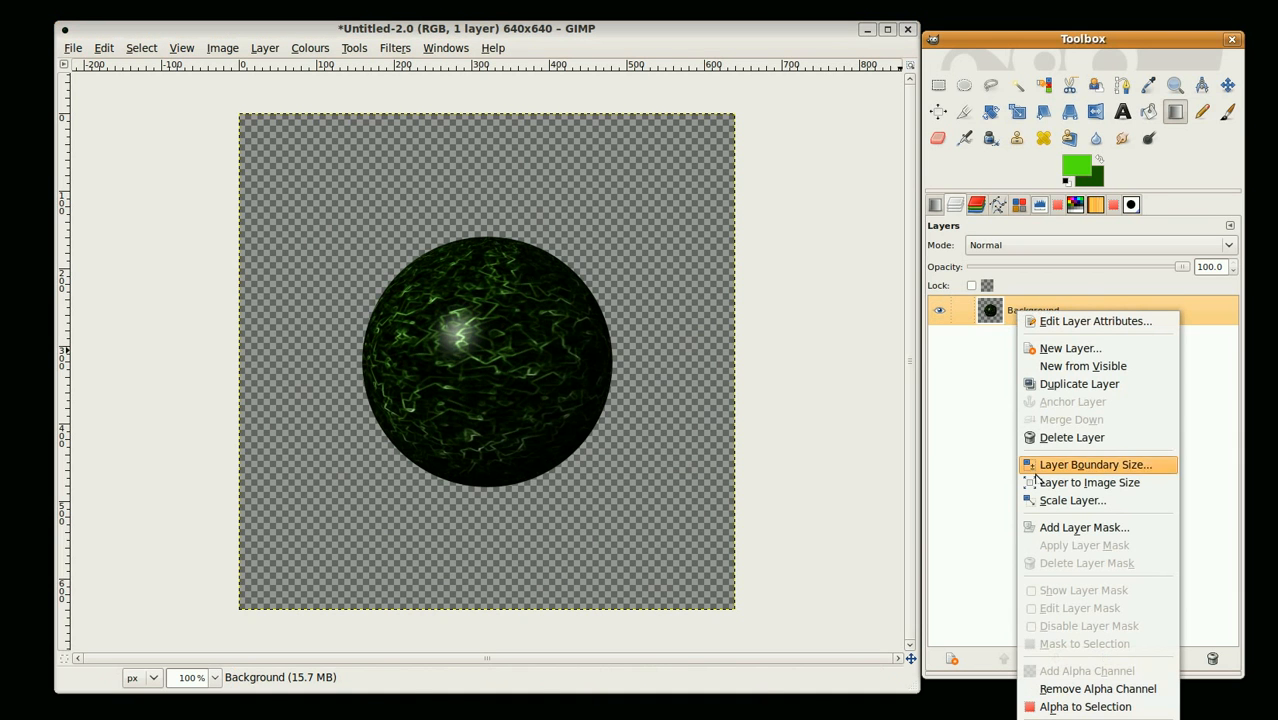
{"action": "mouse_move", "coordinate": [1094, 688]}
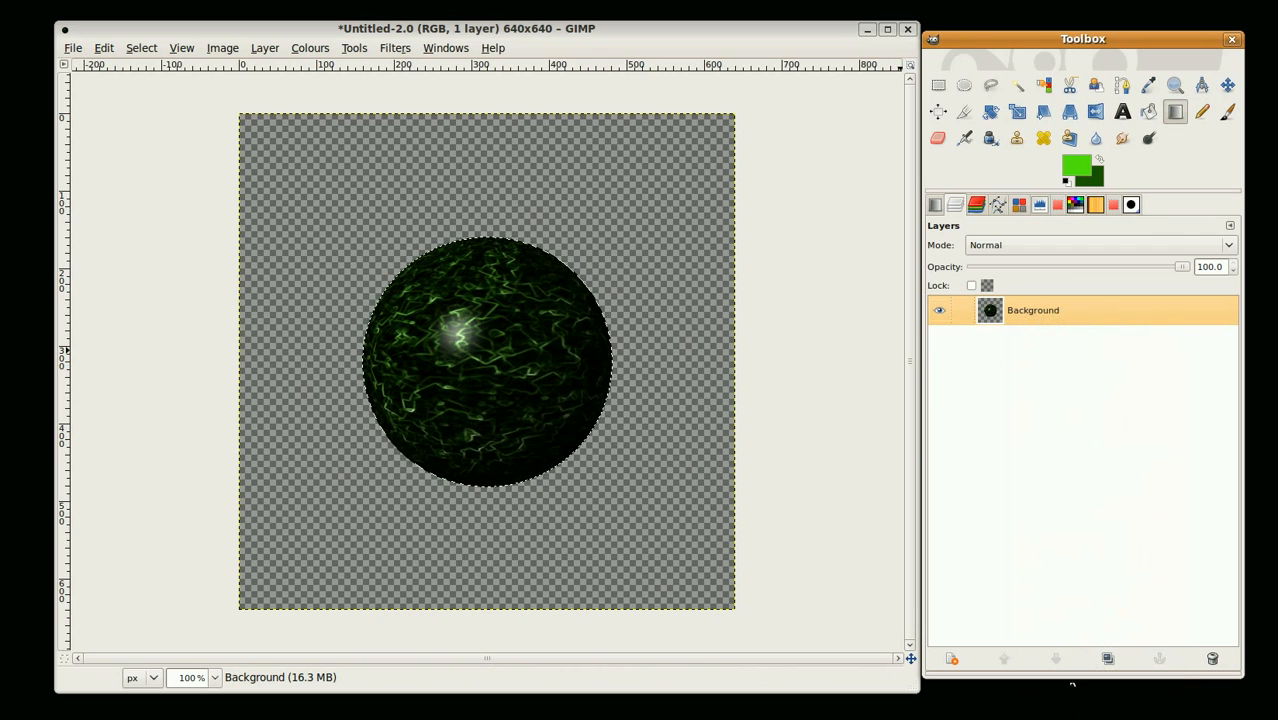
{"action": "mouse_move", "coordinate": [952, 658]}
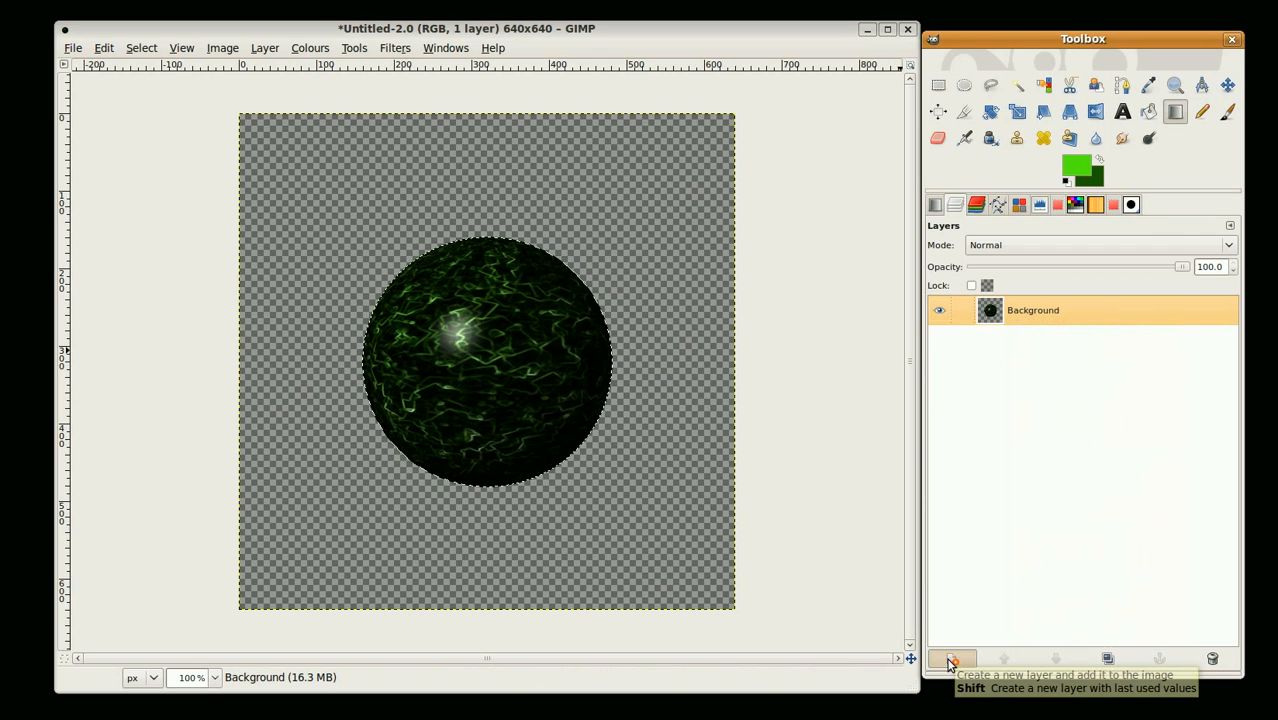
{"action": "left_click", "coordinate": [948, 658]}
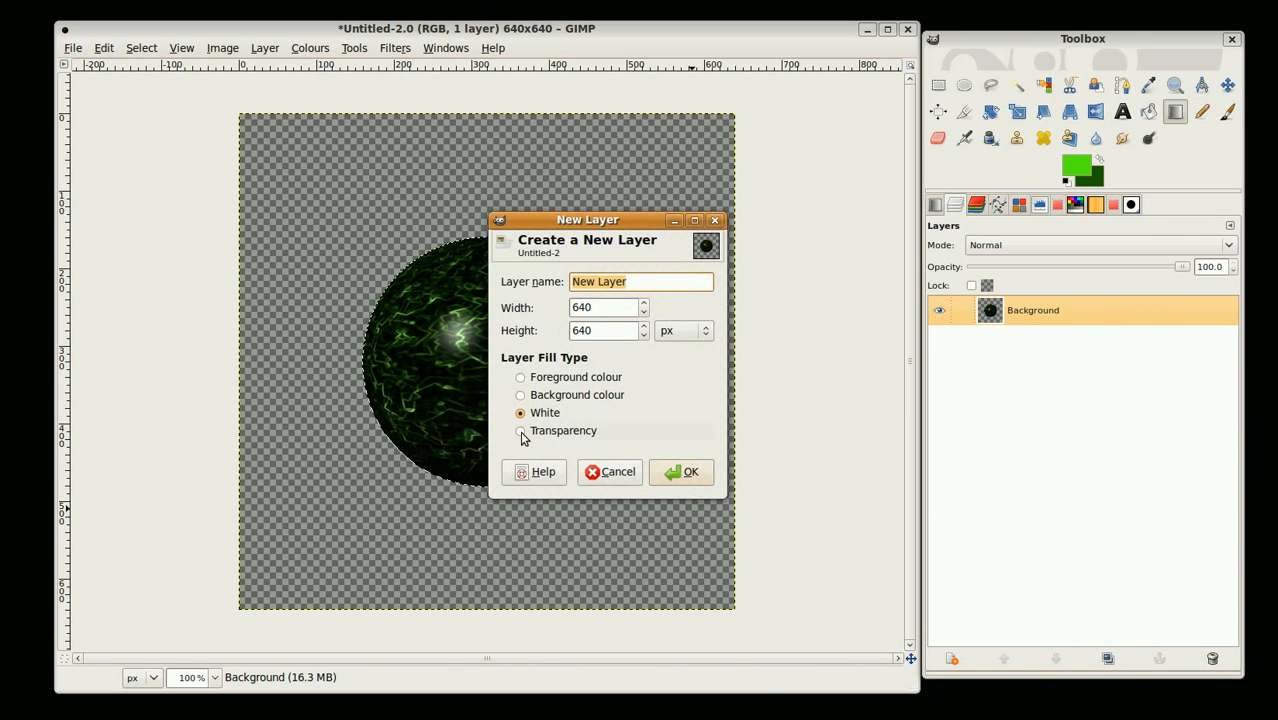
{"action": "left_click", "coordinate": [680, 472]}
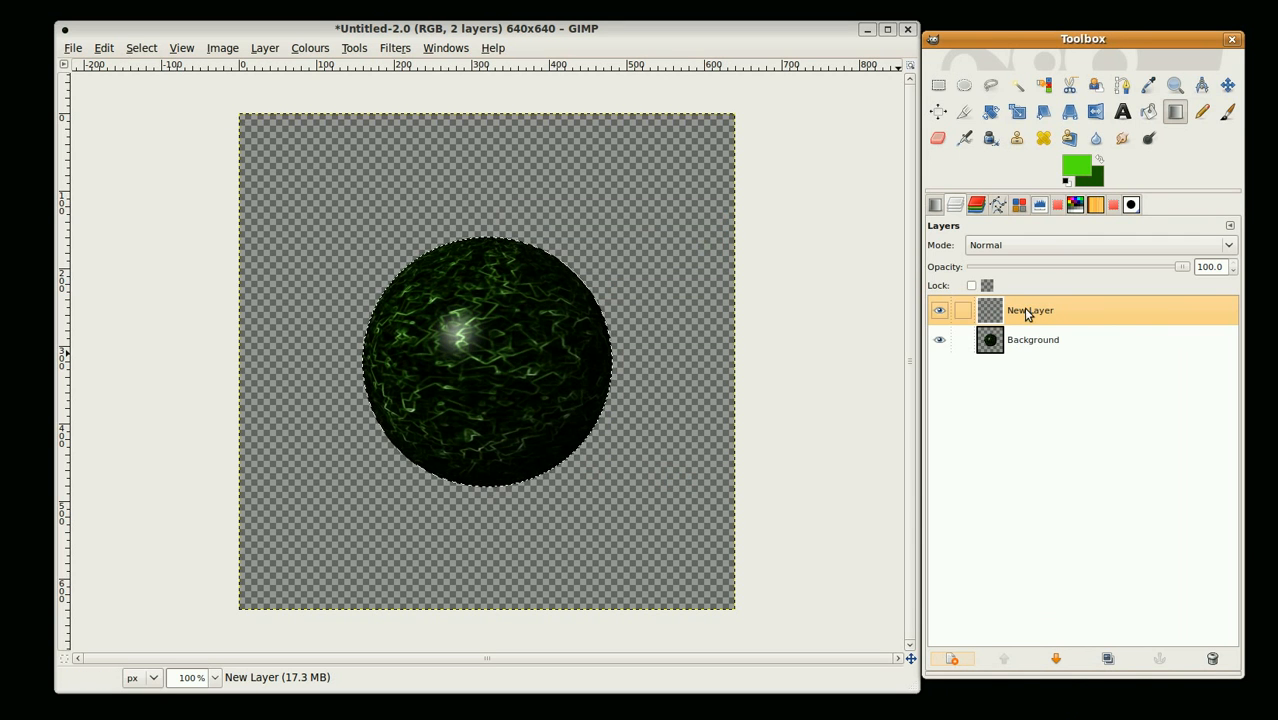
{"action": "mouse_move", "coordinate": [490, 356]}
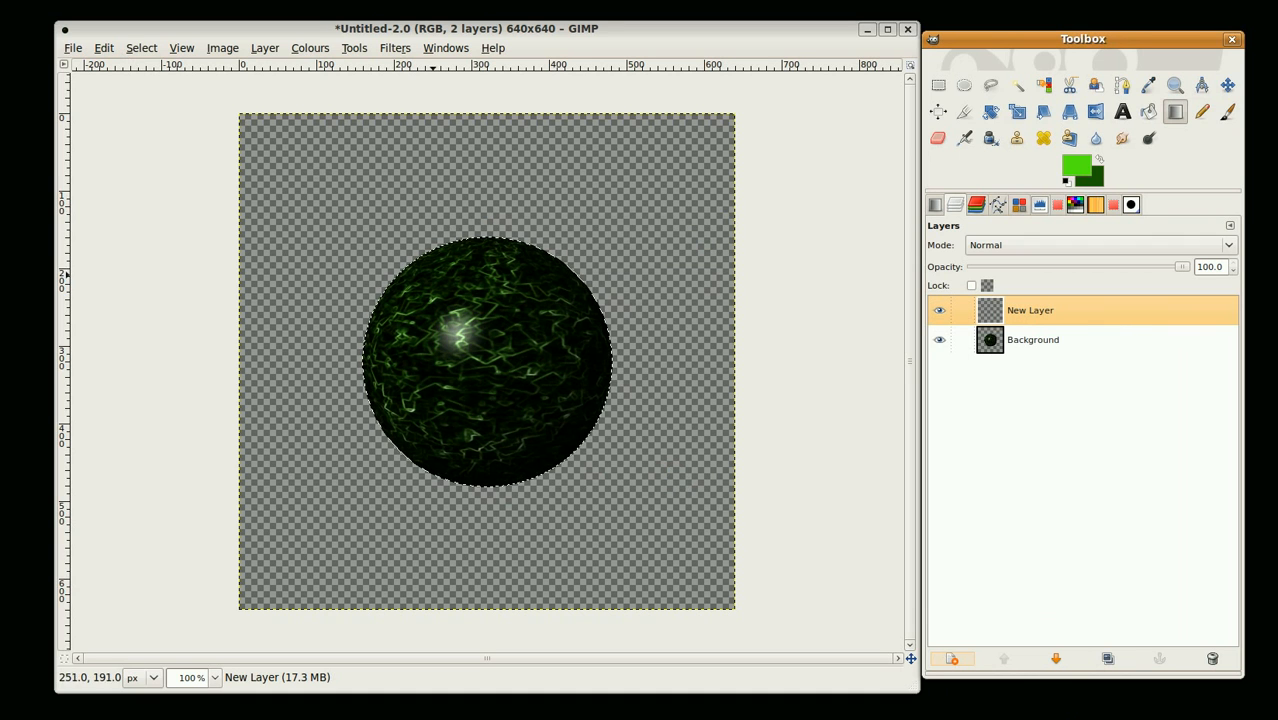
Step: Grow the sphere selection outward by 5 pixels
{"action": "left_click", "coordinate": [140, 48]}
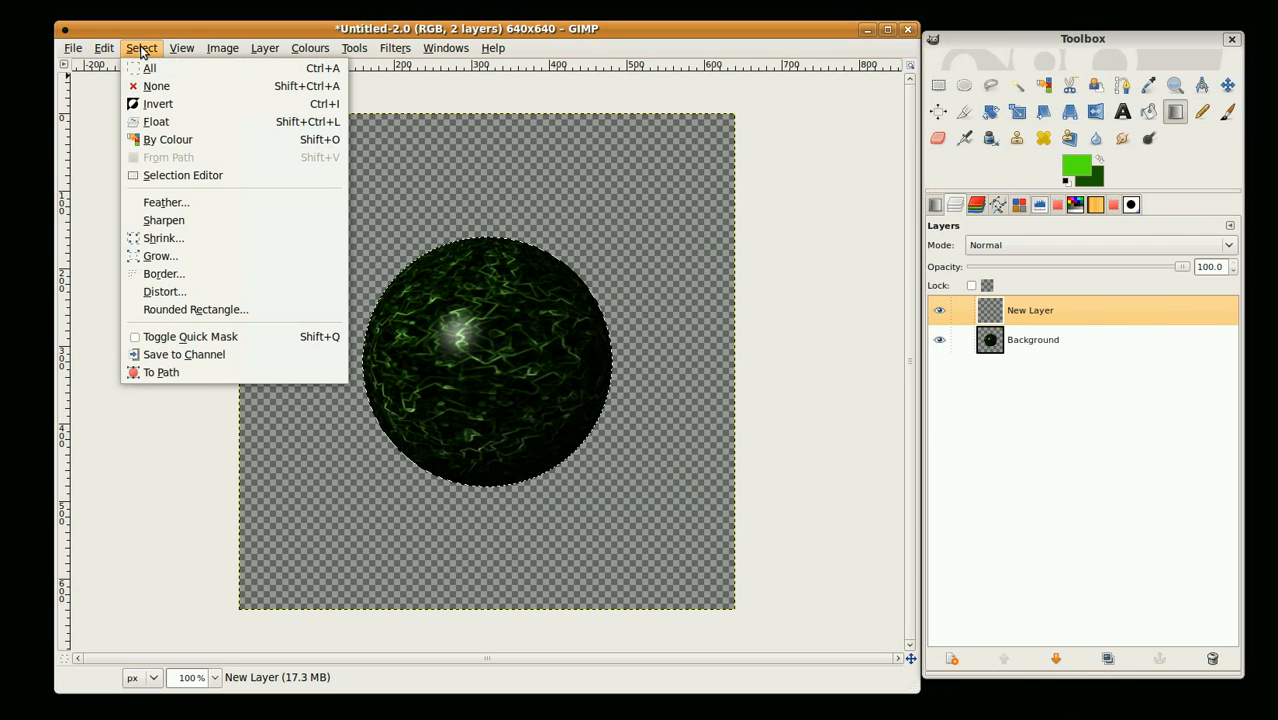
{"action": "mouse_move", "coordinate": [160, 256]}
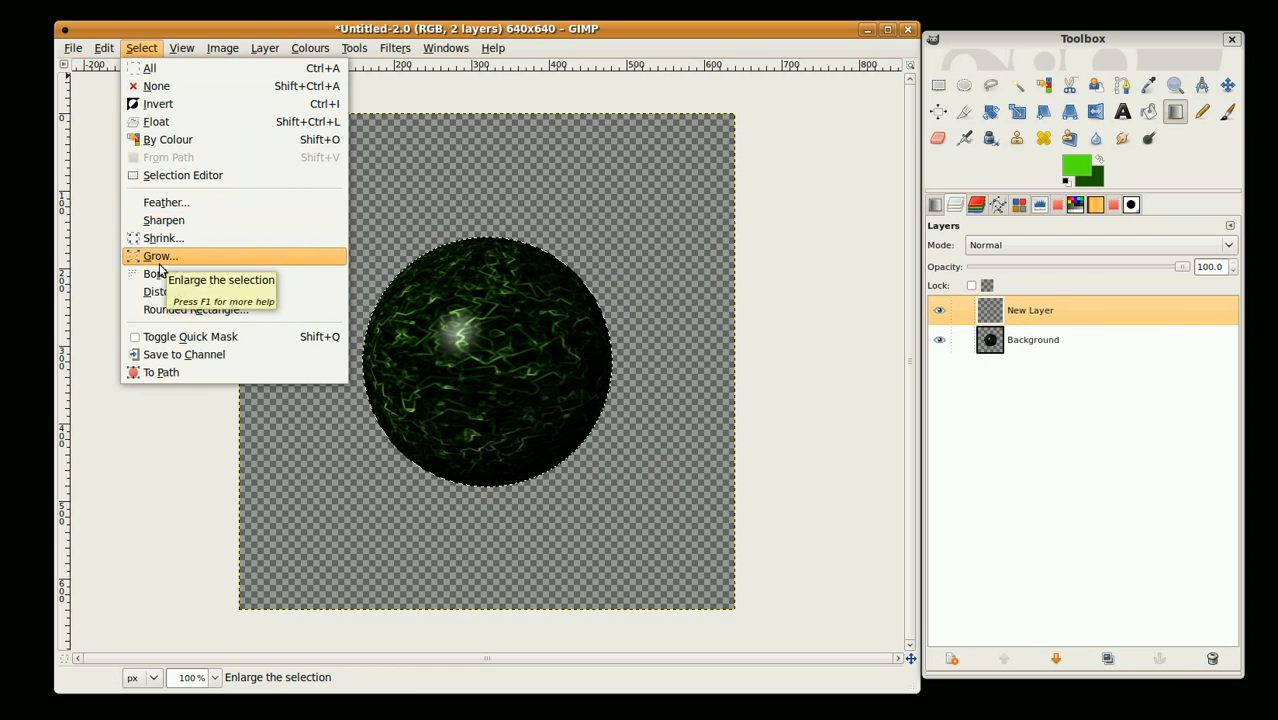
{"action": "left_click", "coordinate": [158, 256]}
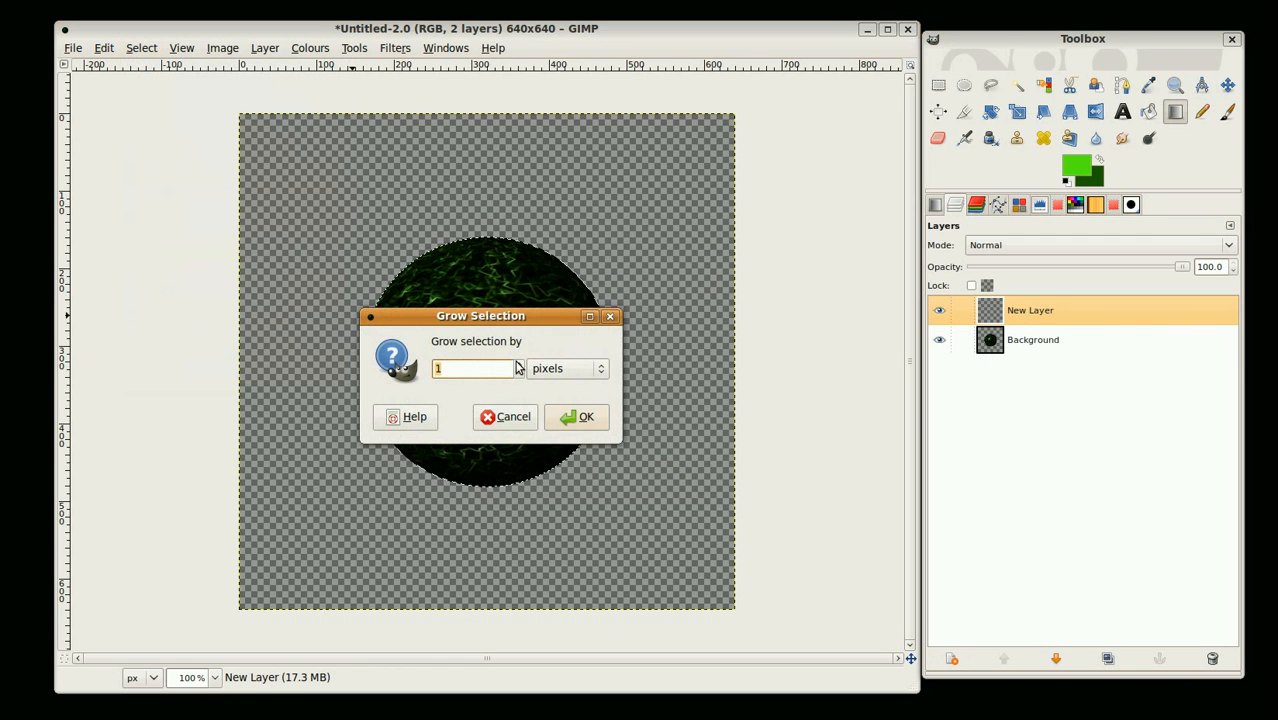
{"action": "type", "text": "5"}
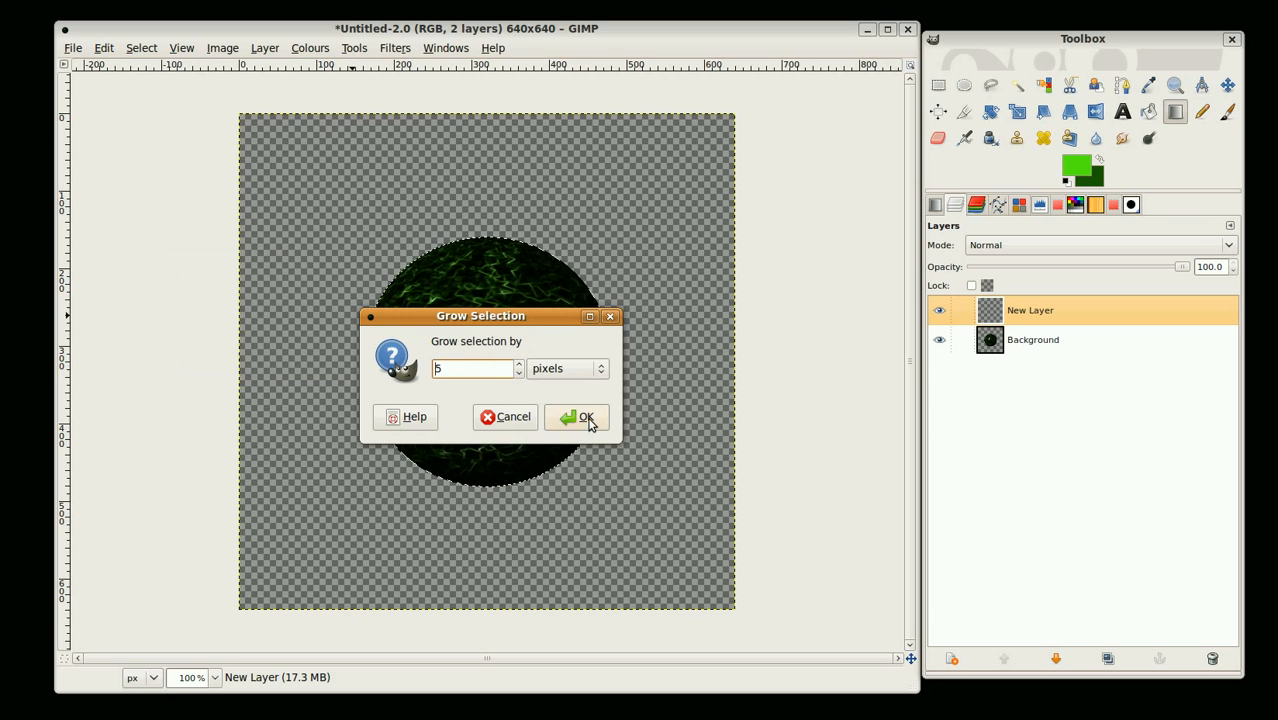
{"action": "left_click", "coordinate": [584, 418]}
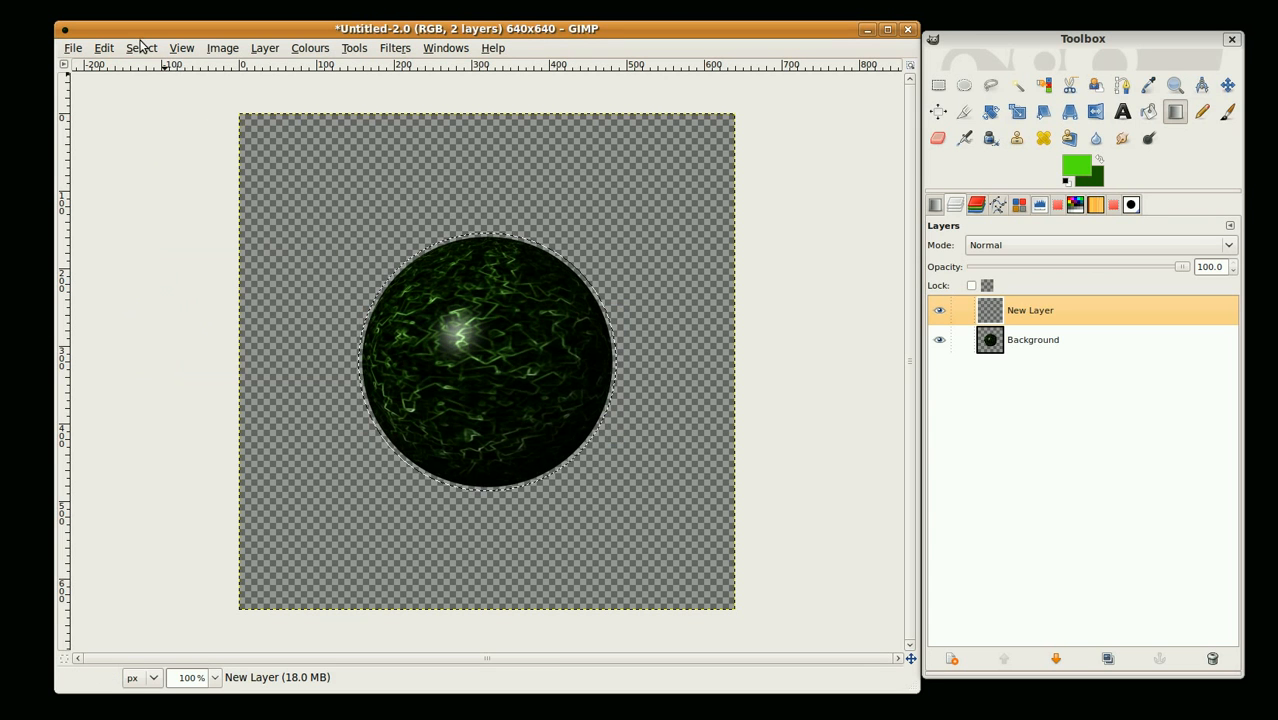
Step: Feather the grown selection by 80 pixels for a soft glow edge
{"action": "left_click", "coordinate": [140, 48]}
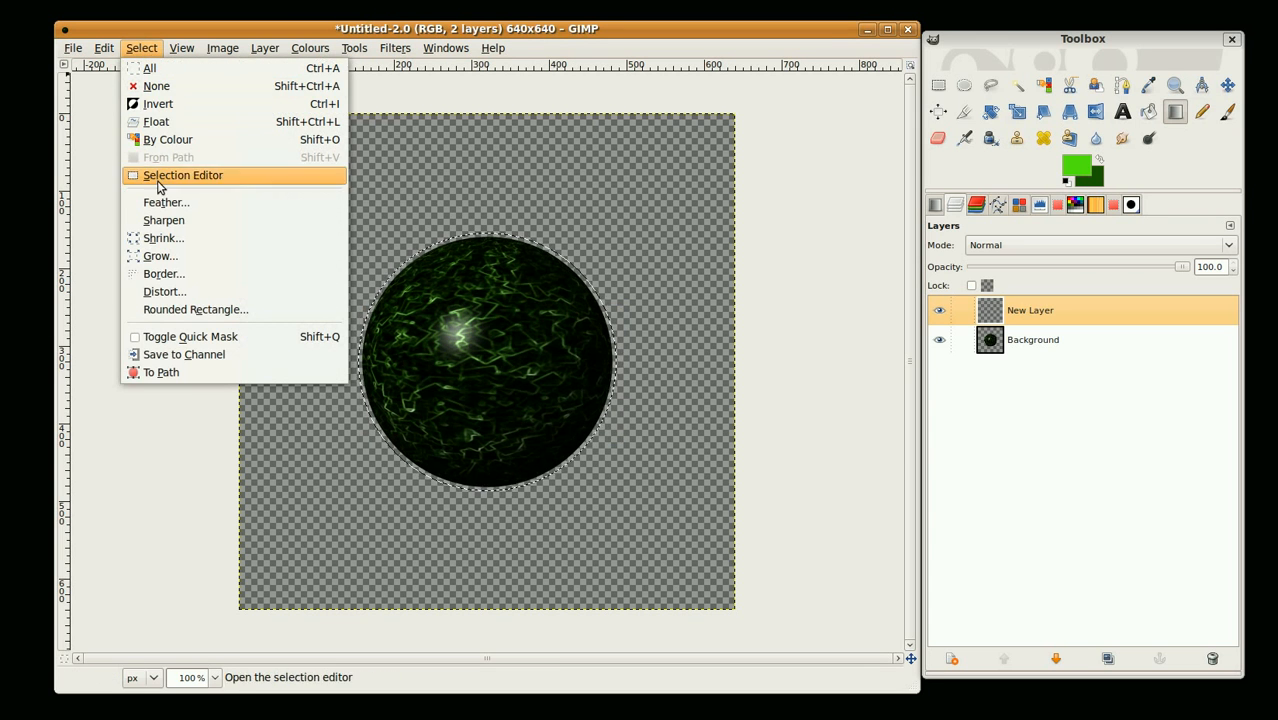
{"action": "mouse_move", "coordinate": [164, 202]}
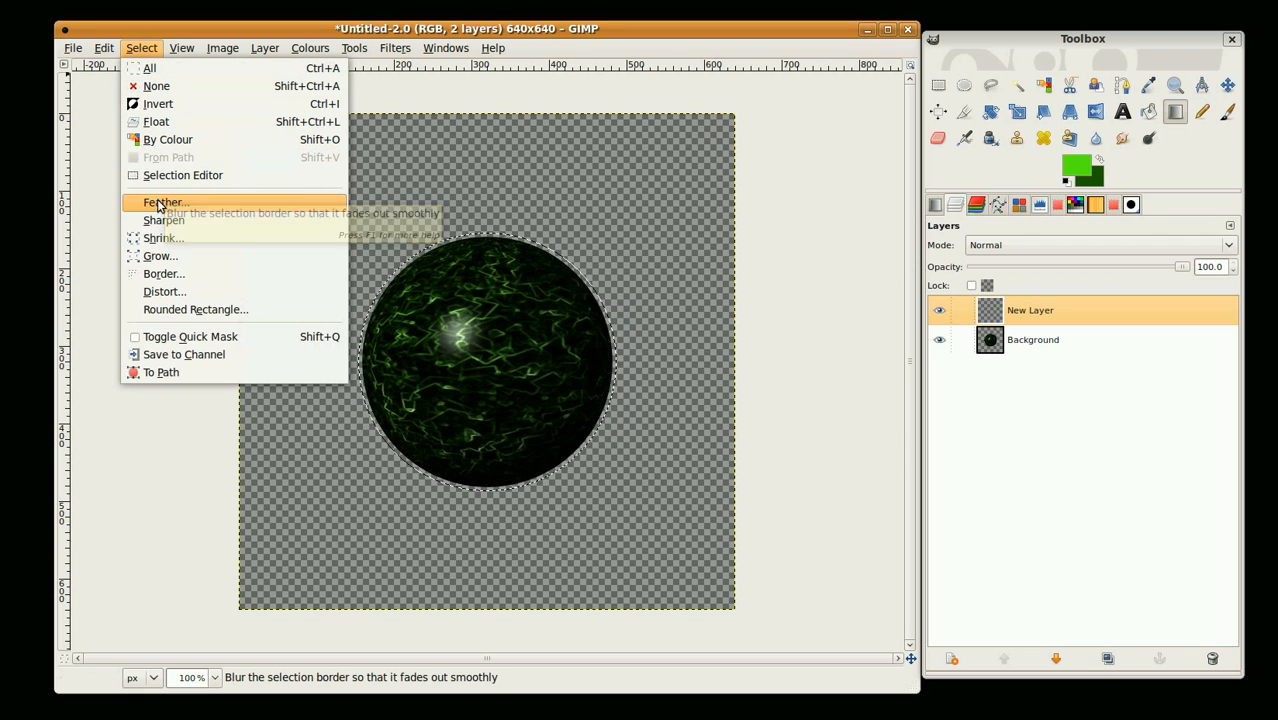
{"action": "left_click", "coordinate": [160, 202]}
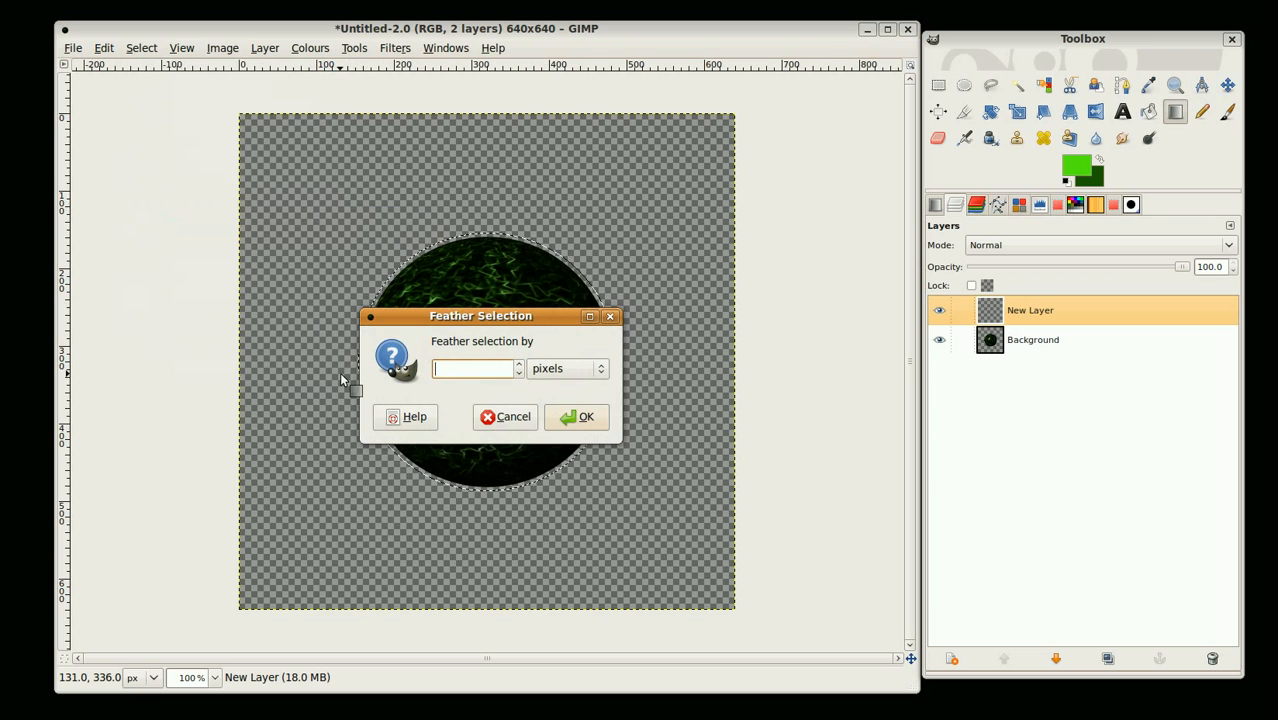
{"action": "type", "text": "80"}
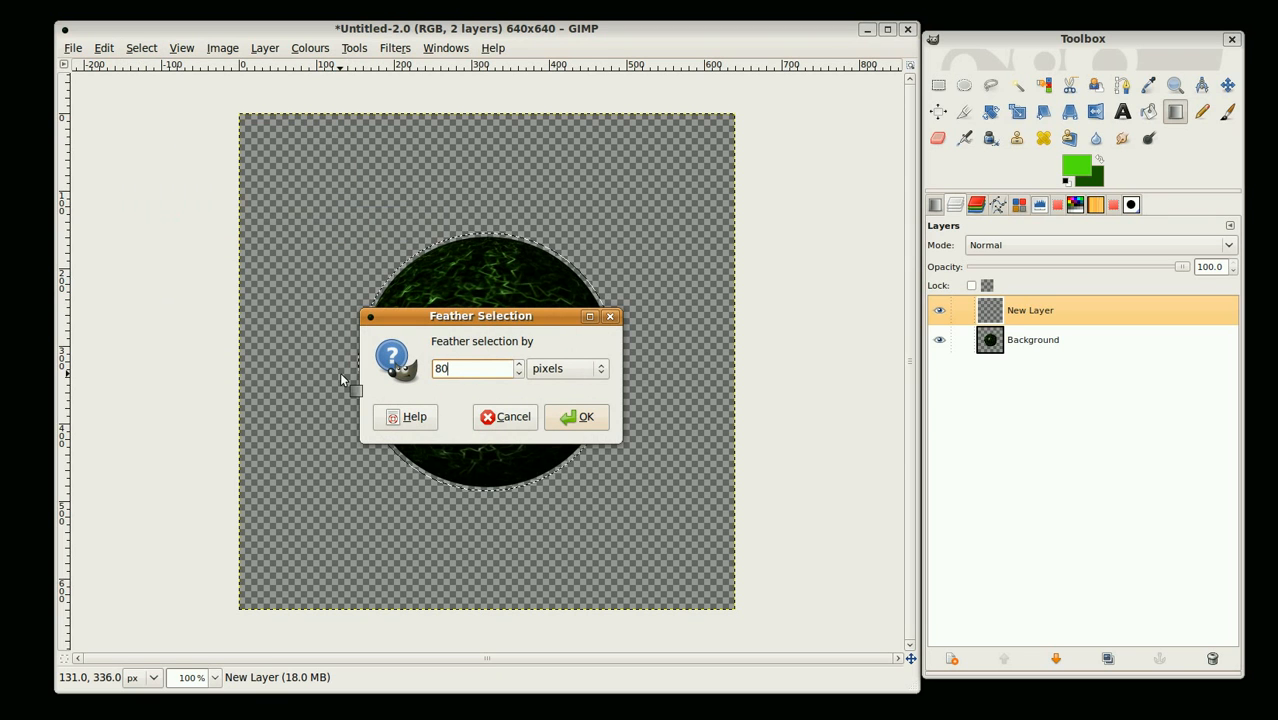
{"action": "left_click", "coordinate": [576, 418]}
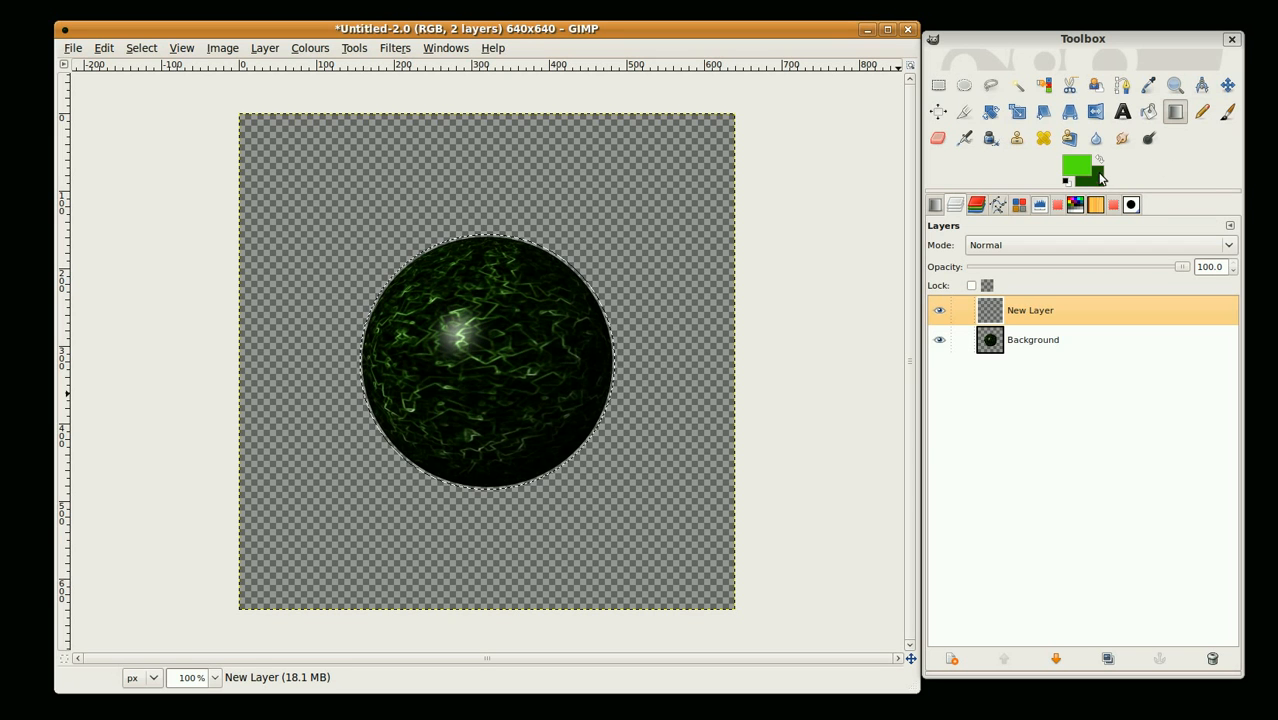
{"action": "mouse_move", "coordinate": [1100, 168]}
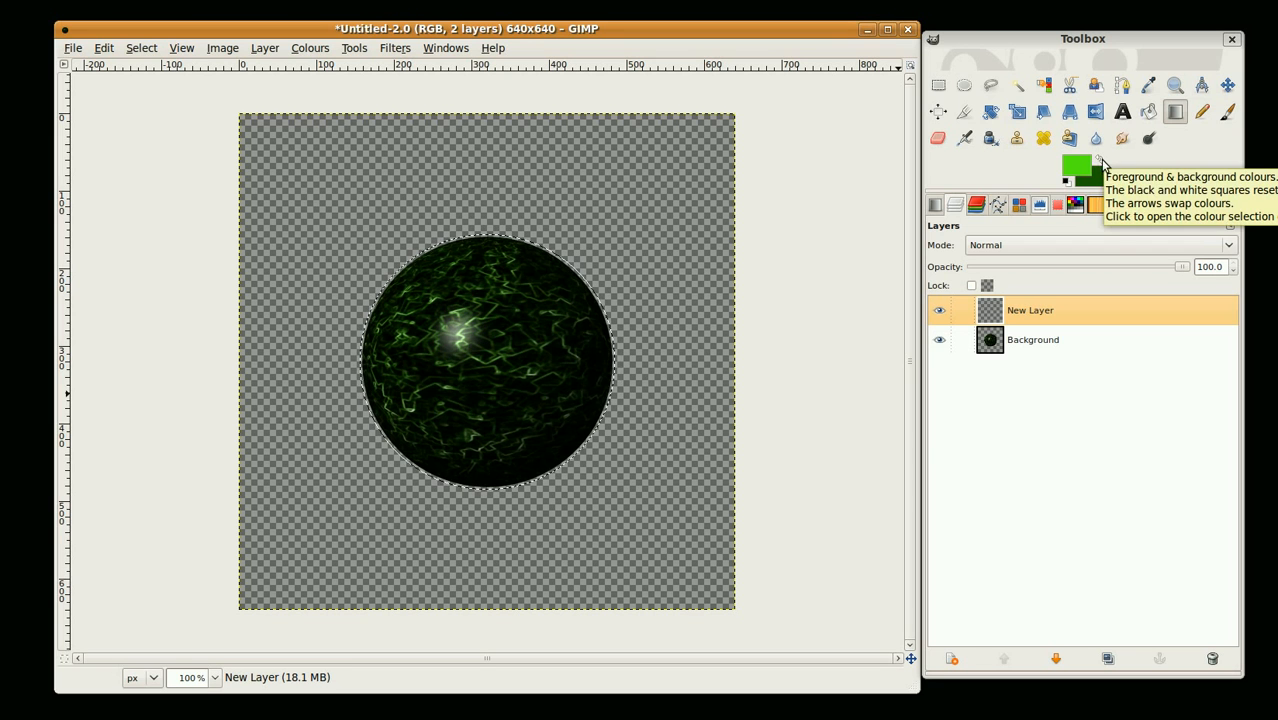
Step: Fill the feathered selection with dark green and lower New Layer beneath the Background sphere
{"action": "left_click", "coordinate": [1078, 164]}
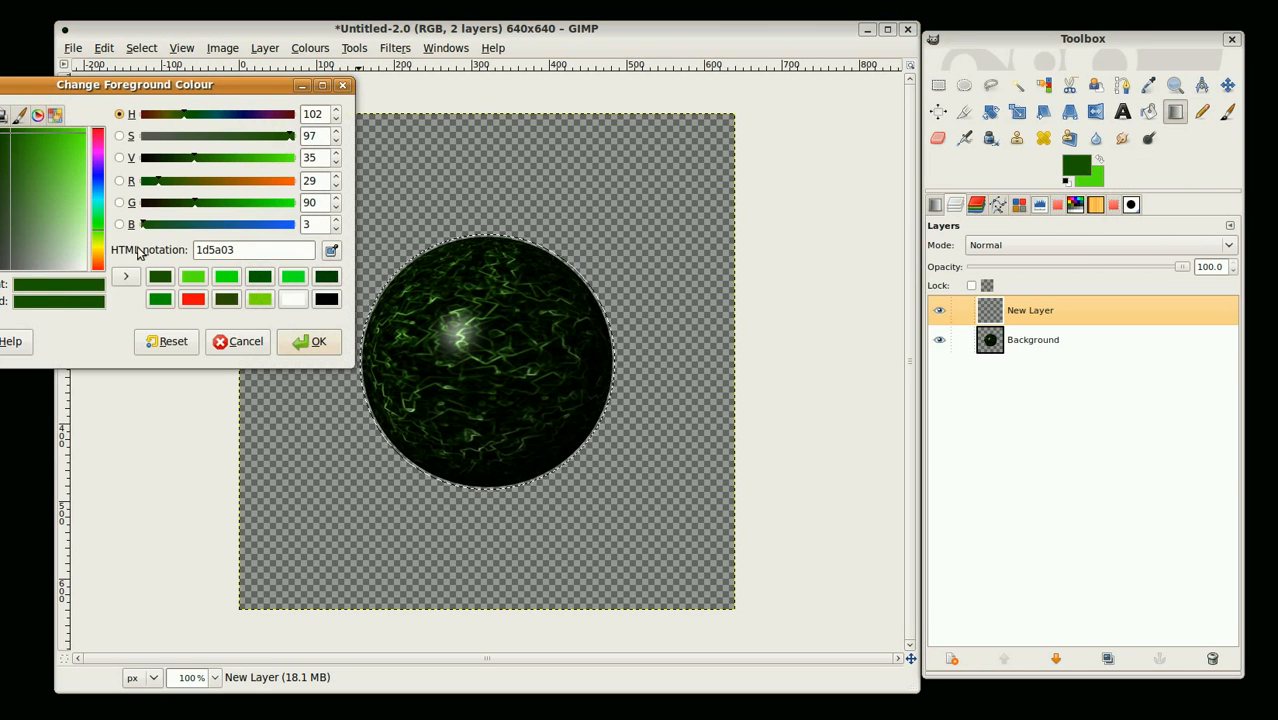
{"action": "left_click", "coordinate": [318, 340]}
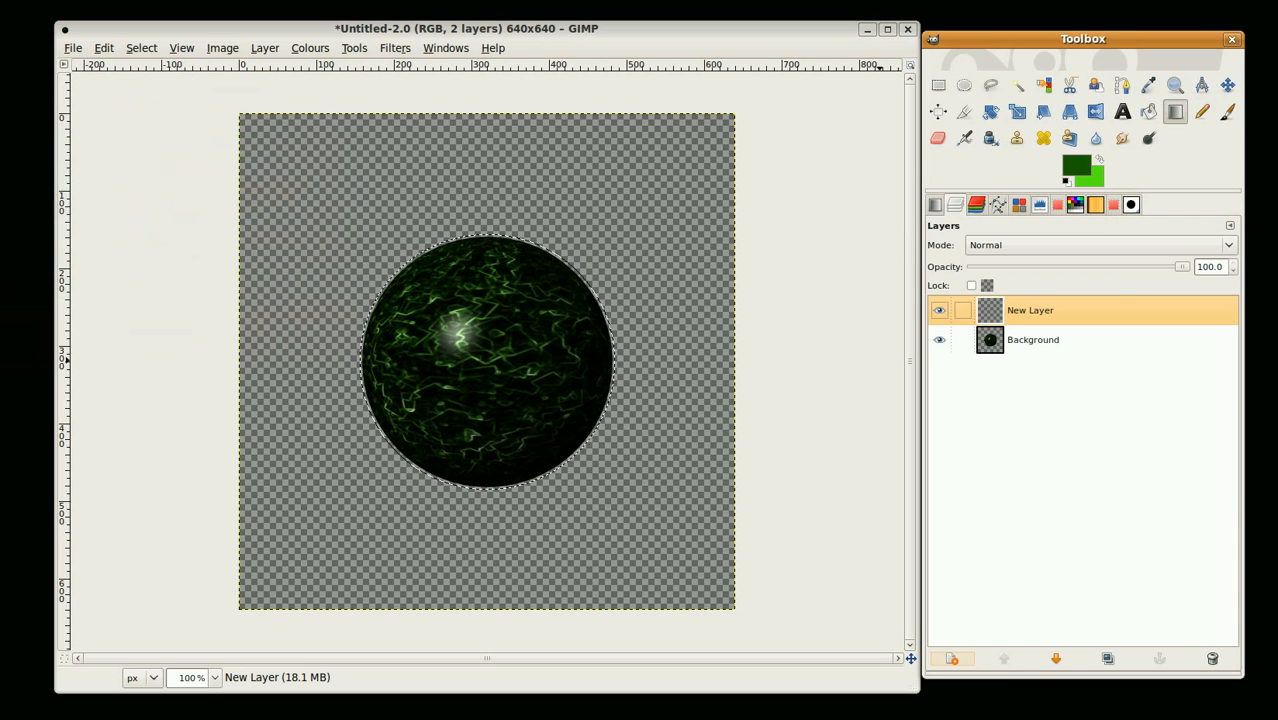
{"action": "mouse_move", "coordinate": [1150, 114]}
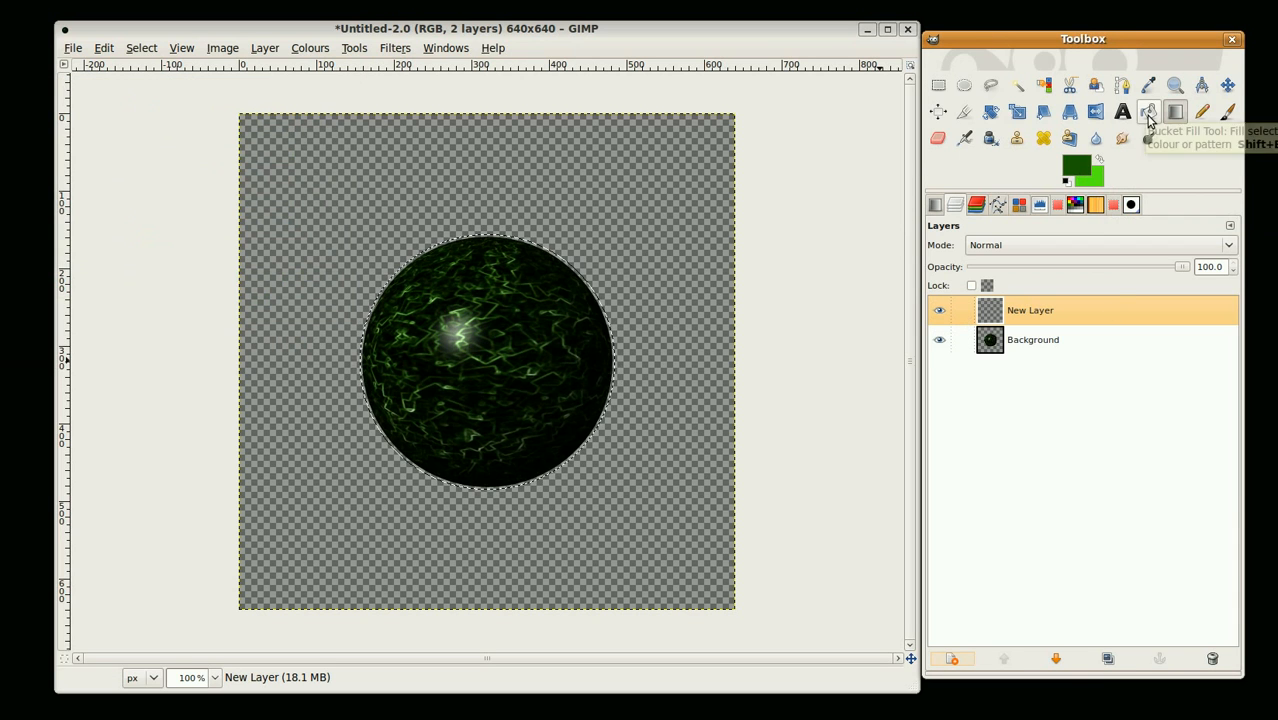
{"action": "left_click", "coordinate": [472, 324]}
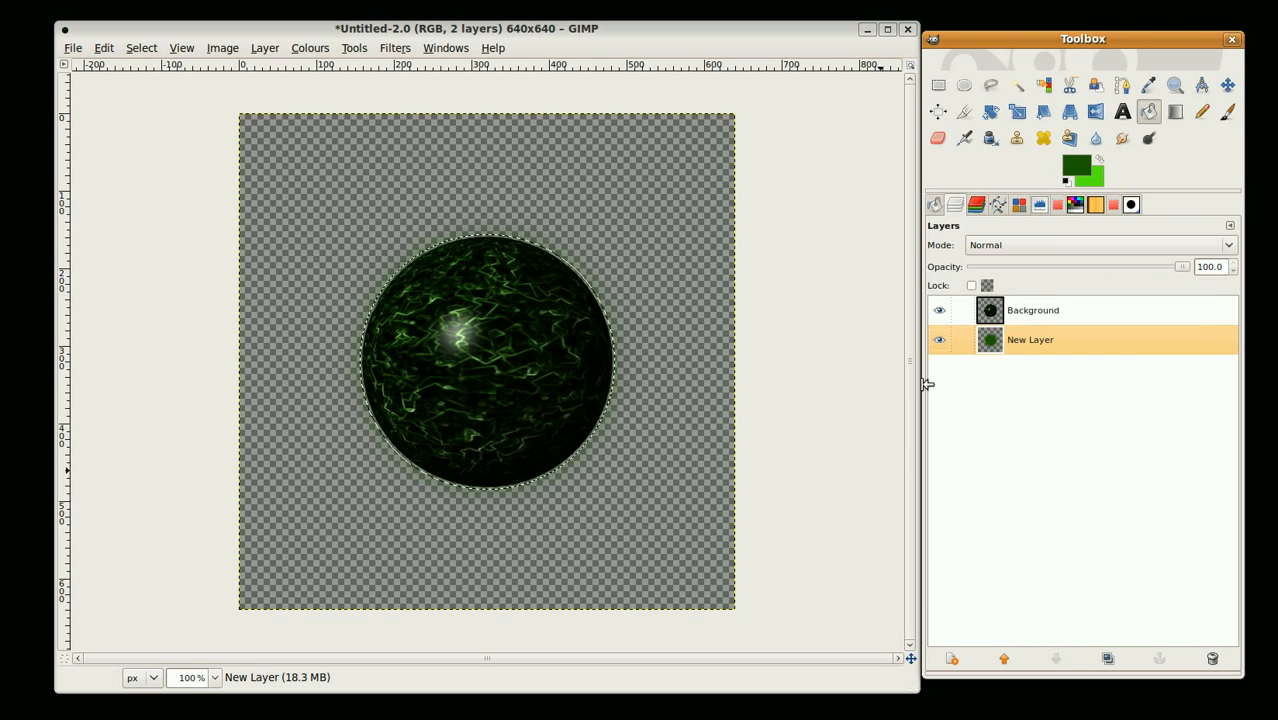
{"action": "left_click", "coordinate": [72, 48]}
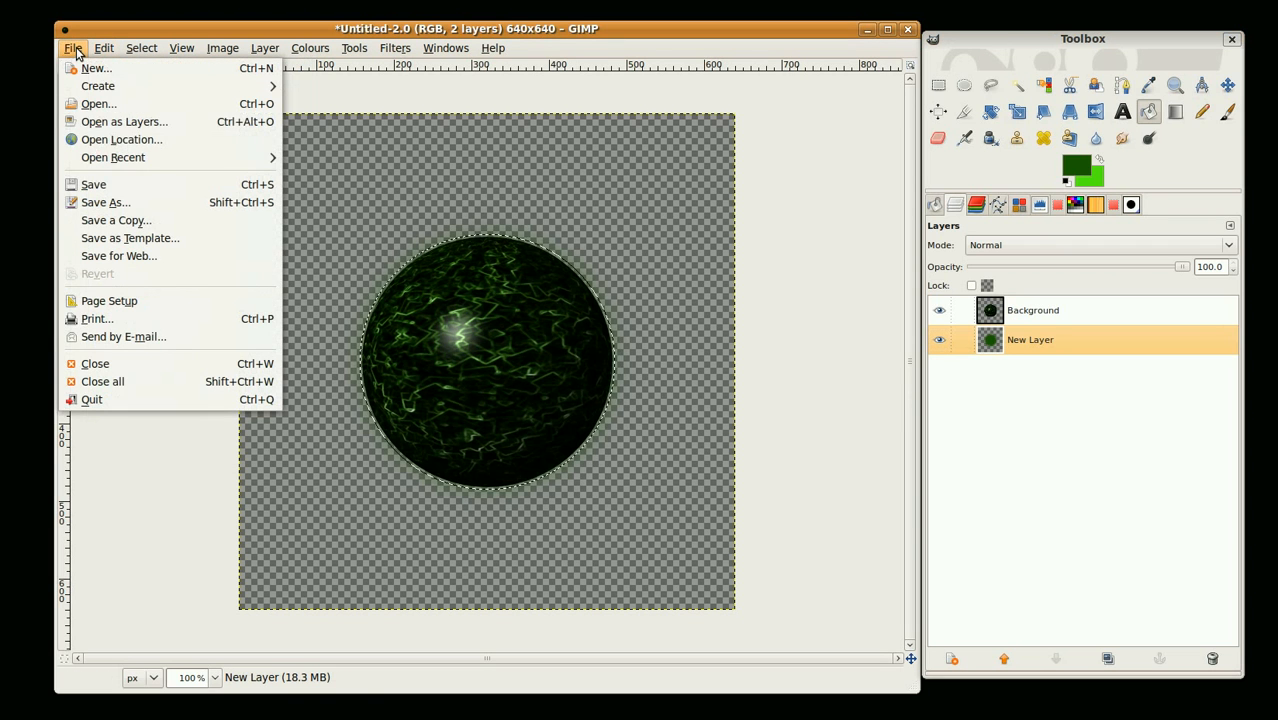
{"action": "mouse_move", "coordinate": [92, 104]}
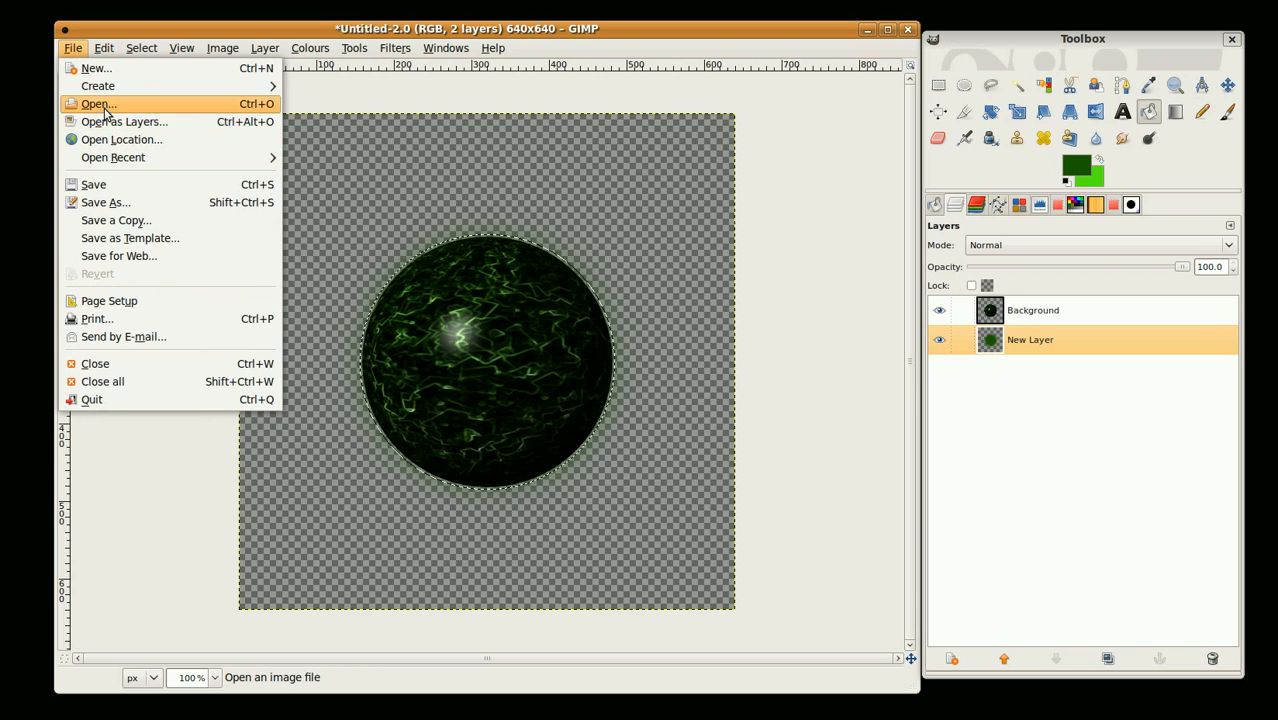
Step: Add mg stars2.jpg as a new layer behind the sphere
{"action": "left_click", "coordinate": [88, 104]}
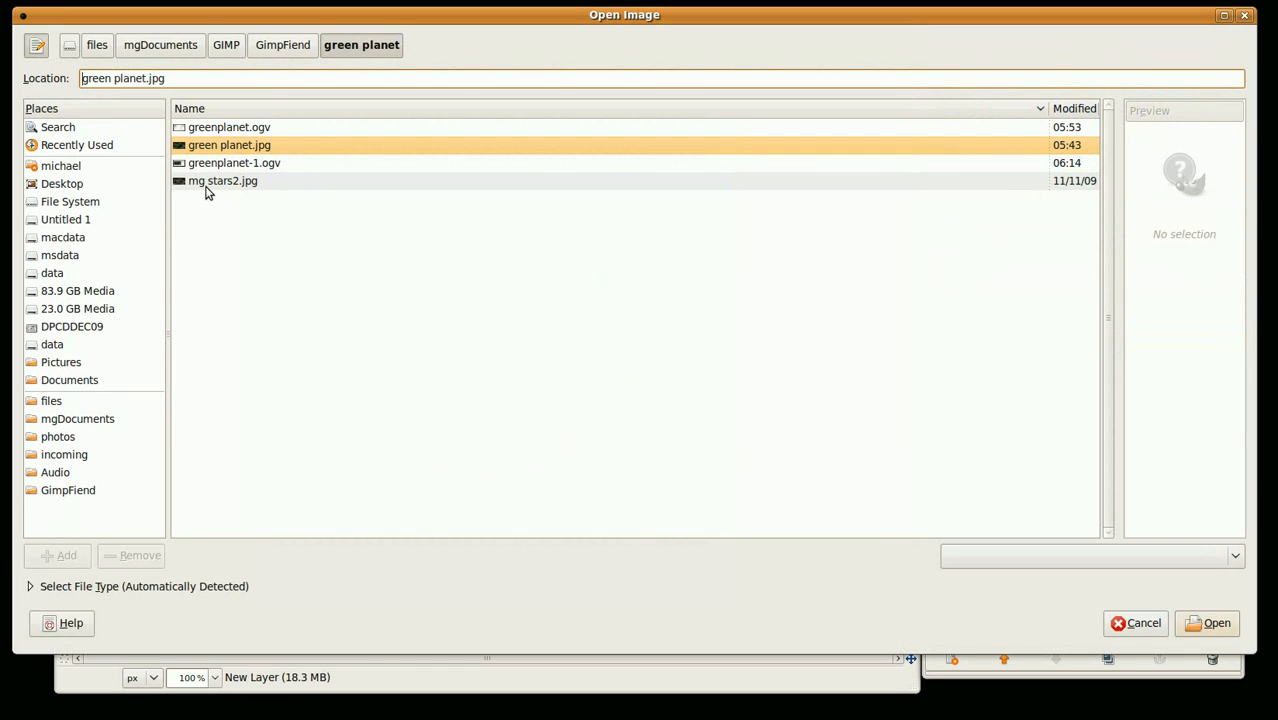
{"action": "left_click", "coordinate": [1244, 624]}
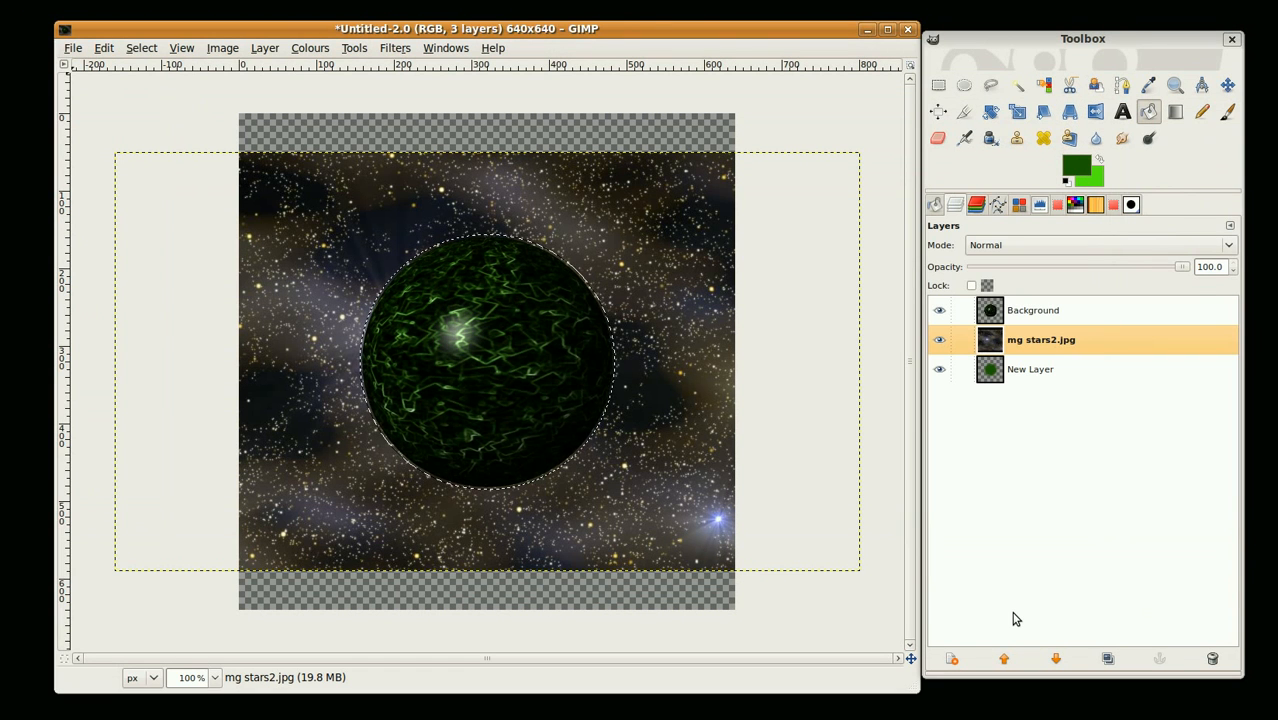
{"action": "mouse_move", "coordinate": [1008, 504]}
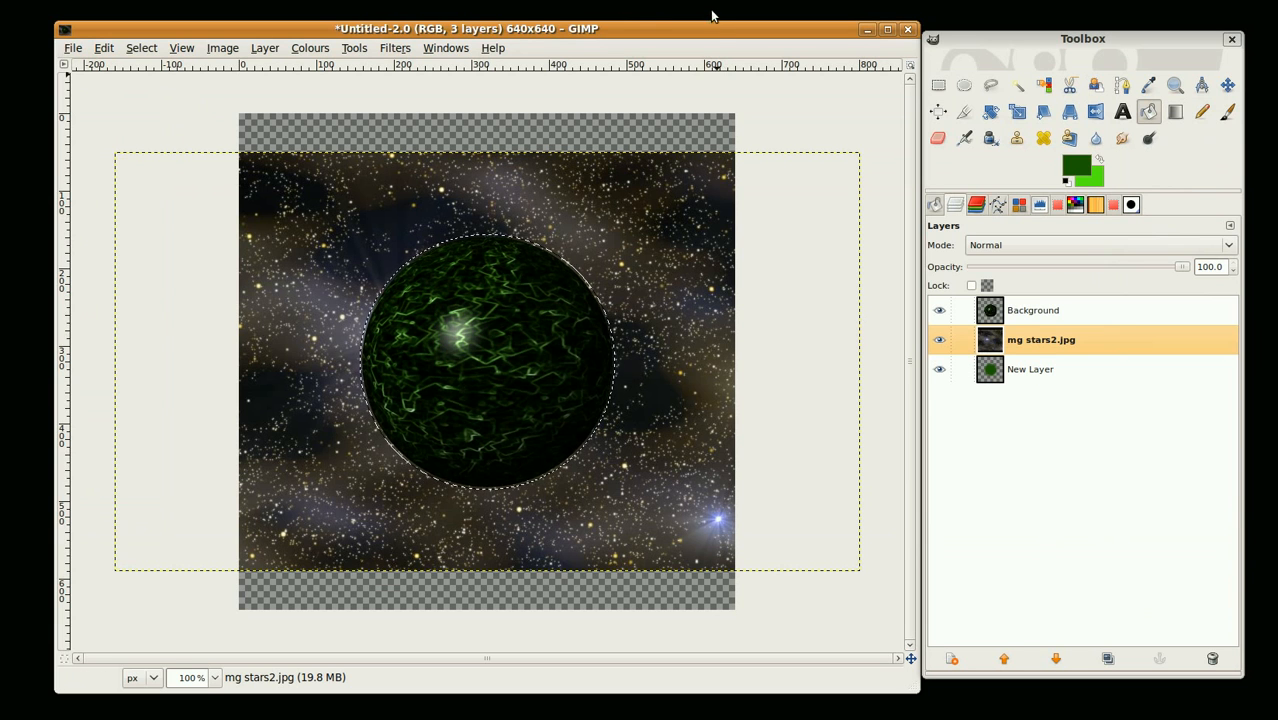
{"action": "mouse_move", "coordinate": [616, 186]}
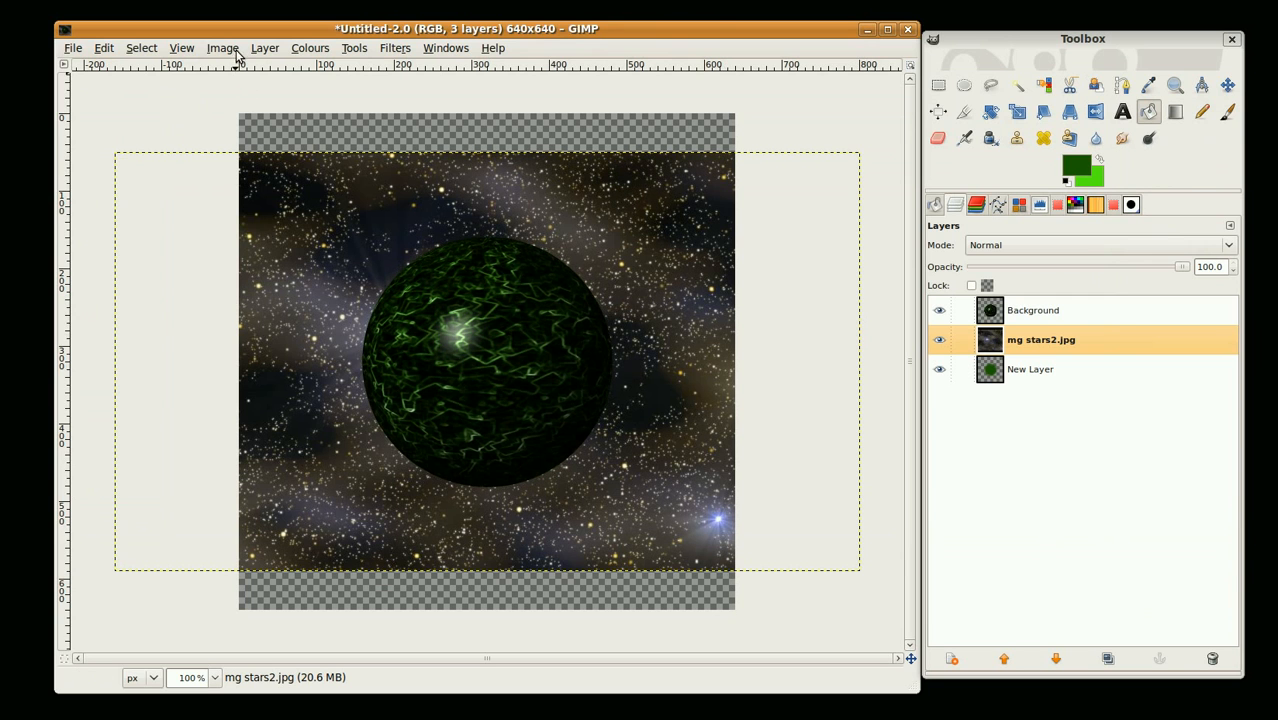
Step: Fit the canvas to the layers and resize it to 961×540 without transparent bands
{"action": "left_click", "coordinate": [222, 48]}
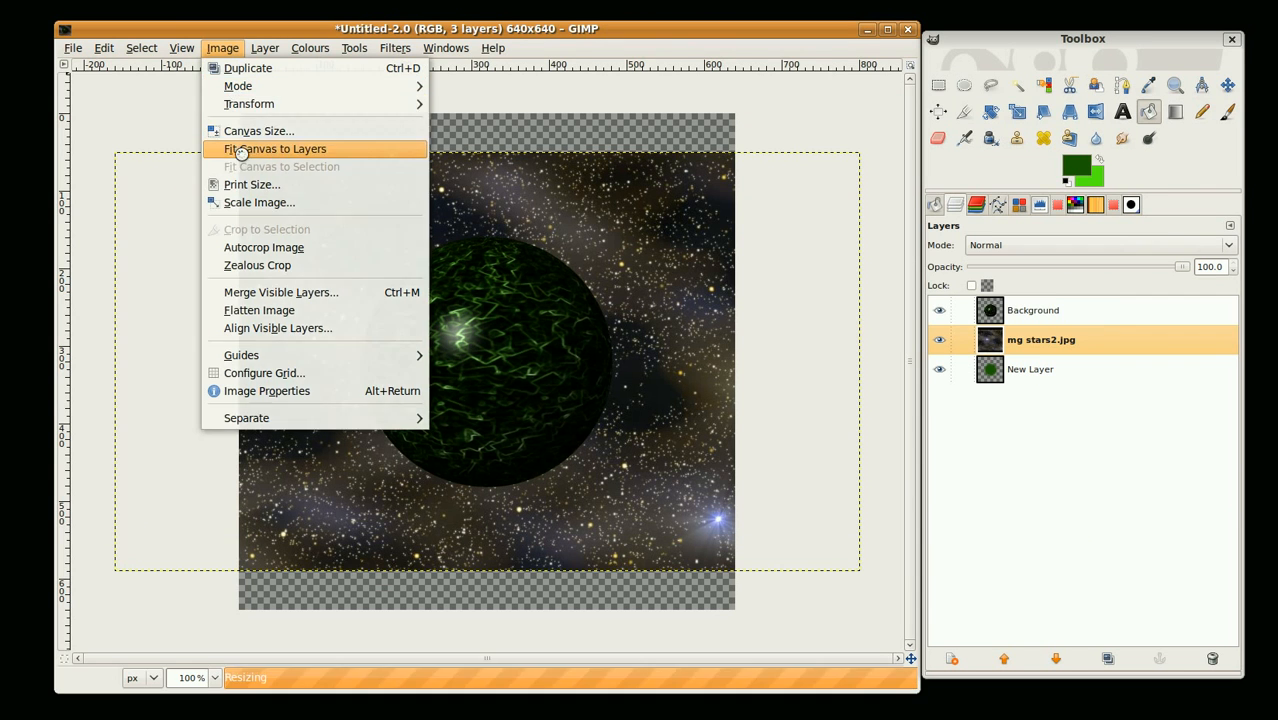
{"action": "left_click", "coordinate": [274, 148]}
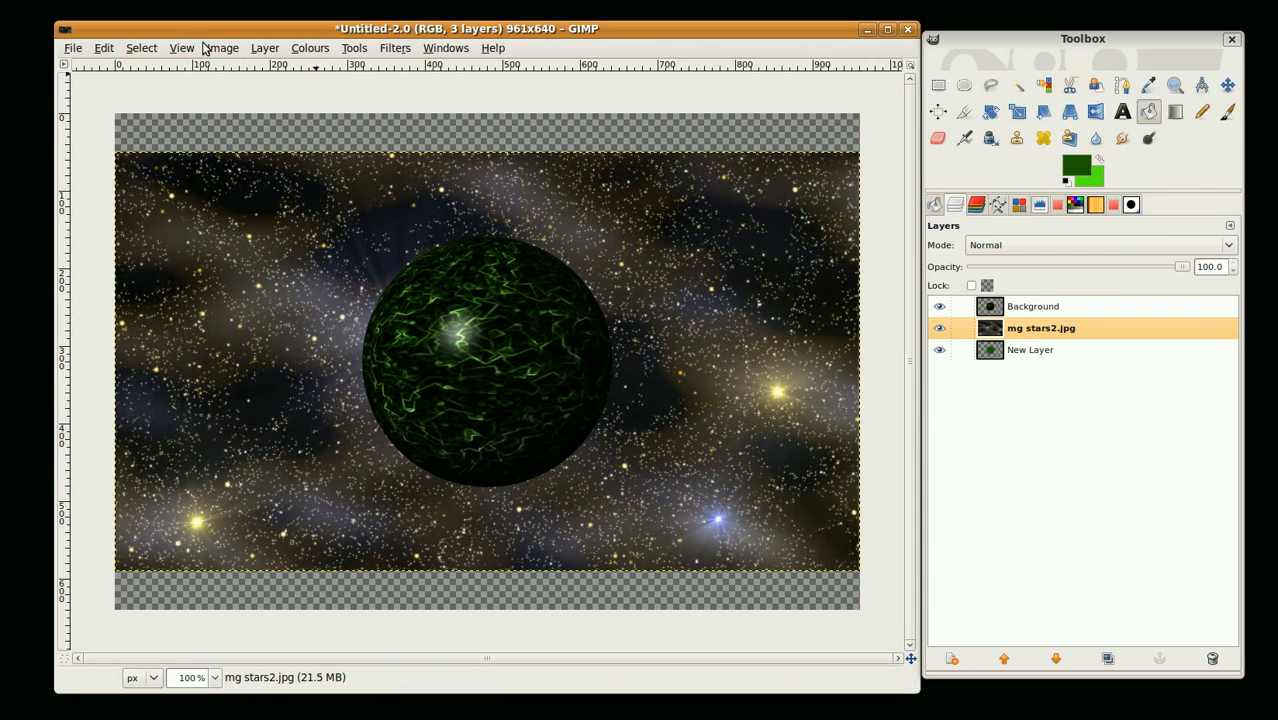
{"action": "left_click", "coordinate": [222, 48]}
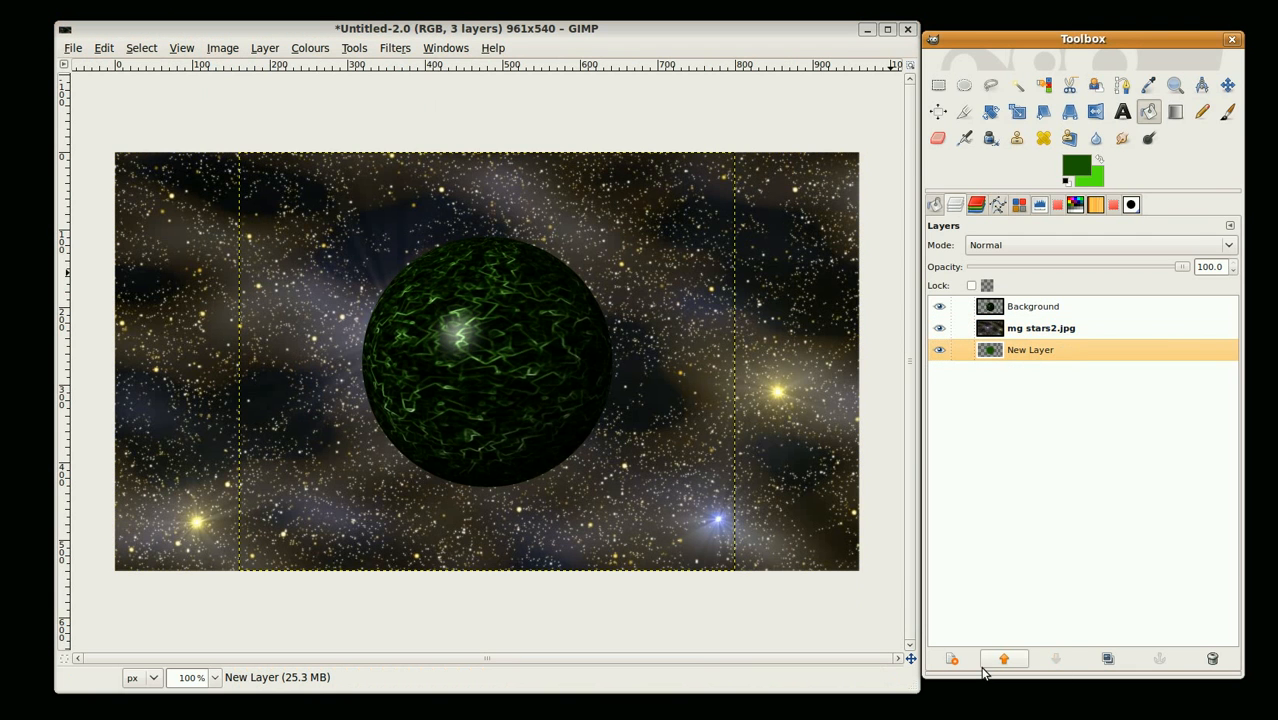
Step: Raise the glow layer above mg stars2.jpg and merge all visible layers into one
{"action": "left_click", "coordinate": [1004, 658]}
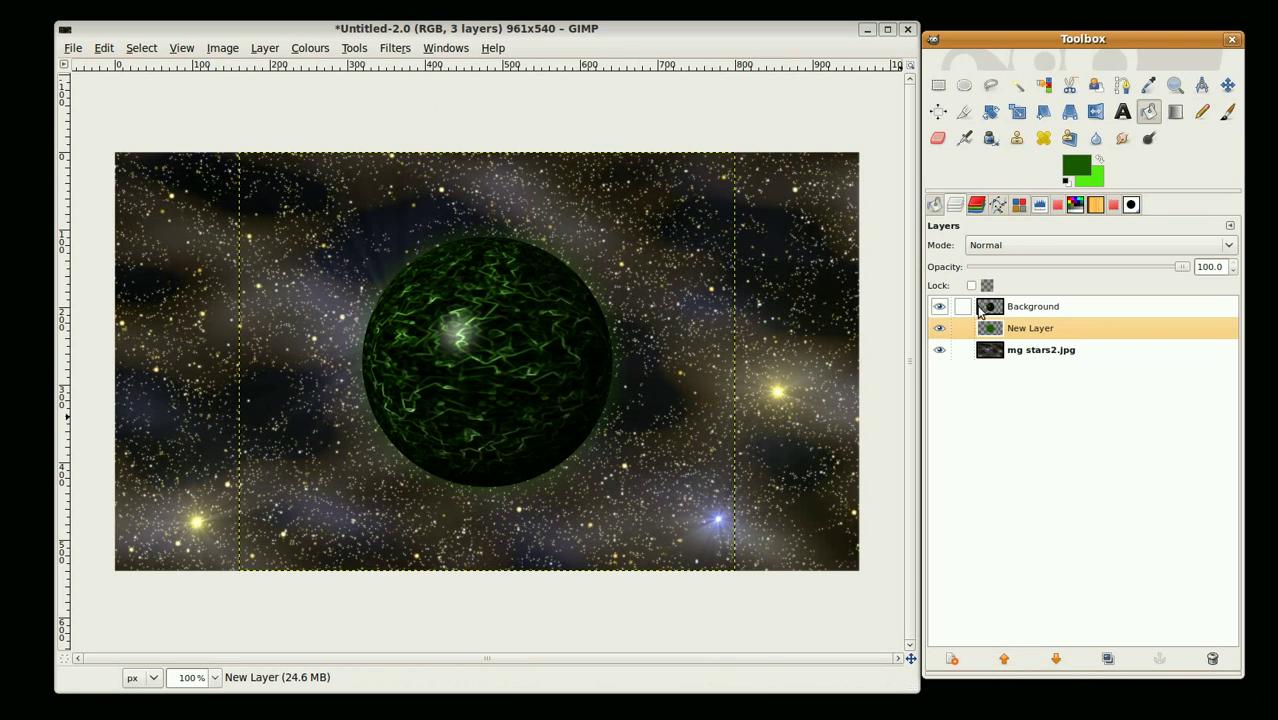
{"action": "left_click", "coordinate": [1048, 348]}
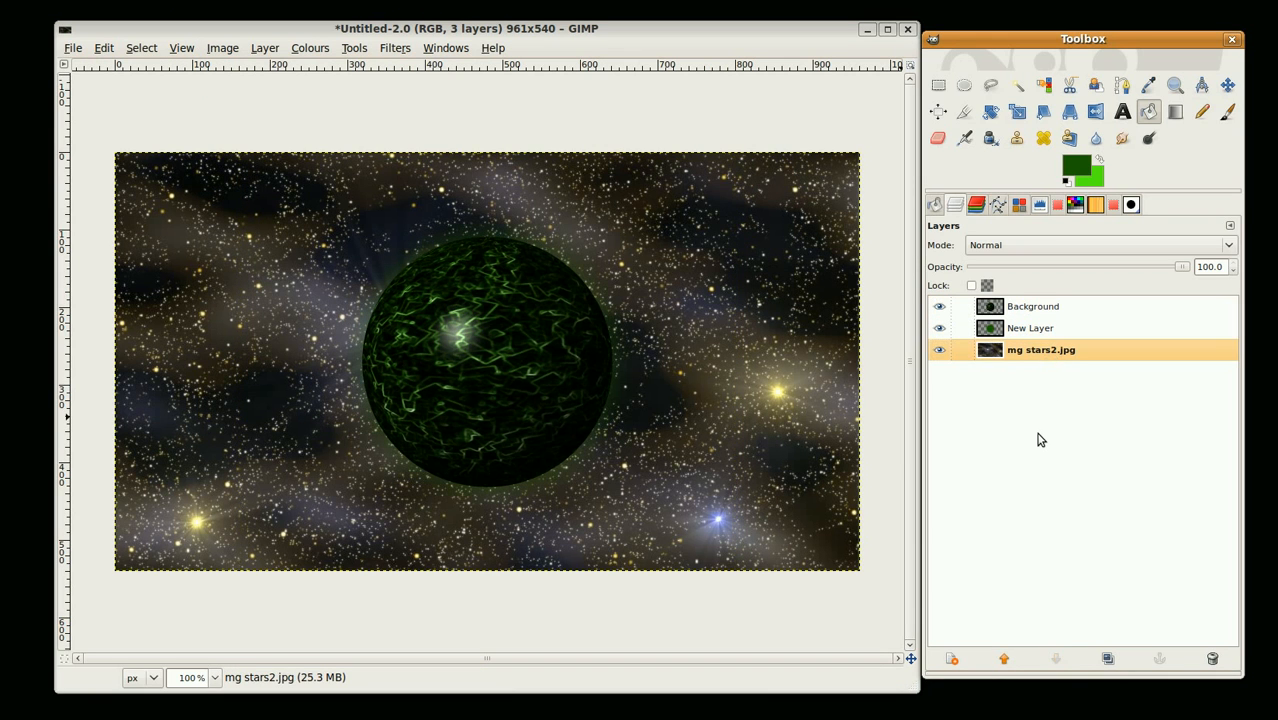
{"action": "left_click", "coordinate": [1032, 306]}
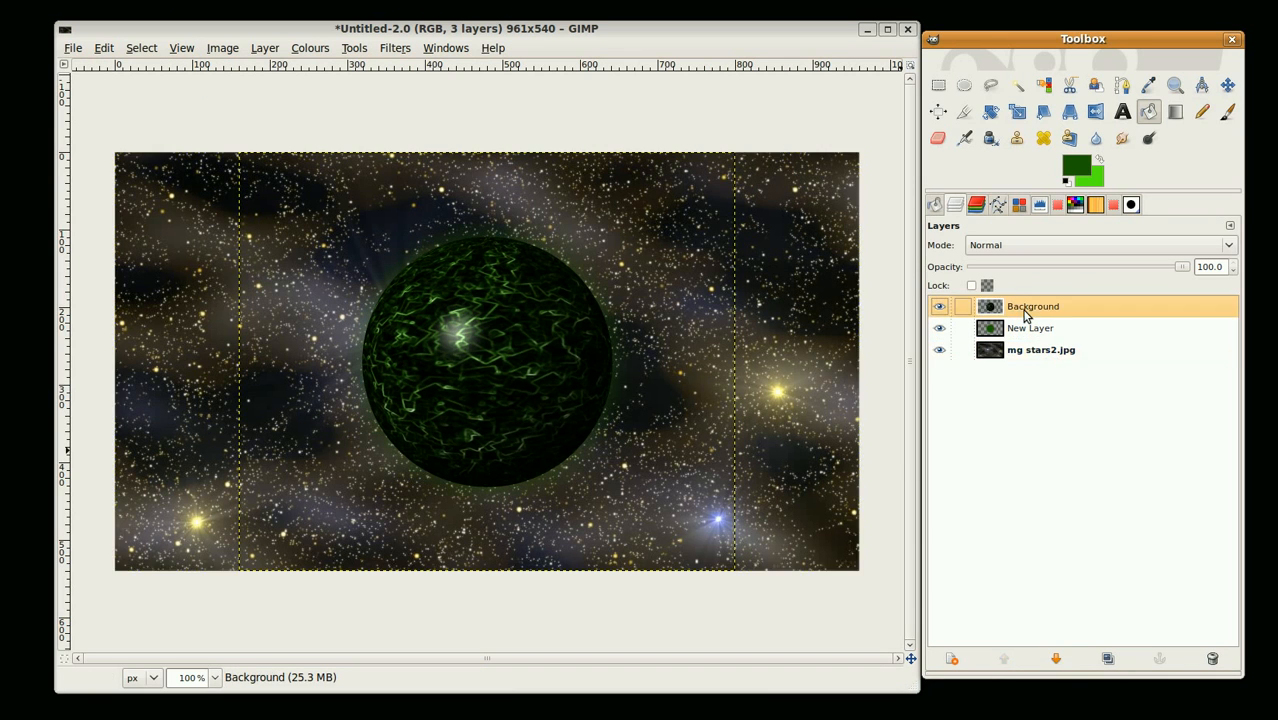
{"action": "mouse_move", "coordinate": [1044, 308]}
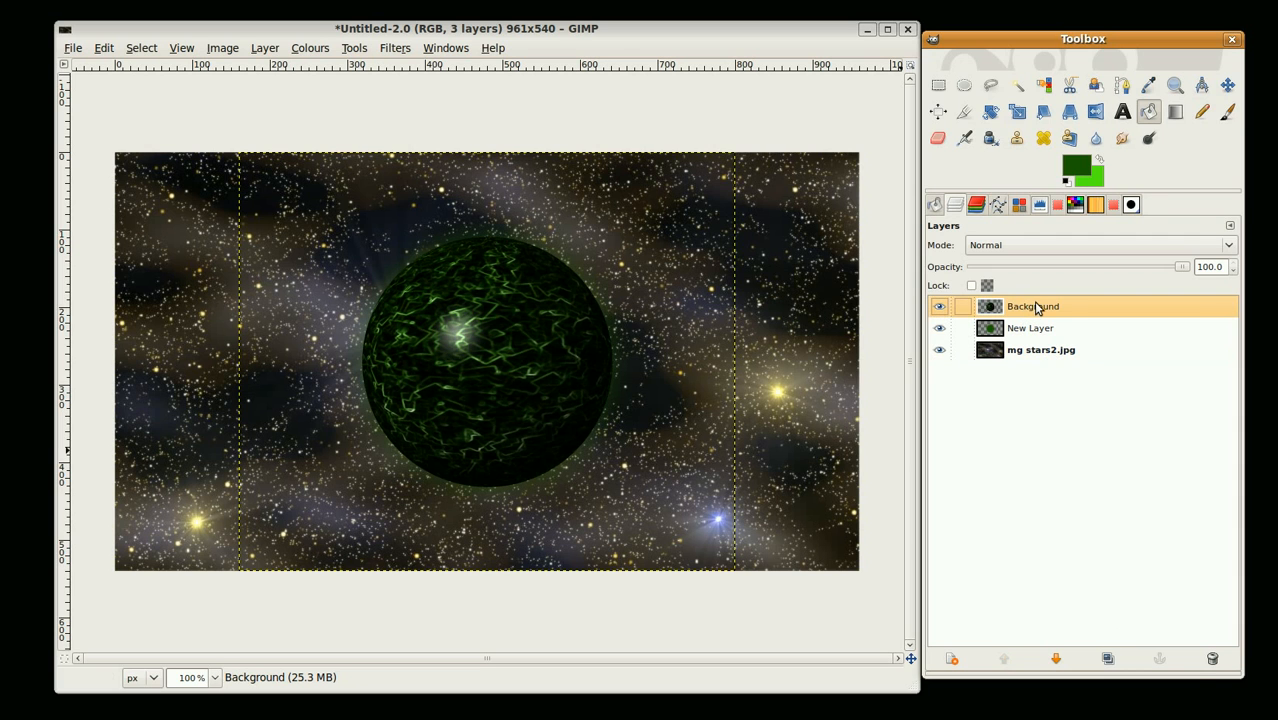
{"action": "right_click", "coordinate": [1044, 306]}
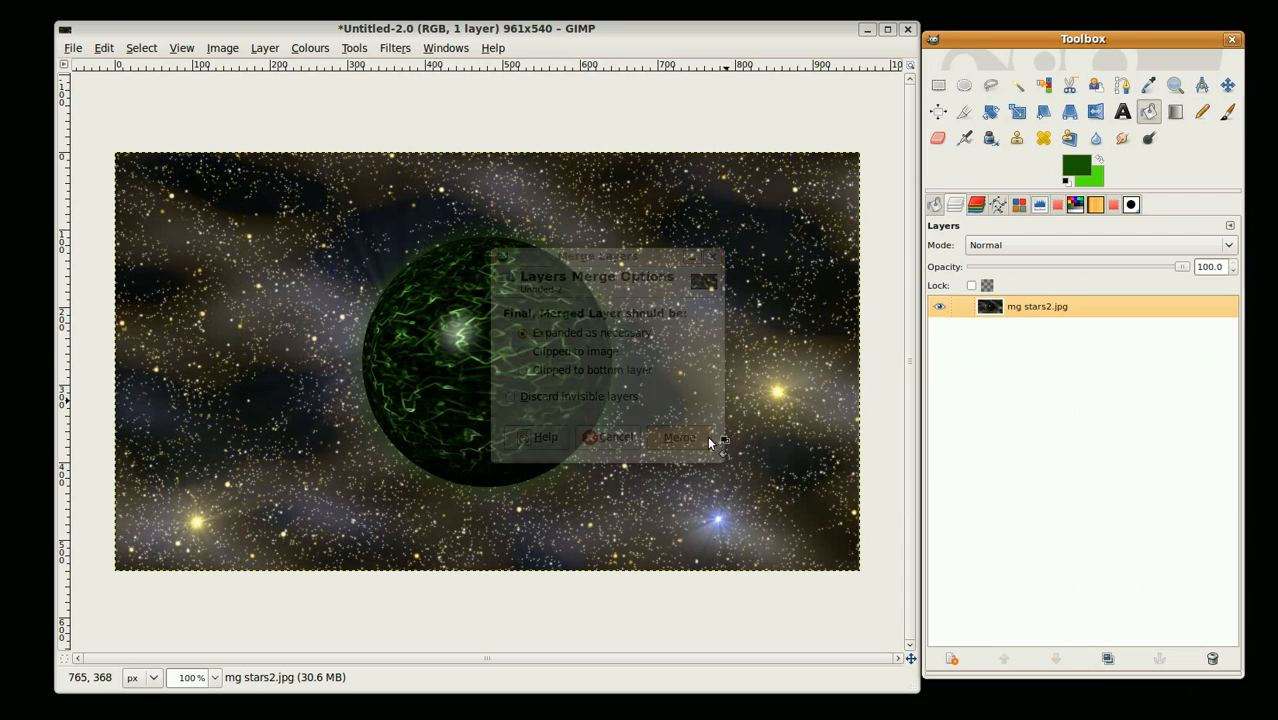
{"action": "left_click", "coordinate": [680, 436]}
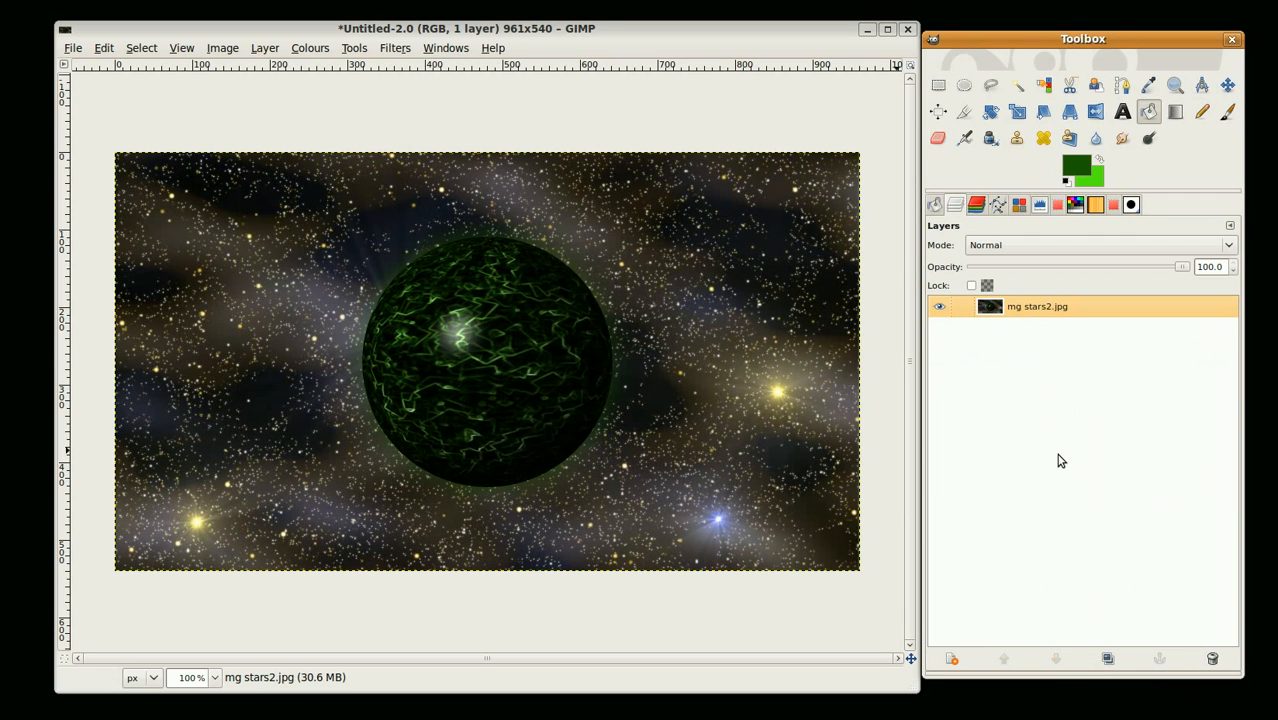